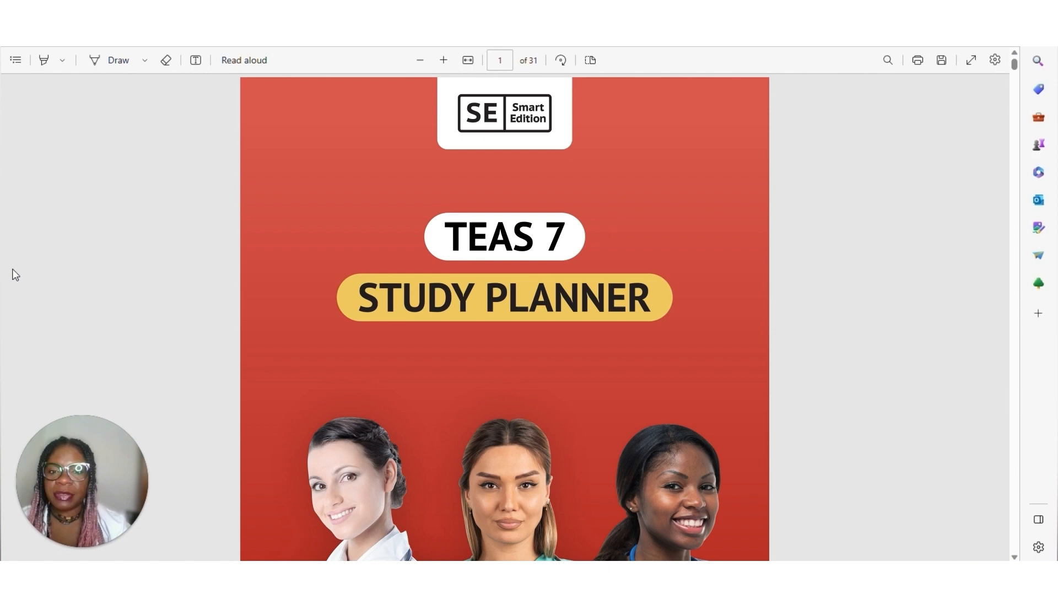
# - Scroll the study planner PDF from the cover to page 3, the Admissions To Do List
pyautogui.scroll(-3)
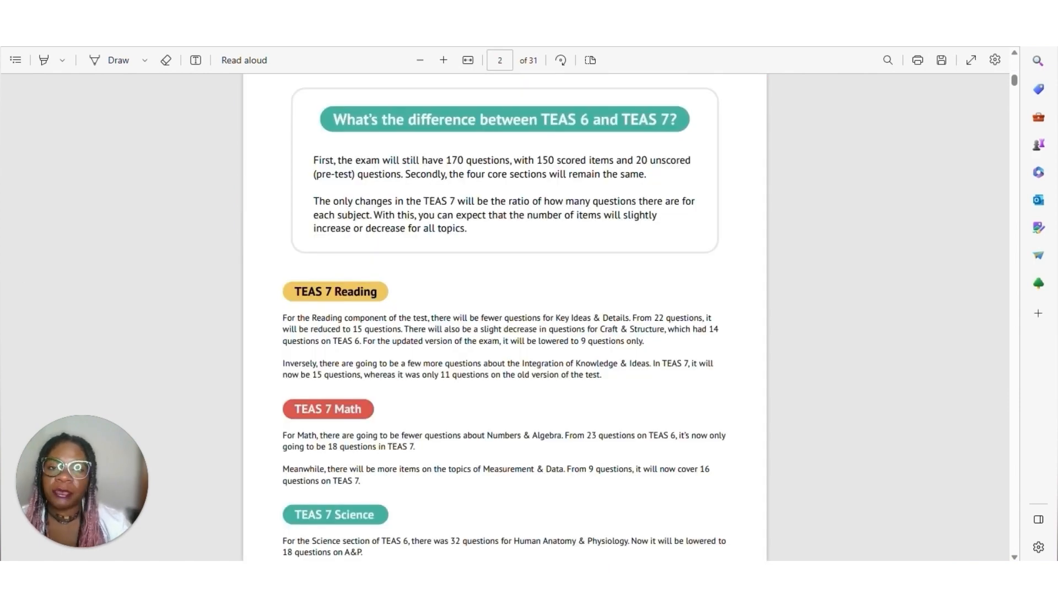
pyautogui.scroll(-3)
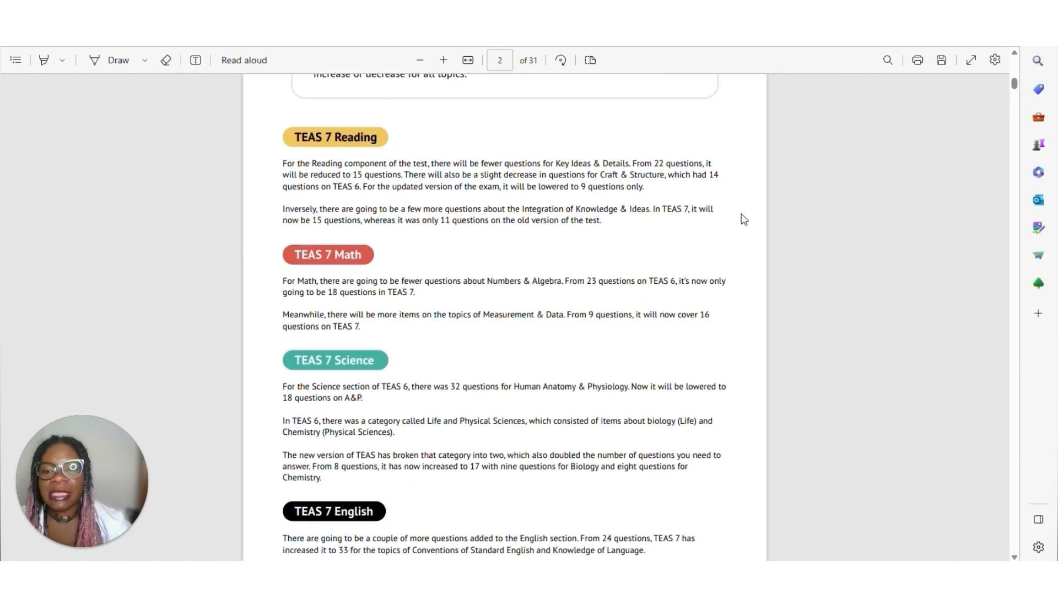
pyautogui.scroll(-3)
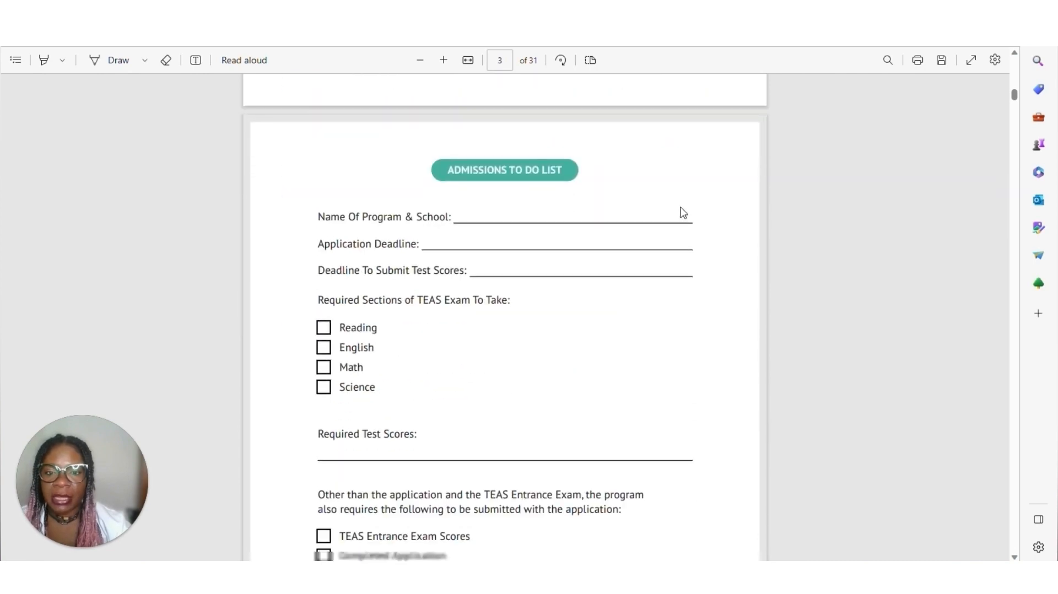
pyautogui.scroll(-3)
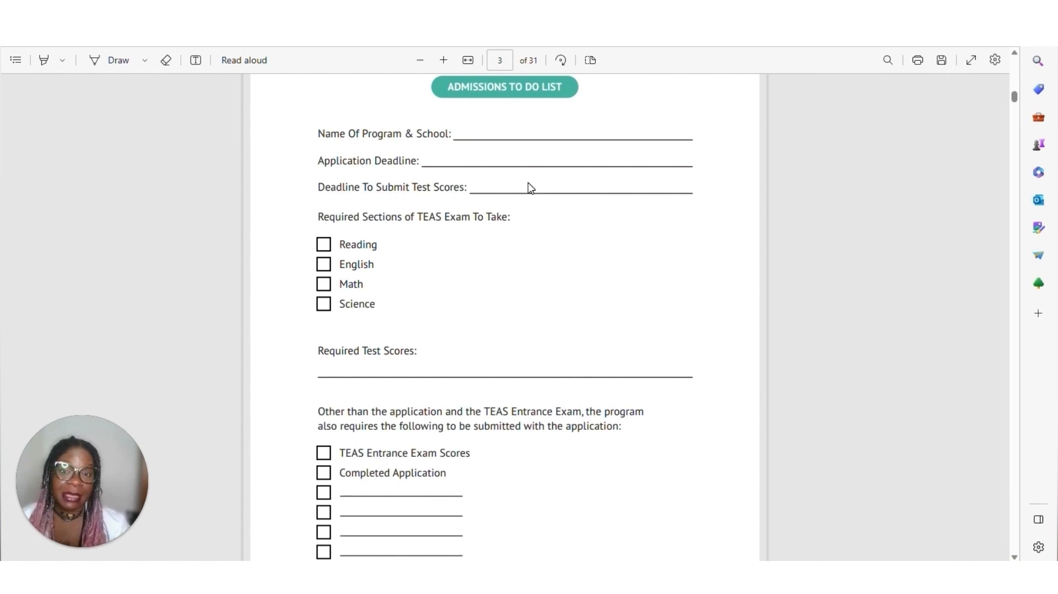
pyautogui.moveTo(17, 282)
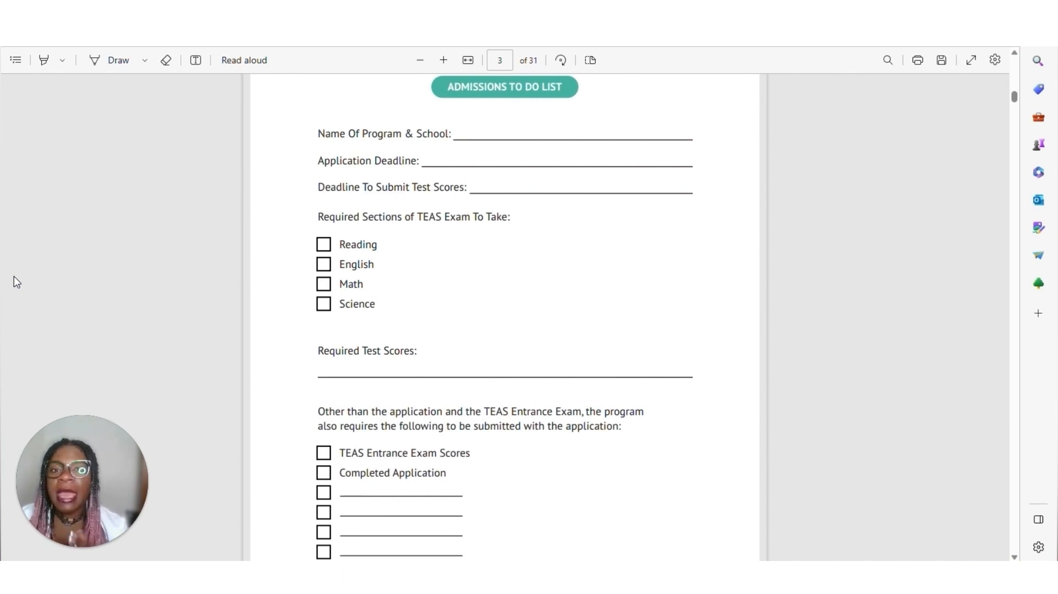
pyautogui.moveTo(443, 349)
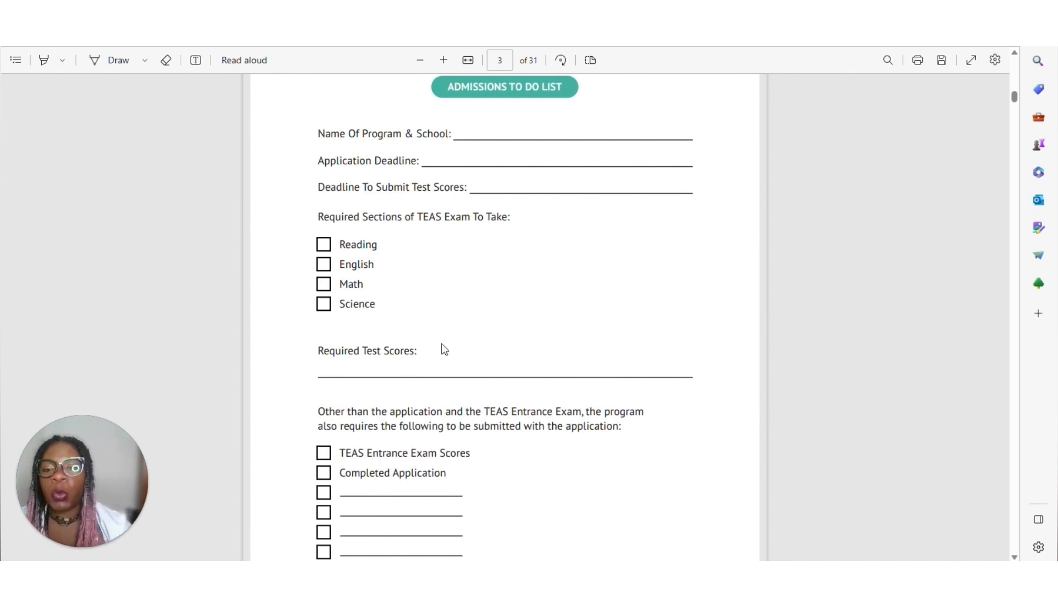
pyautogui.scroll(-3)
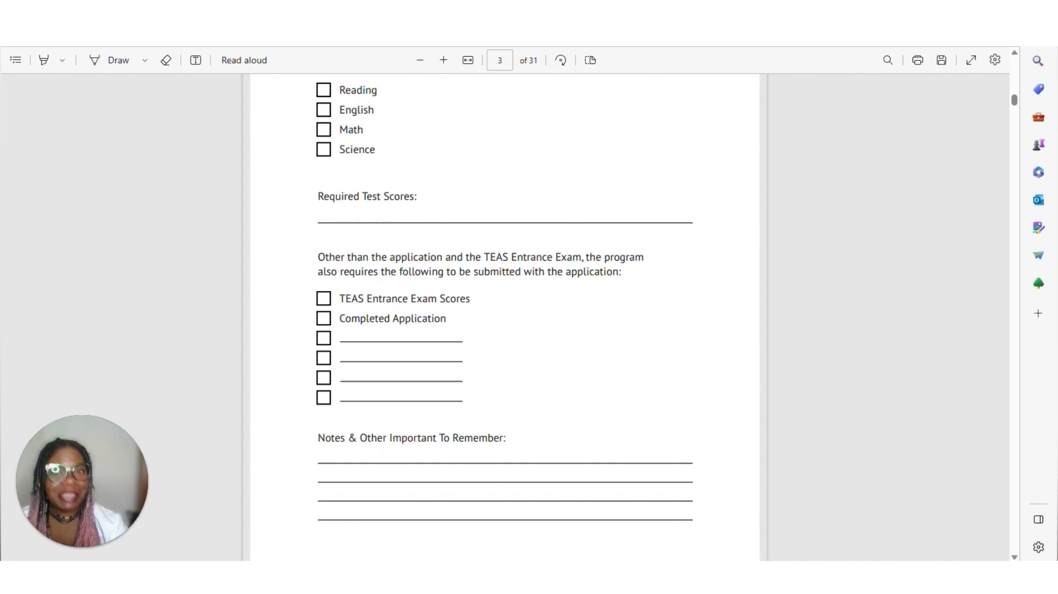
pyautogui.moveTo(30, 271)
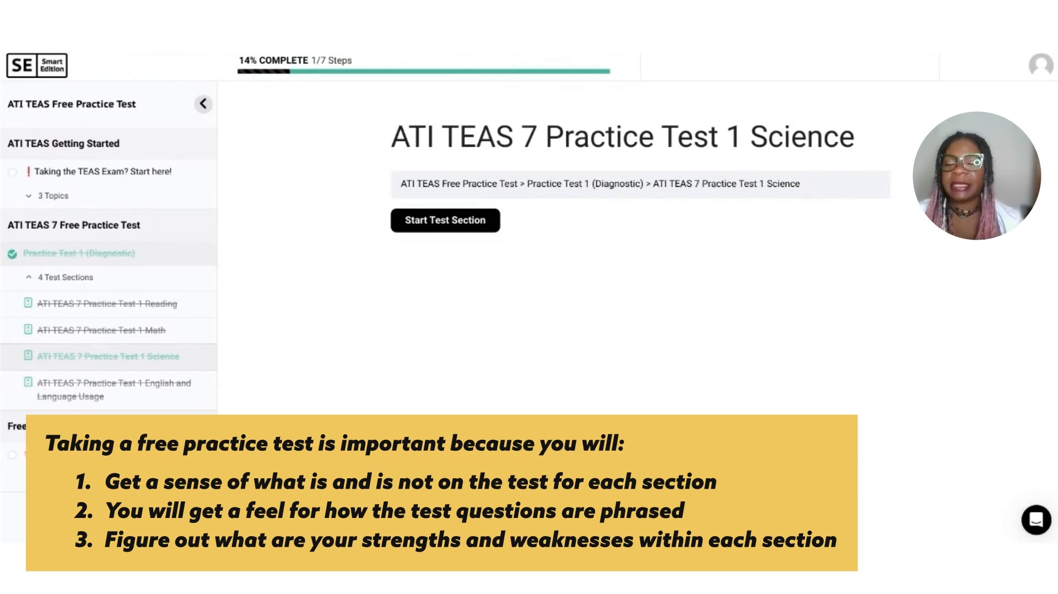
# - Start the Science section, answer questions like the reproductive pathway, then finish it for 28/50
pyautogui.click(445, 220)
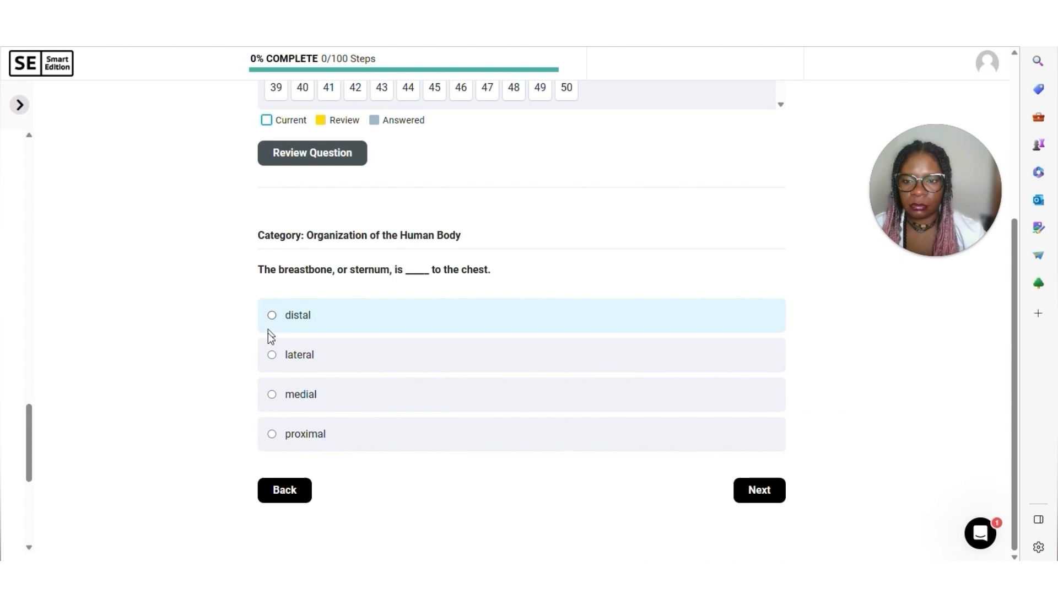
pyautogui.click(758, 489)
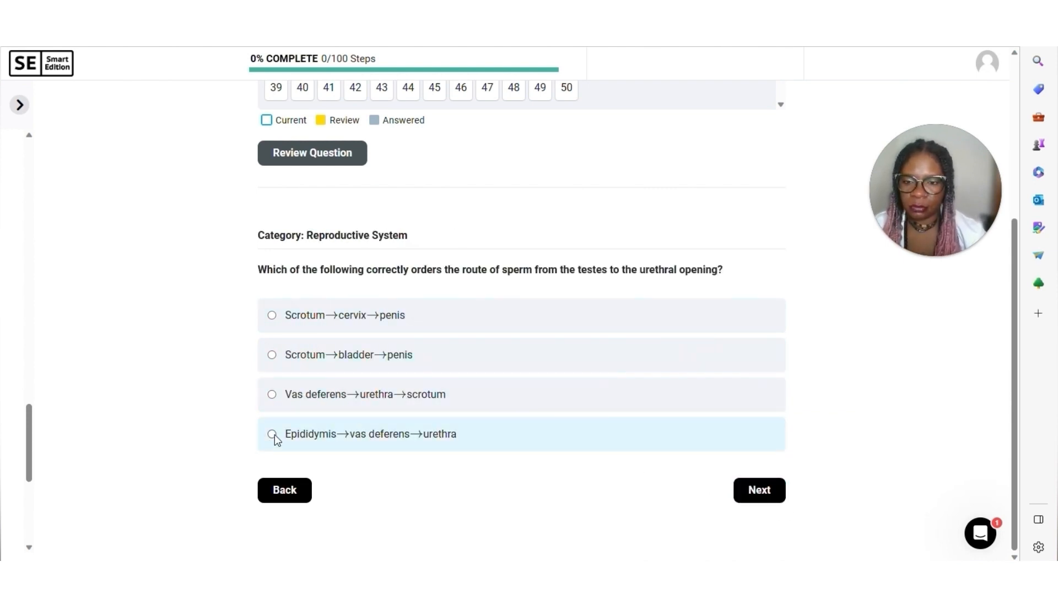
pyautogui.click(758, 490)
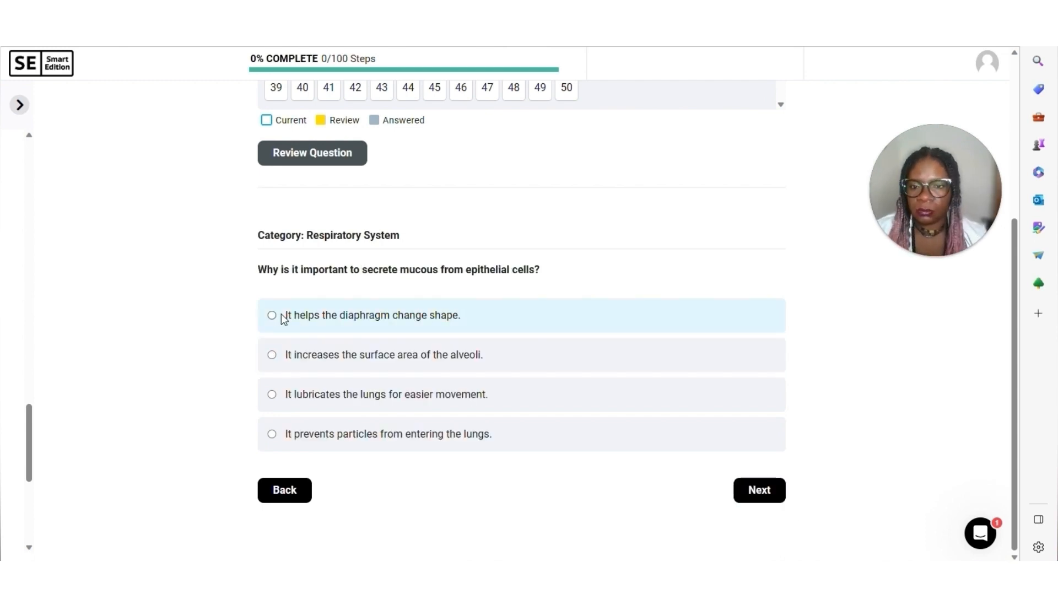
pyautogui.click(272, 394)
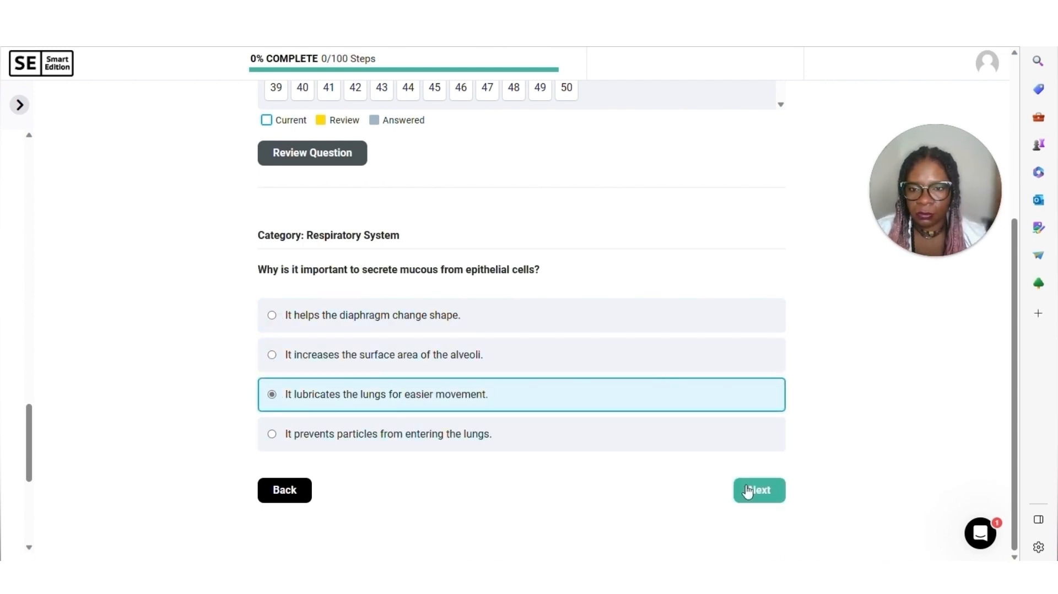
pyautogui.click(758, 489)
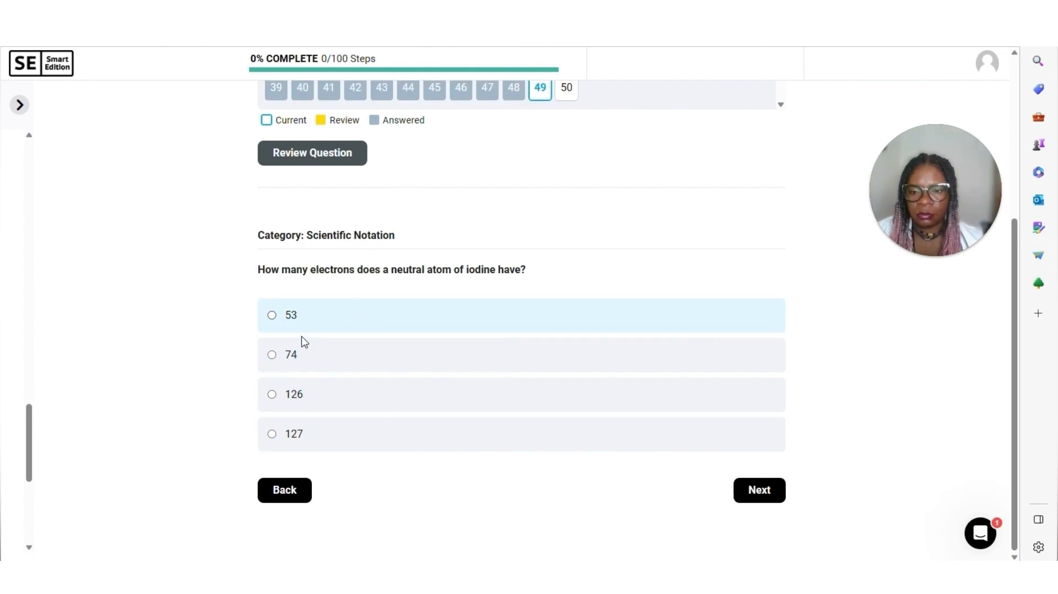
pyautogui.click(758, 489)
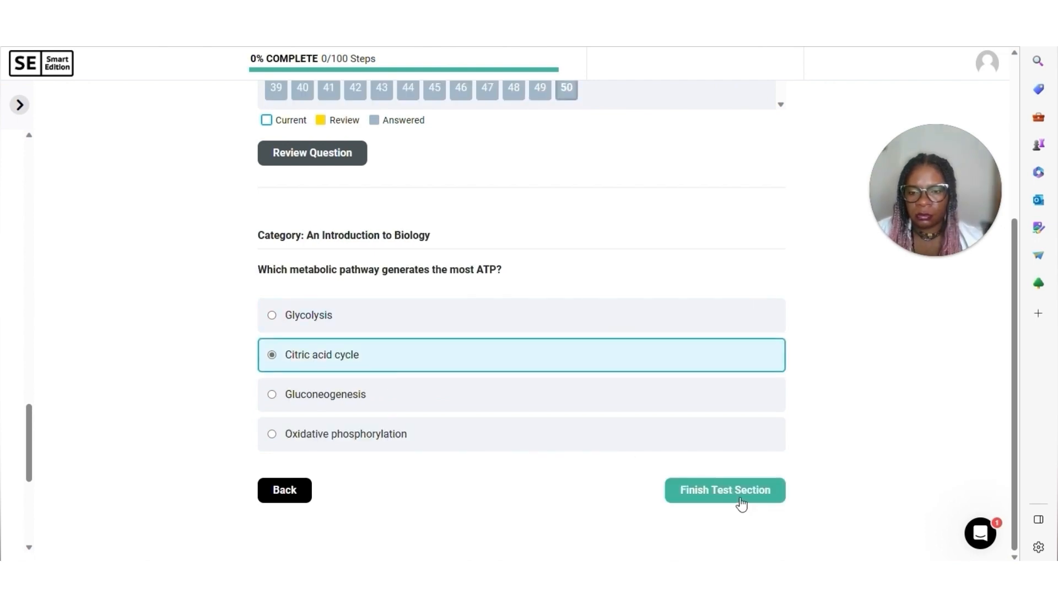
pyautogui.click(724, 490)
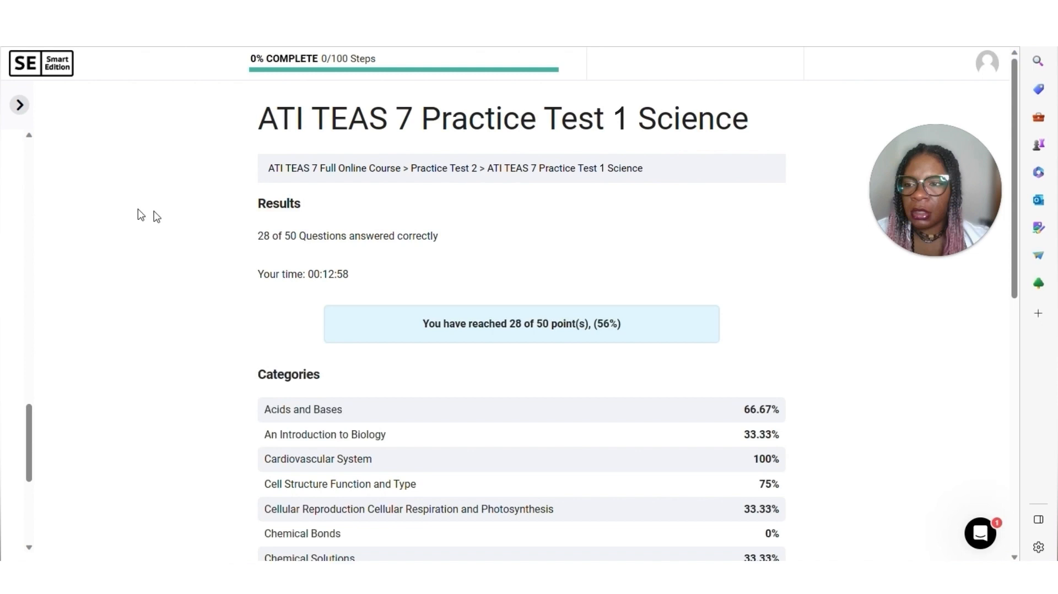
pyautogui.moveTo(514, 270)
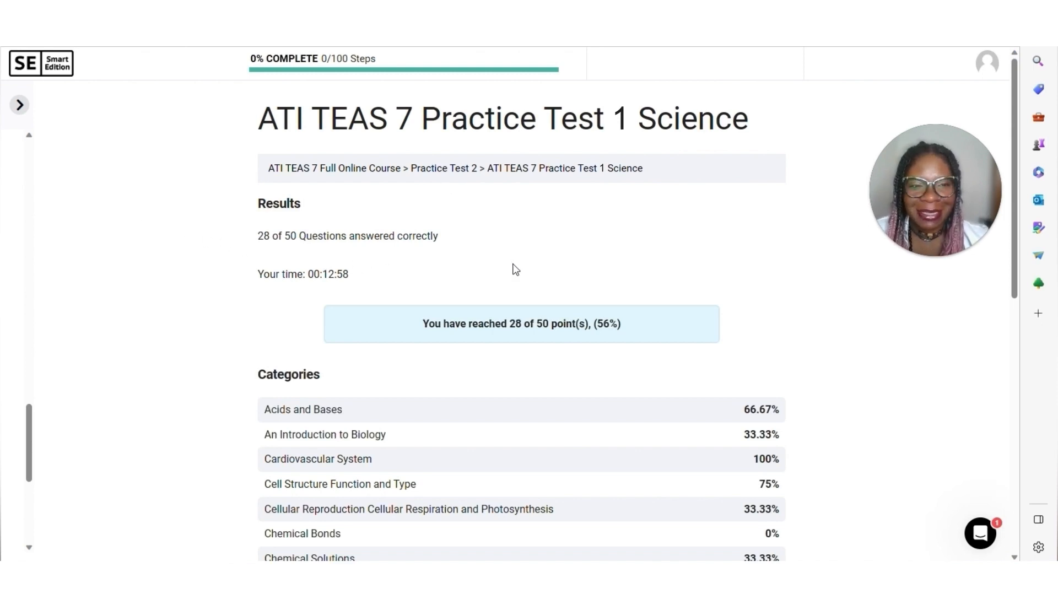
pyautogui.moveTo(508, 269)
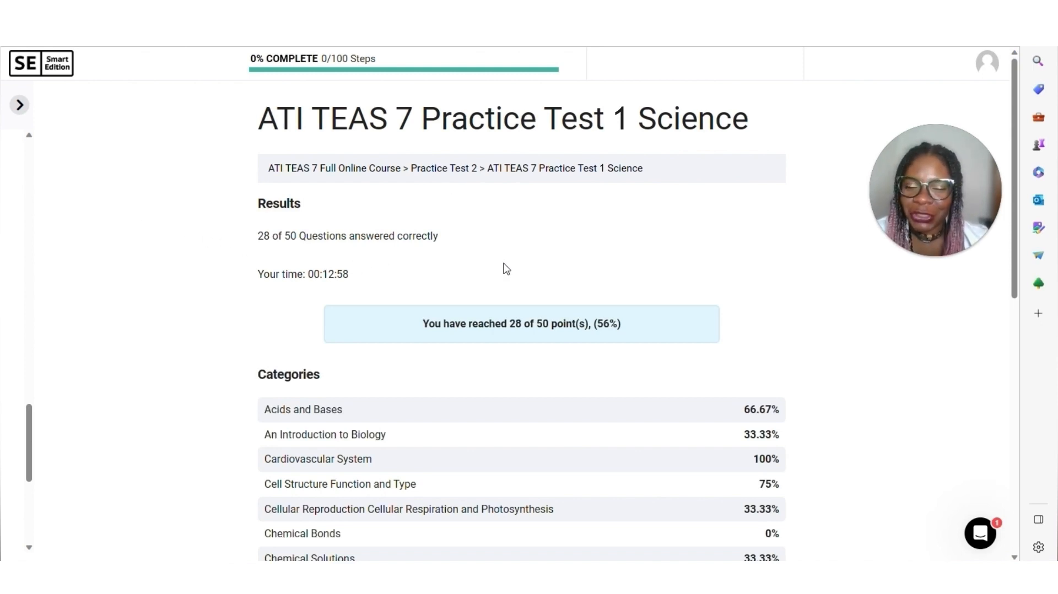
# - Scroll the results to the category breakdown: Acids and Bases 66.67%, Chemical Bonds 0%
pyautogui.scroll(-3)
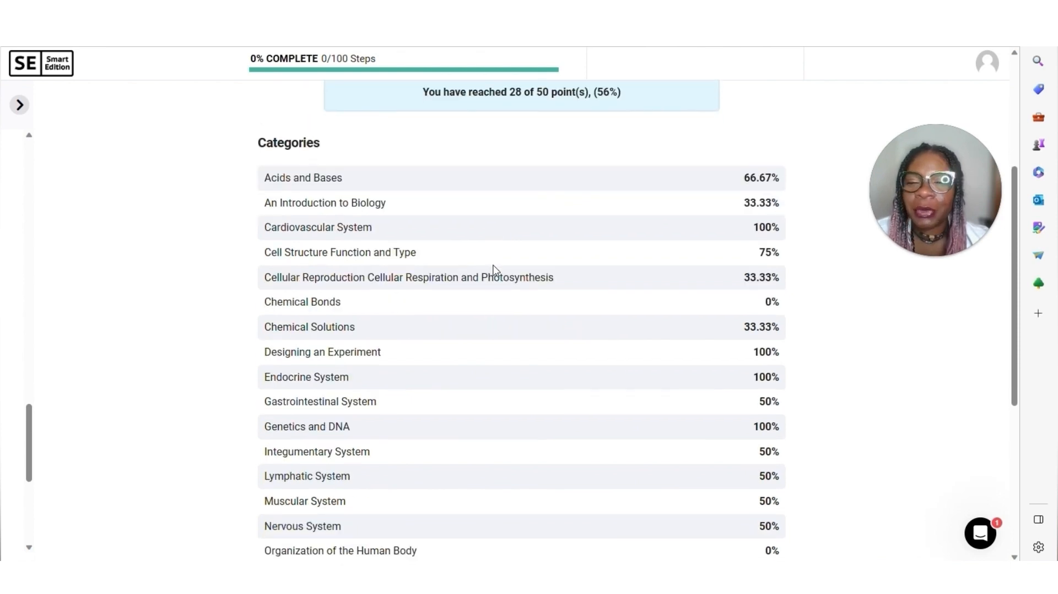
pyautogui.scroll(3)
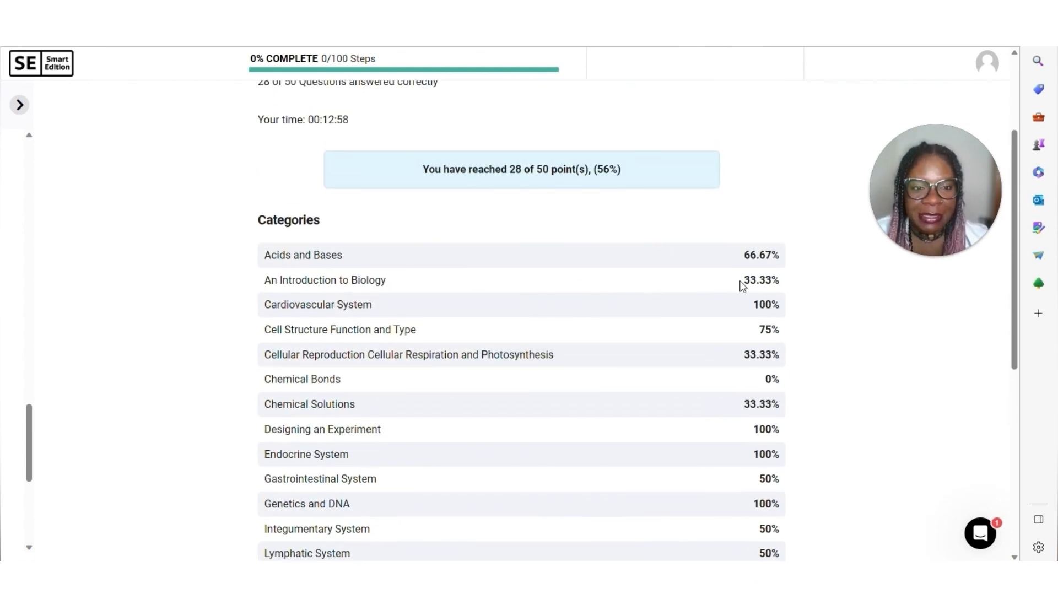
pyautogui.scroll(-3)
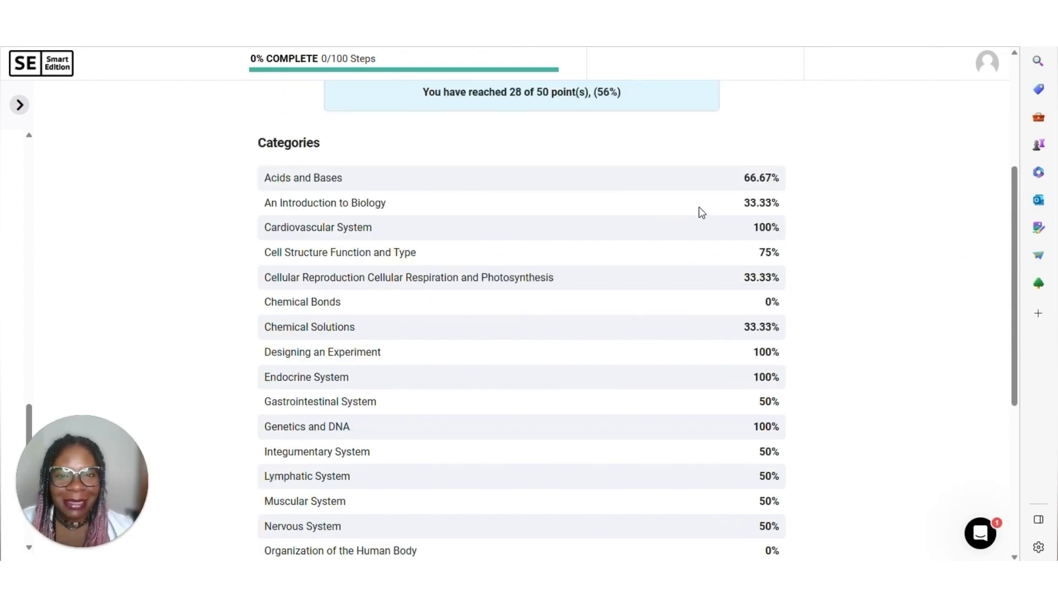
pyautogui.moveTo(877, 283)
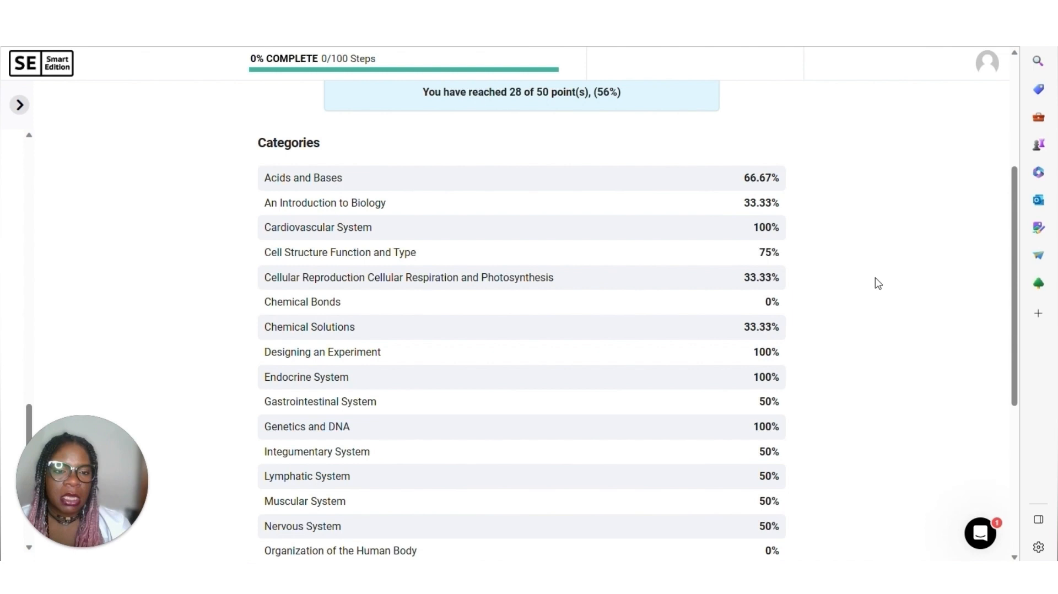
pyautogui.moveTo(559, 233)
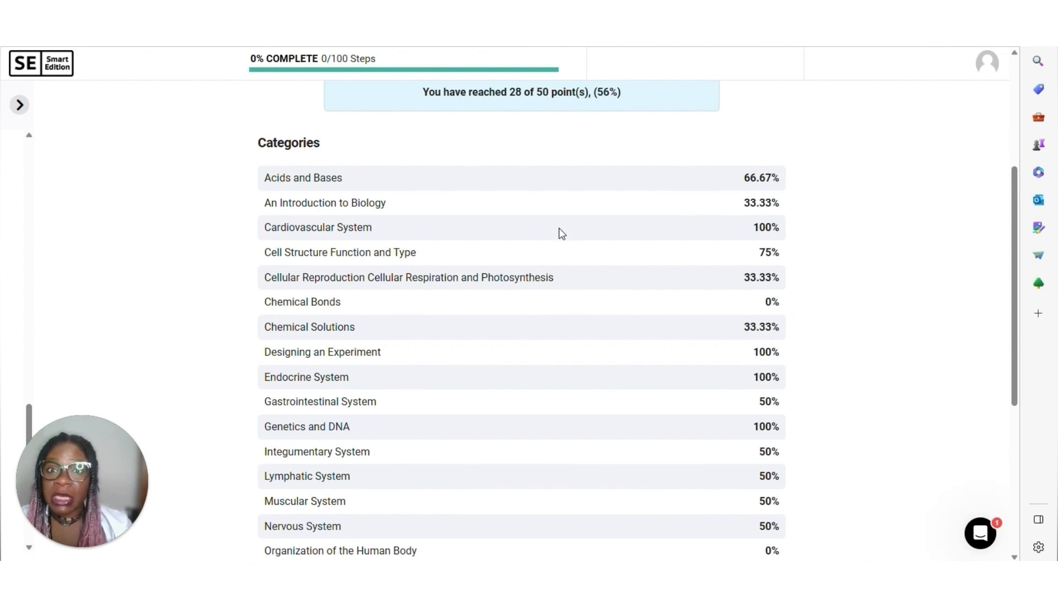
pyautogui.moveTo(369, 217)
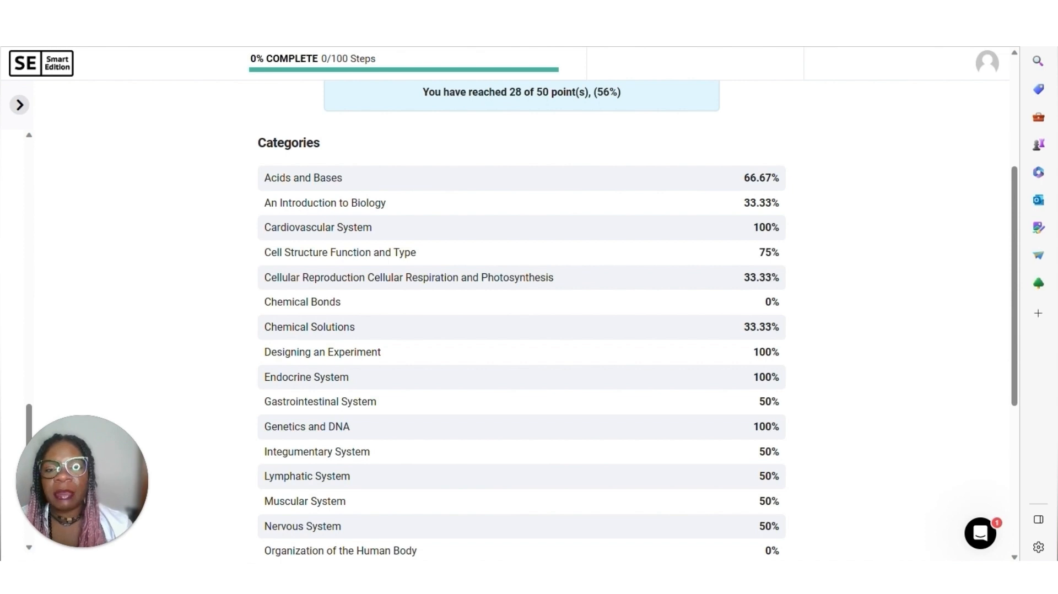
pyautogui.moveTo(787, 190)
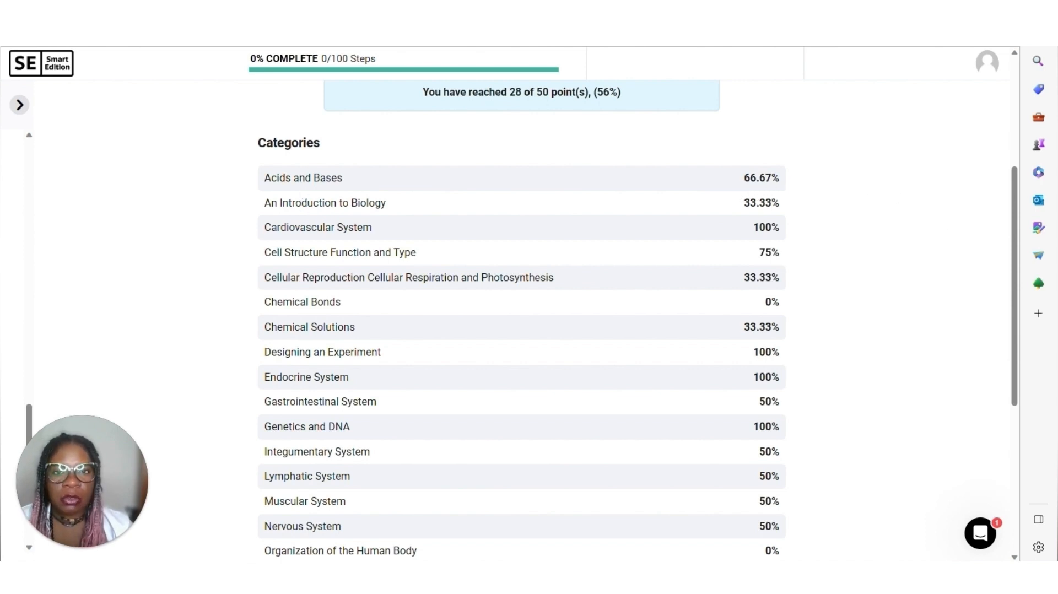
pyautogui.moveTo(656, 183)
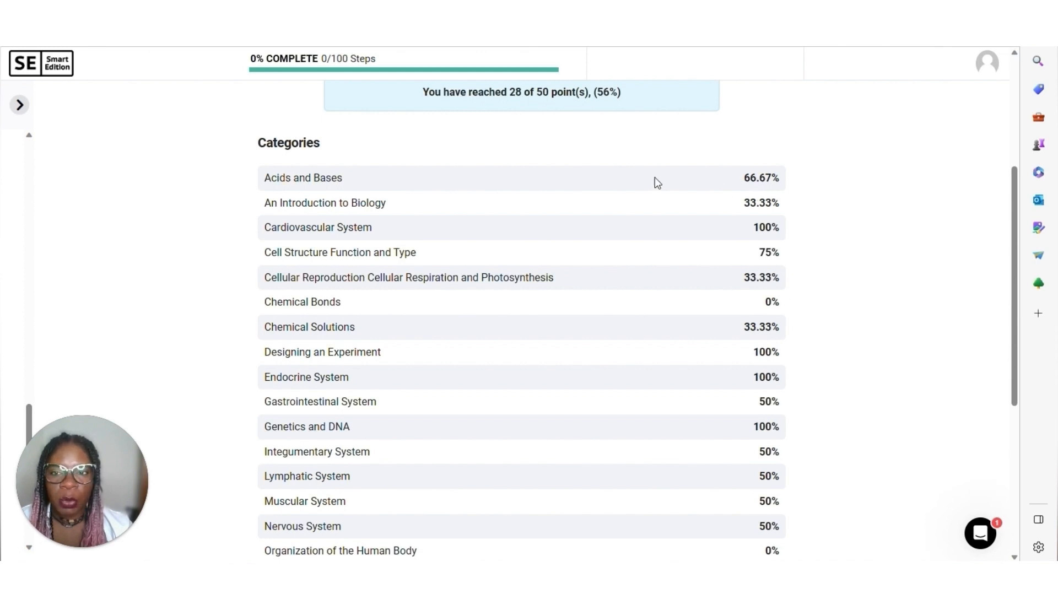
pyautogui.moveTo(697, 216)
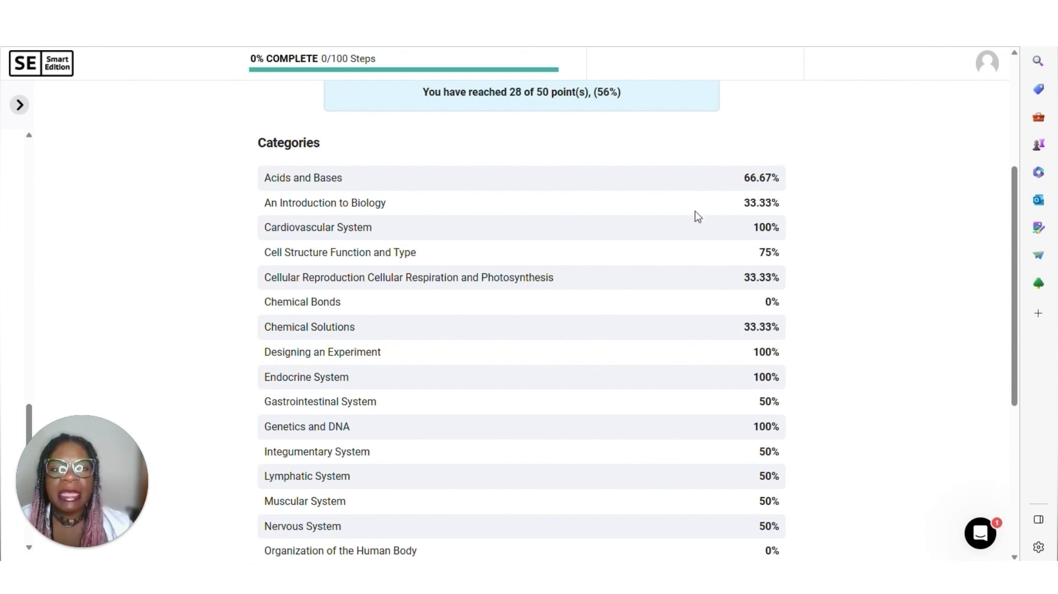
pyautogui.moveTo(695, 197)
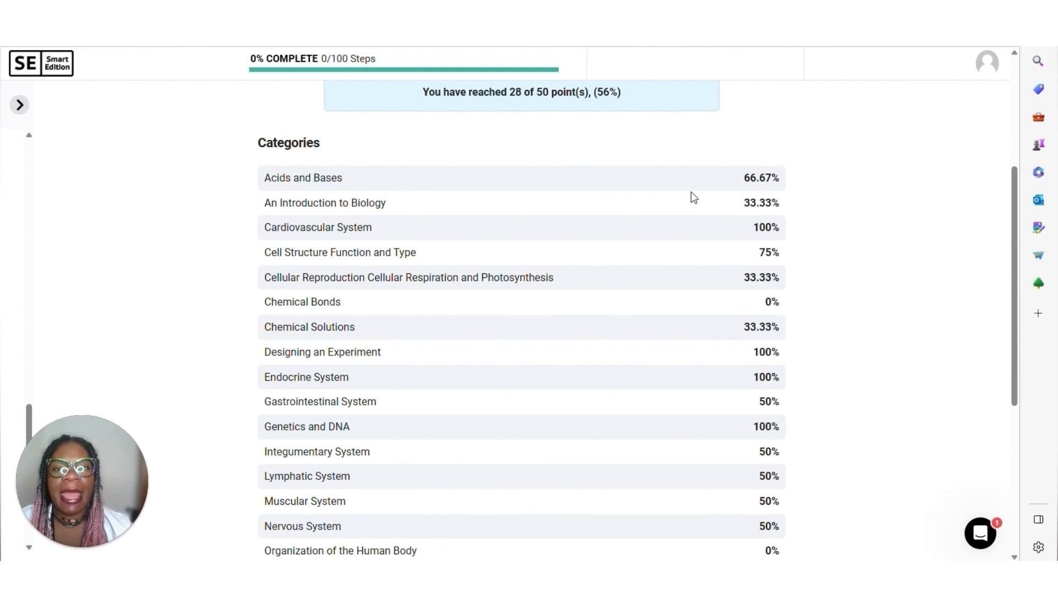
pyautogui.moveTo(745, 204)
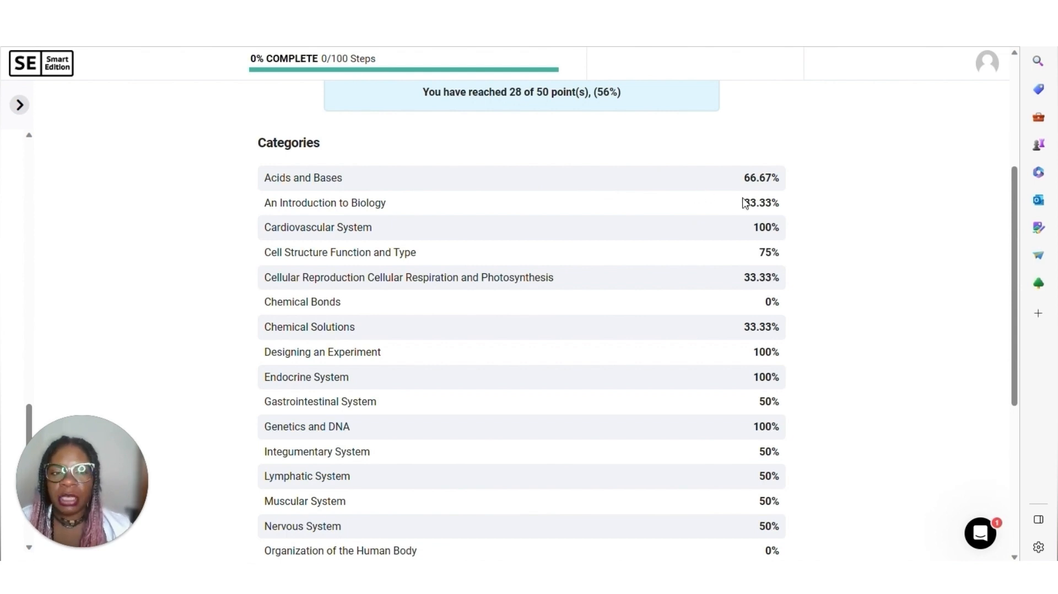
pyautogui.moveTo(411, 243)
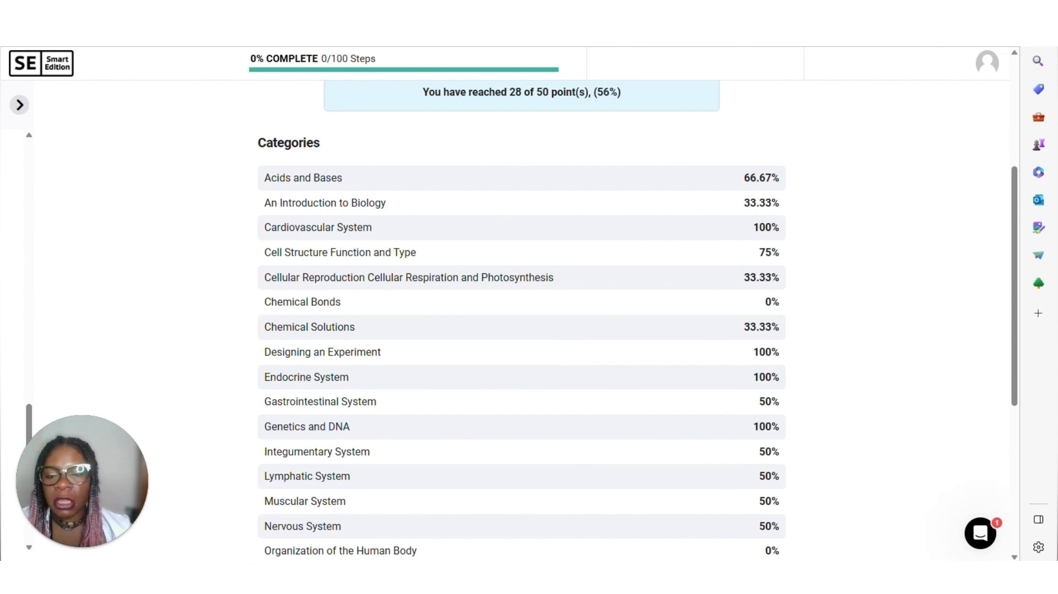
pyautogui.moveTo(522, 300)
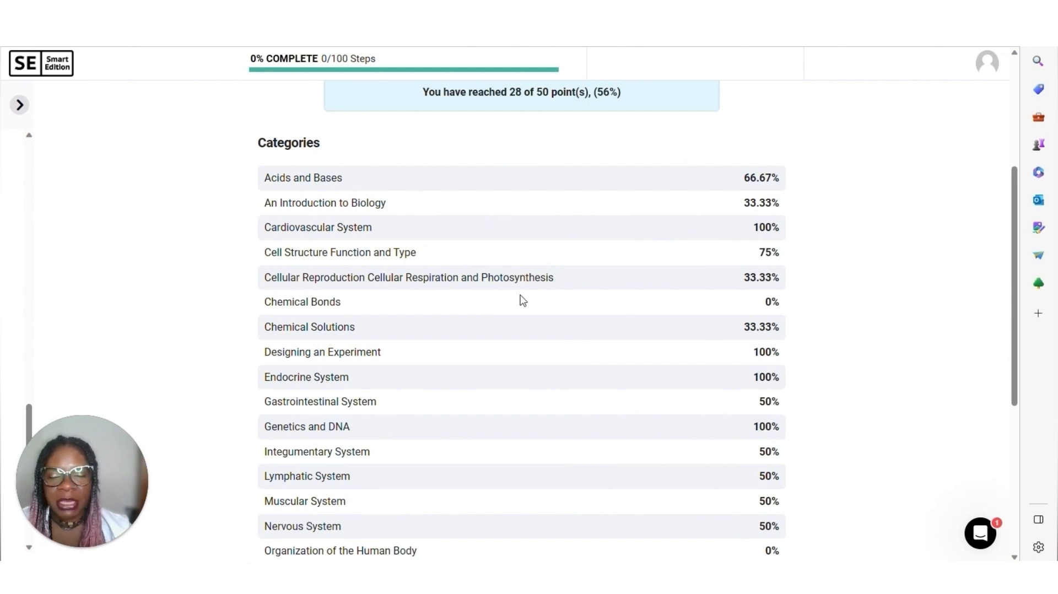
pyautogui.moveTo(408, 318)
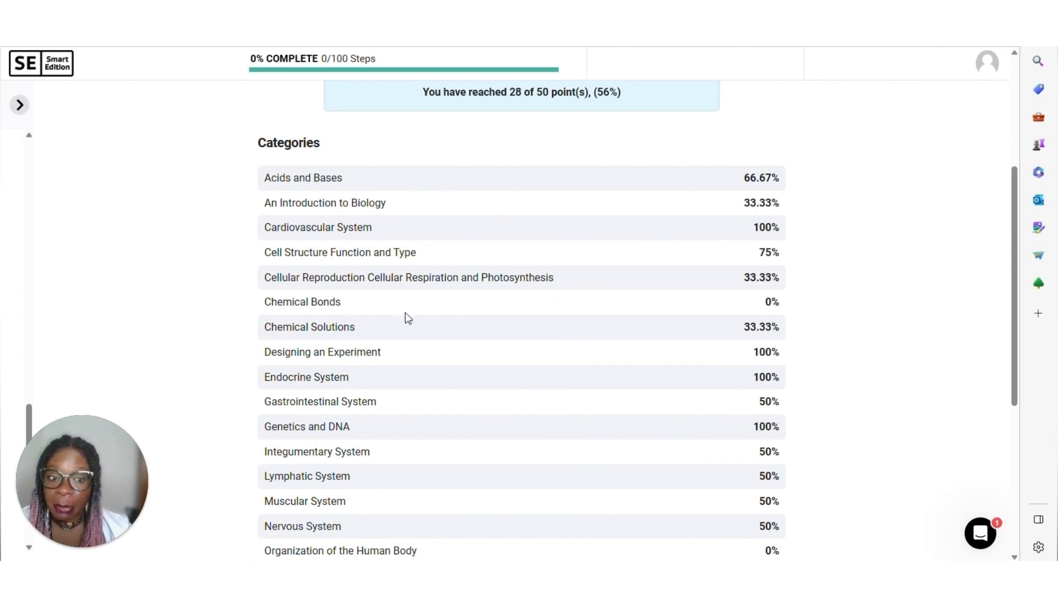
pyautogui.moveTo(526, 348)
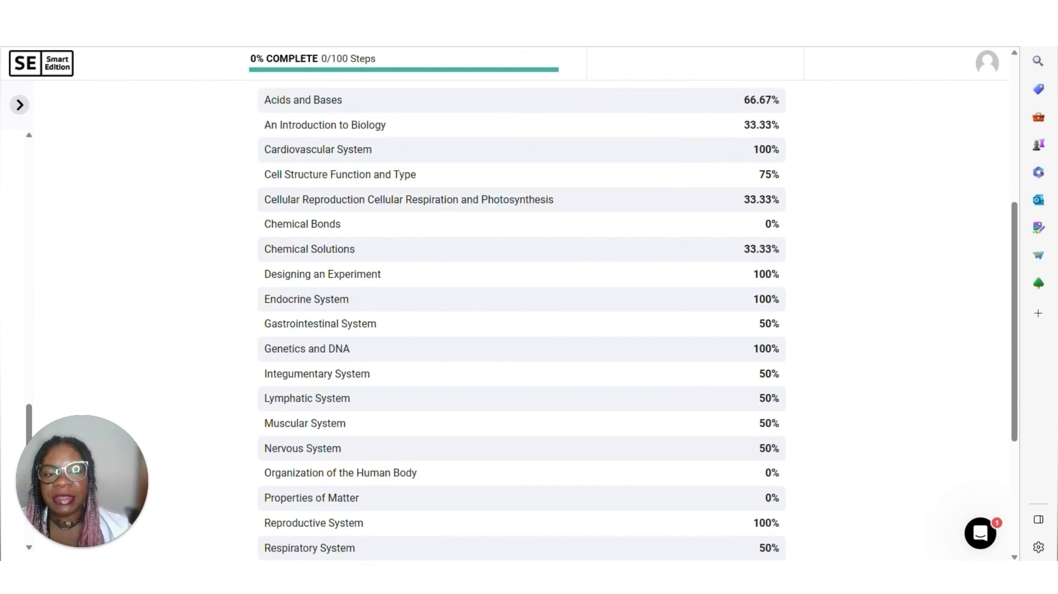
pyautogui.moveTo(357, 316)
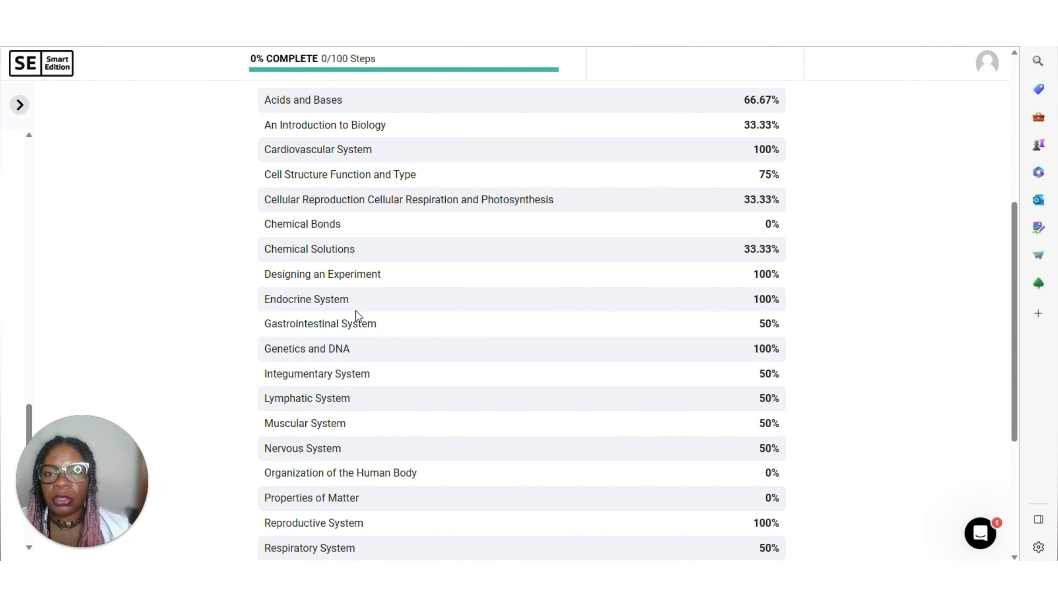
pyautogui.moveTo(414, 316)
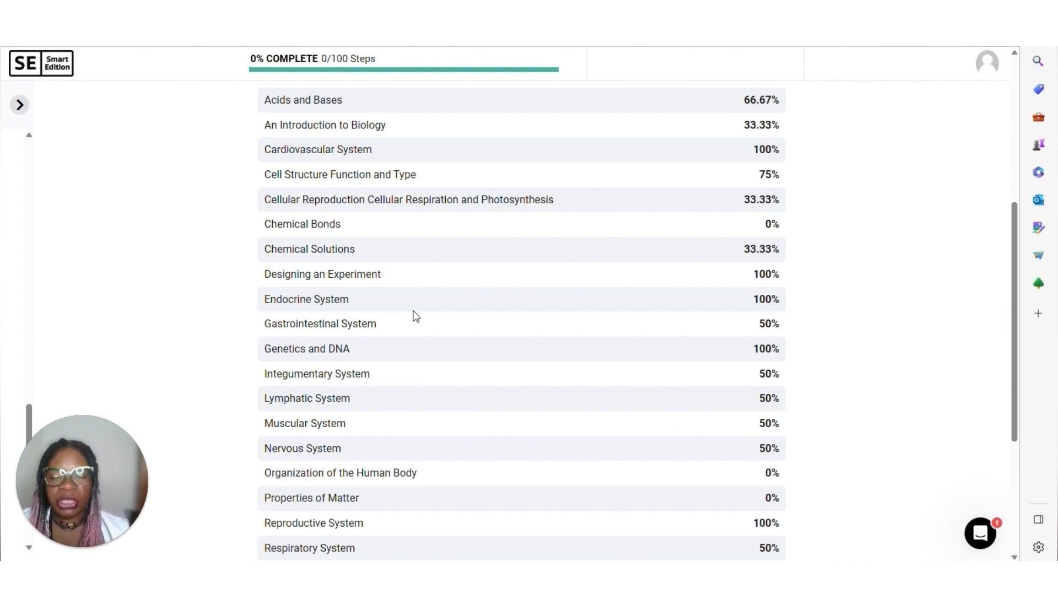
pyautogui.moveTo(469, 178)
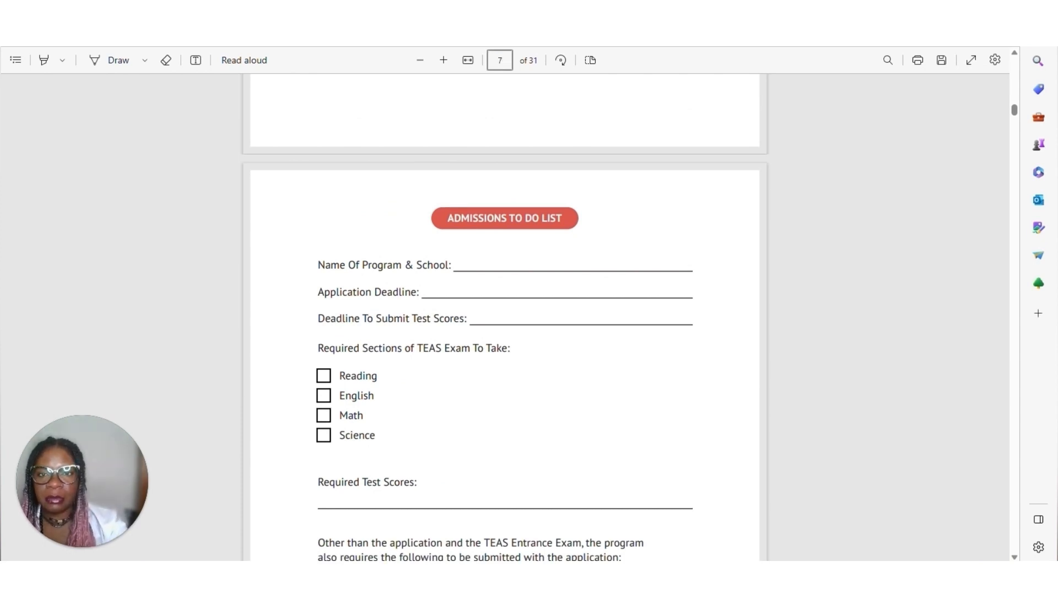
# - Scroll the planner PDF down to the blank TEAS Reading score worksheet
pyautogui.scroll(-3)
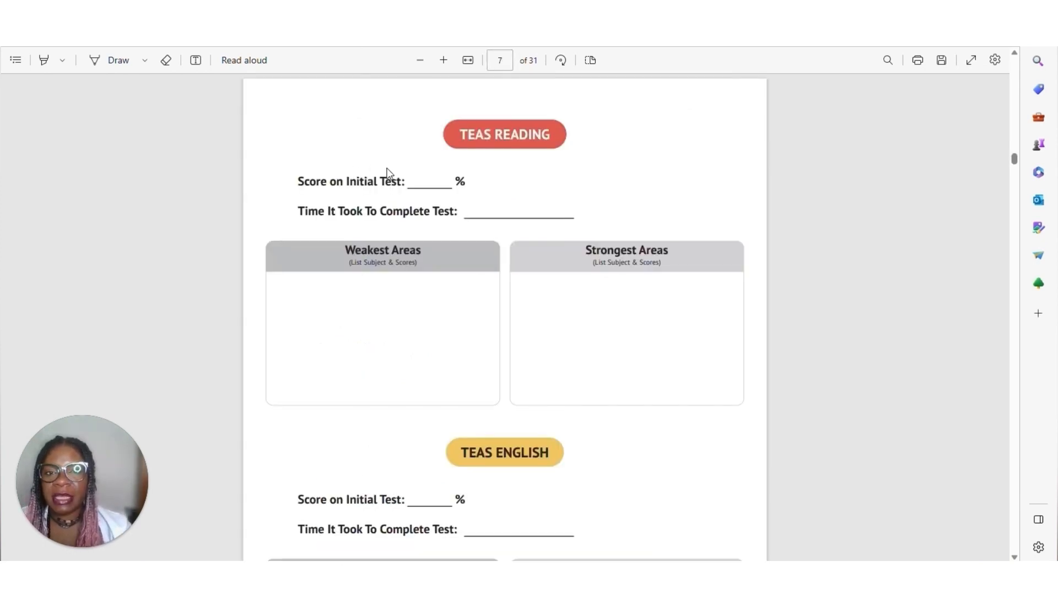
pyautogui.moveTo(417, 194)
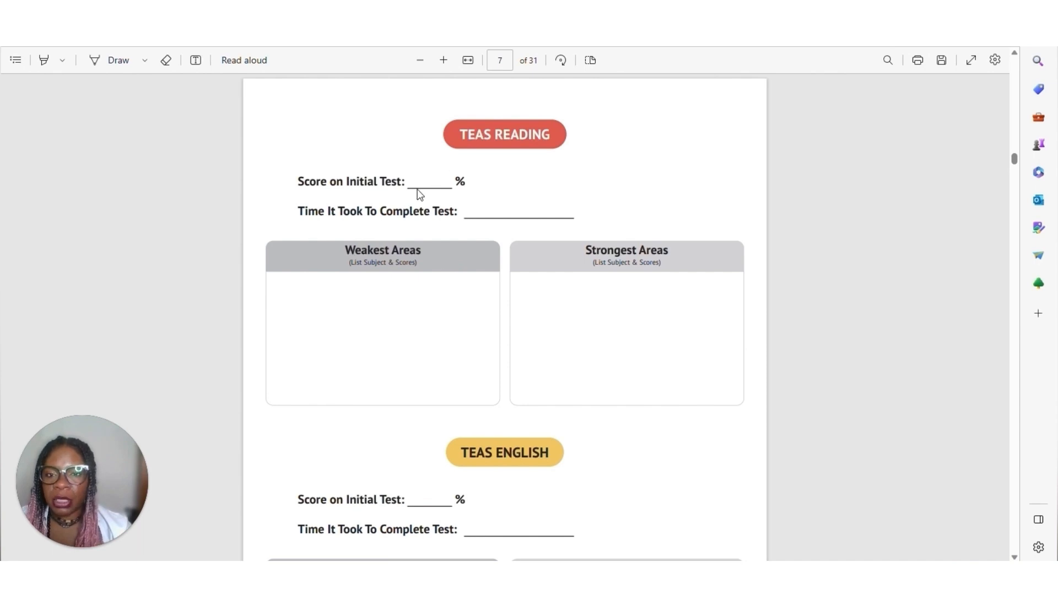
pyautogui.moveTo(276, 60)
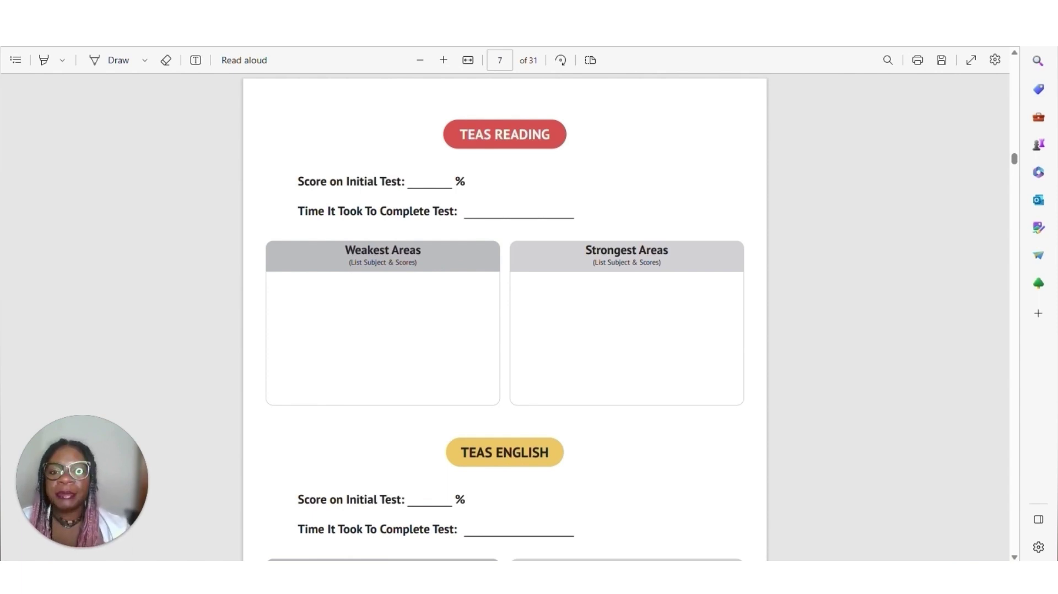
pyautogui.moveTo(281, 290)
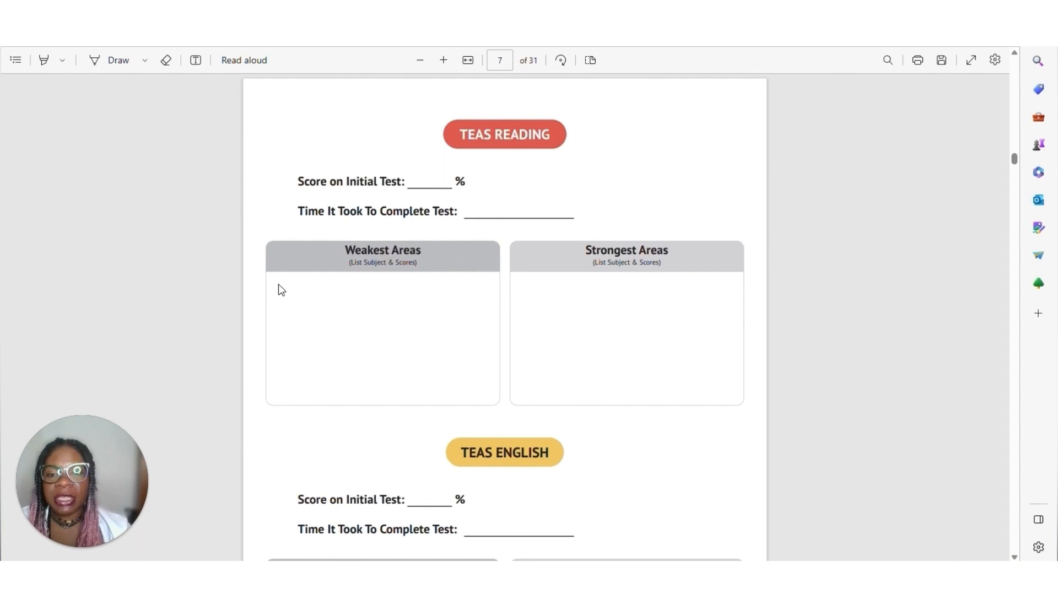
pyautogui.scroll(-3)
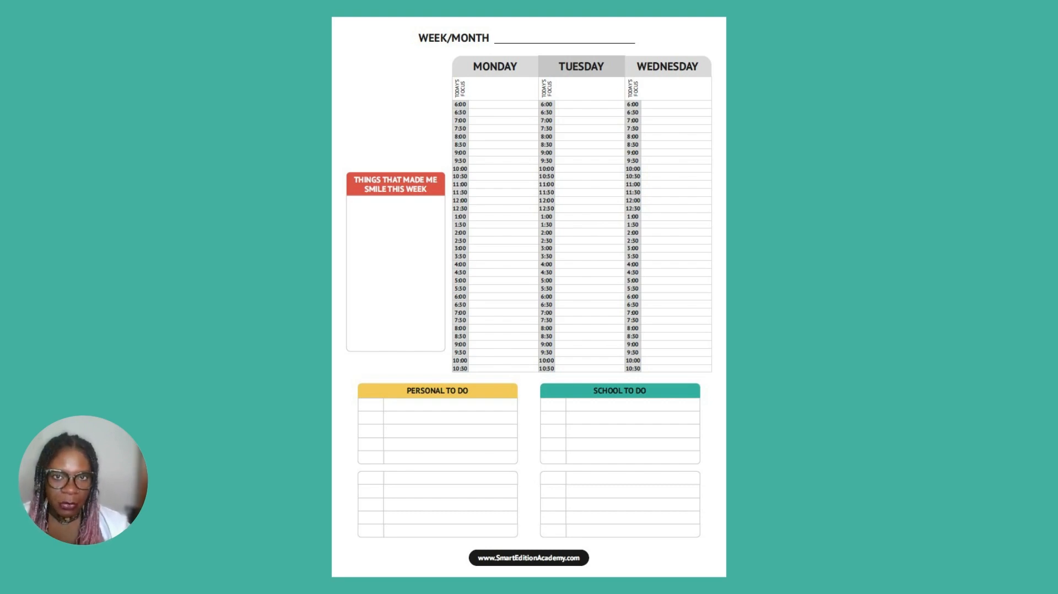
# - Scroll to page 12's blank Personal and Work Commitments project tables
pyautogui.scroll(-3)
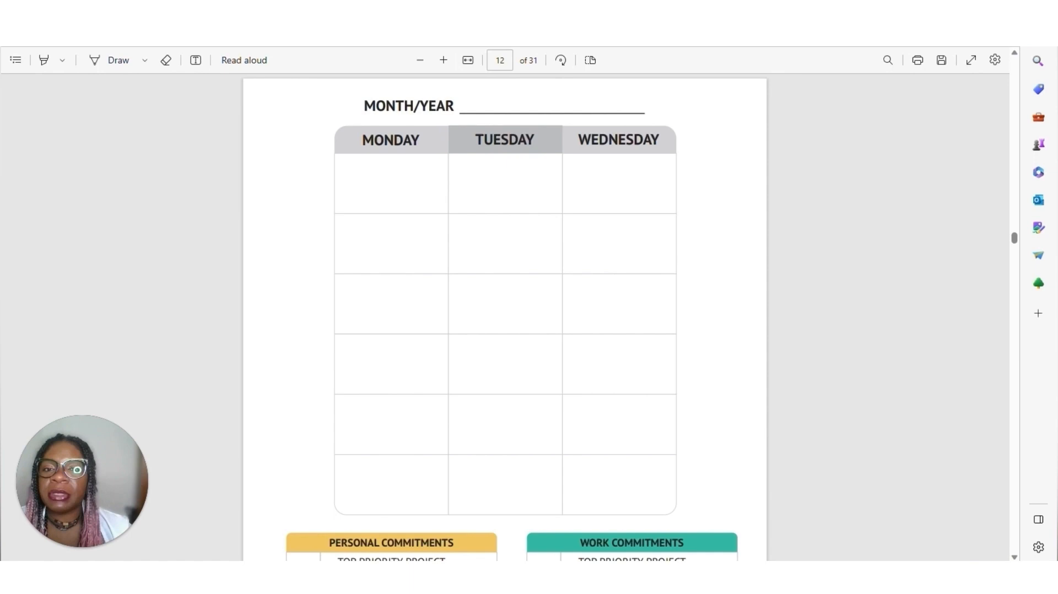
pyautogui.moveTo(374, 162)
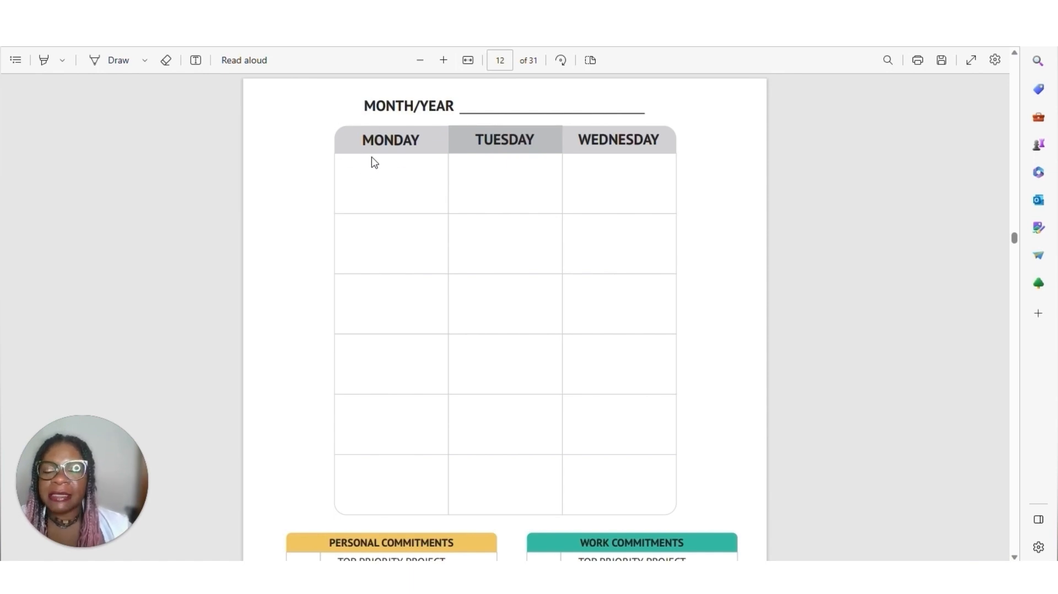
pyautogui.scroll(-3)
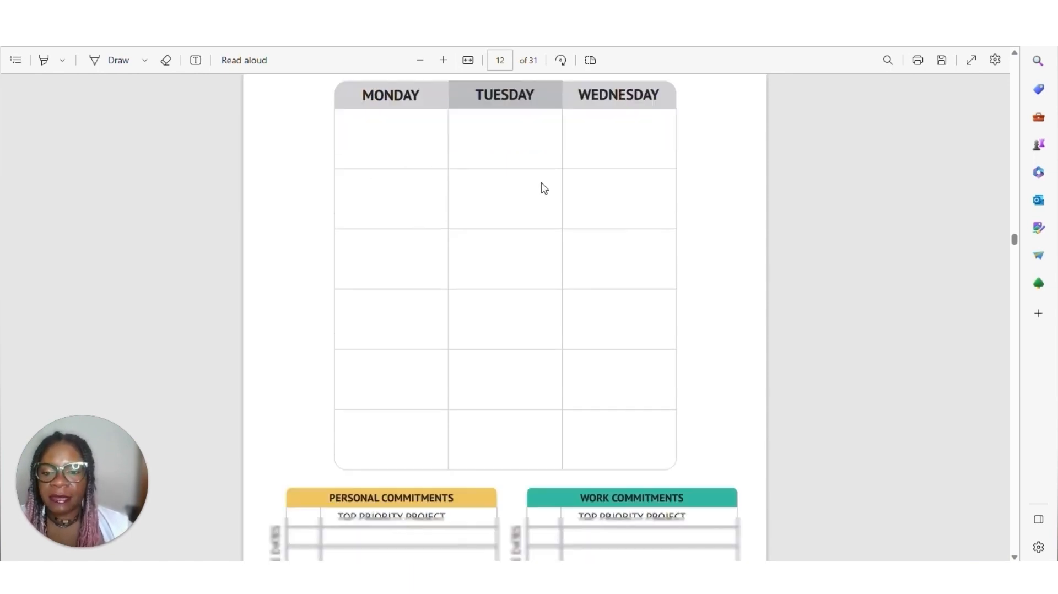
pyautogui.scroll(-3)
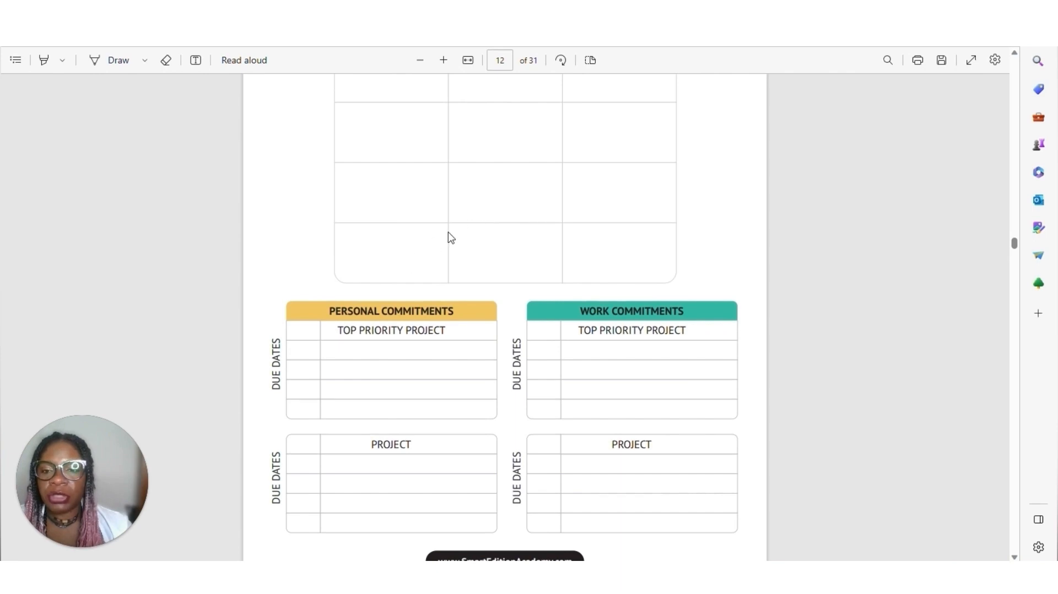
pyautogui.moveTo(357, 347)
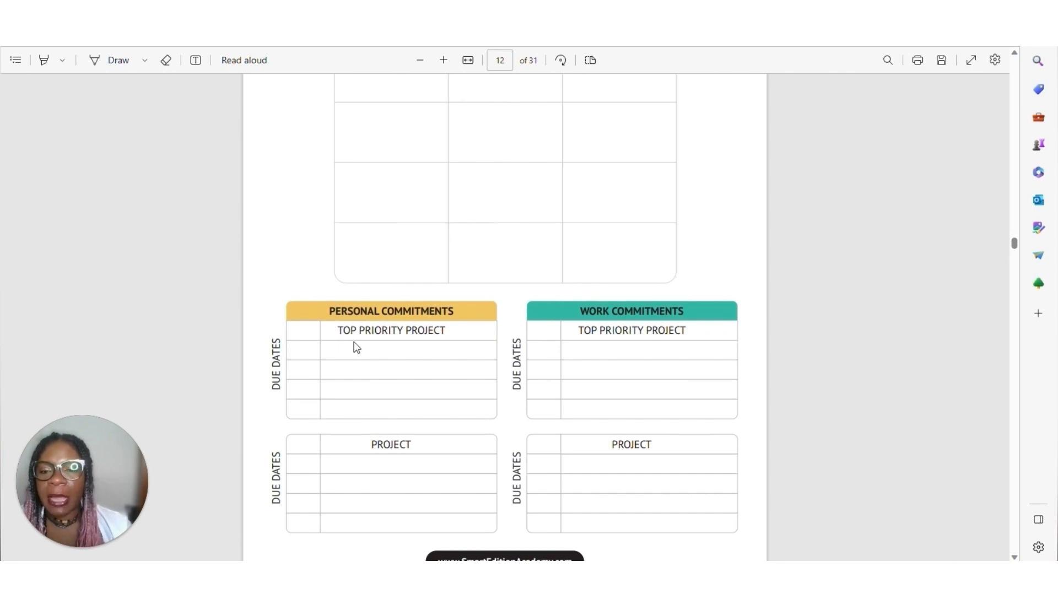
pyautogui.moveTo(573, 342)
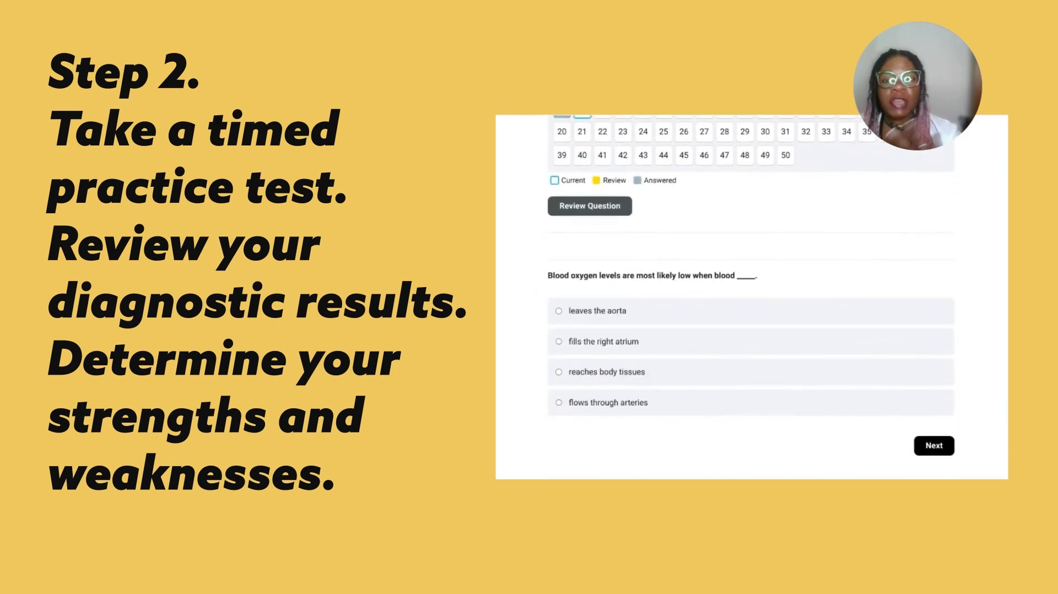
# - Answer the chewed food, invader and immune tissue questions with Colon, antibody and Connective
pyautogui.click(932, 445)
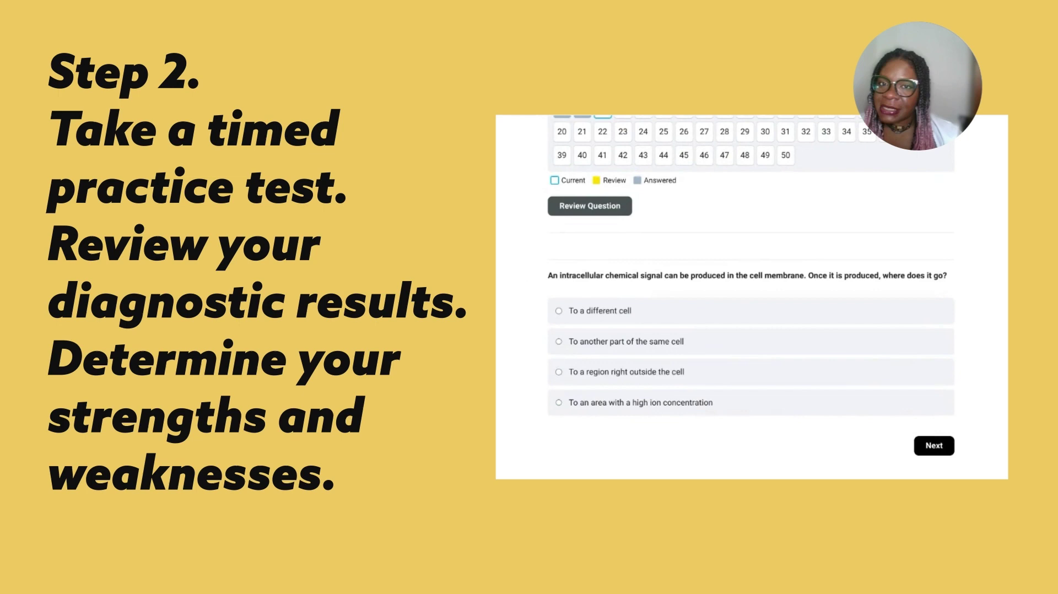
pyautogui.click(933, 445)
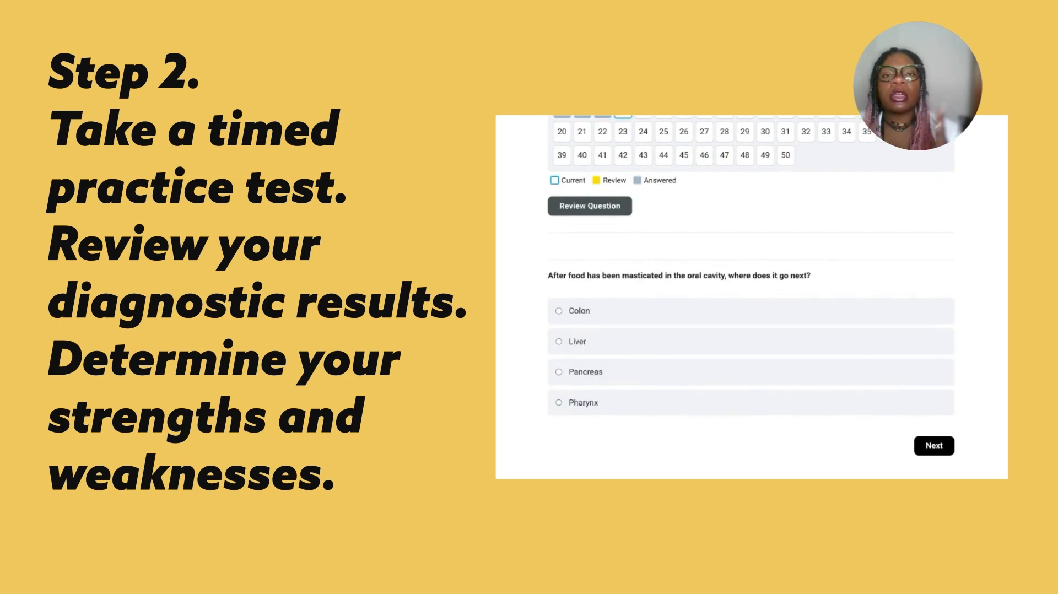
pyautogui.click(558, 311)
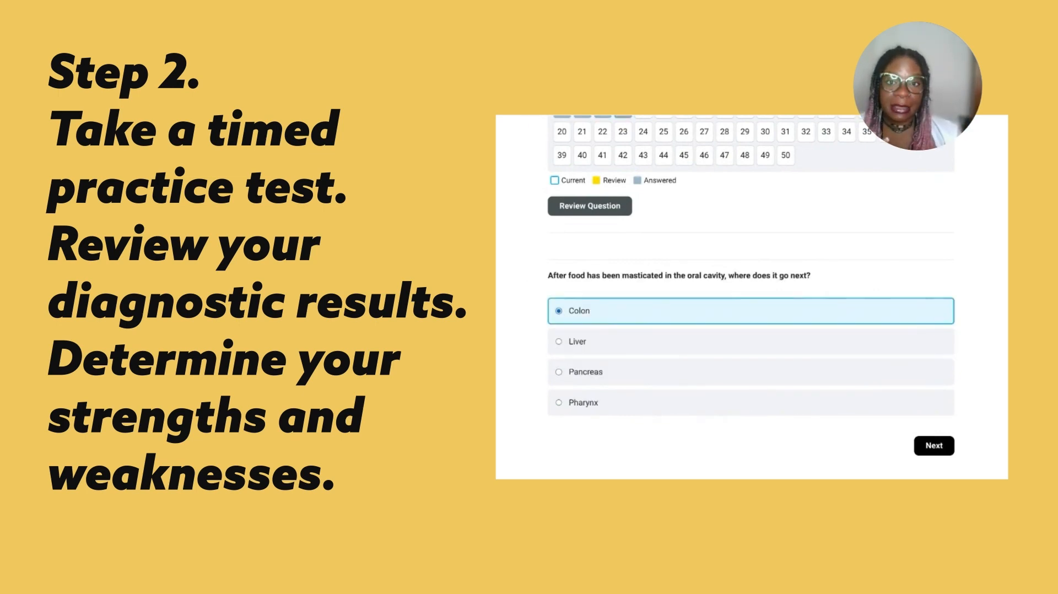
pyautogui.click(932, 445)
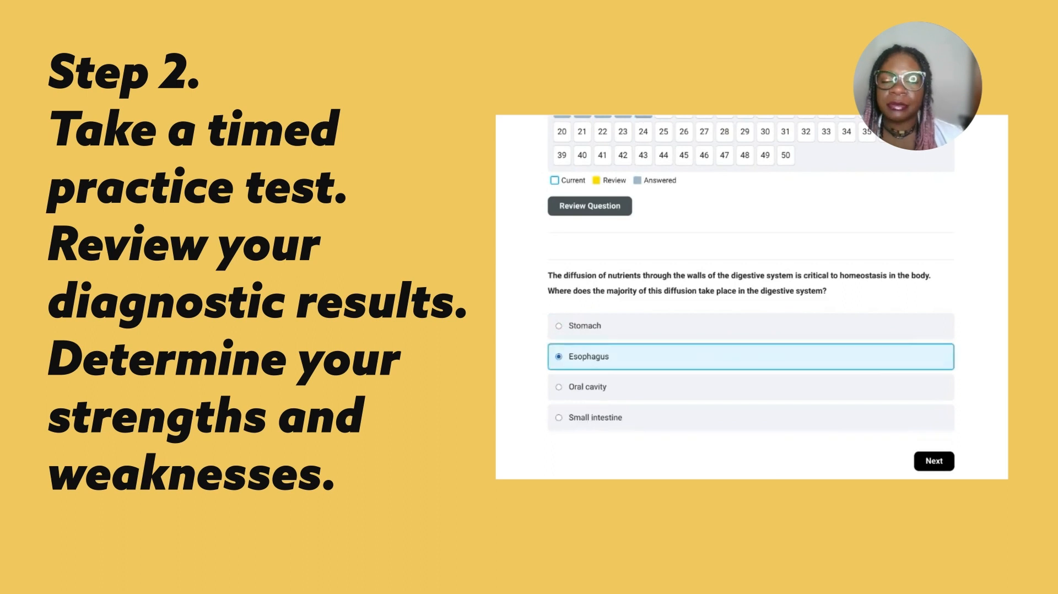
pyautogui.click(933, 460)
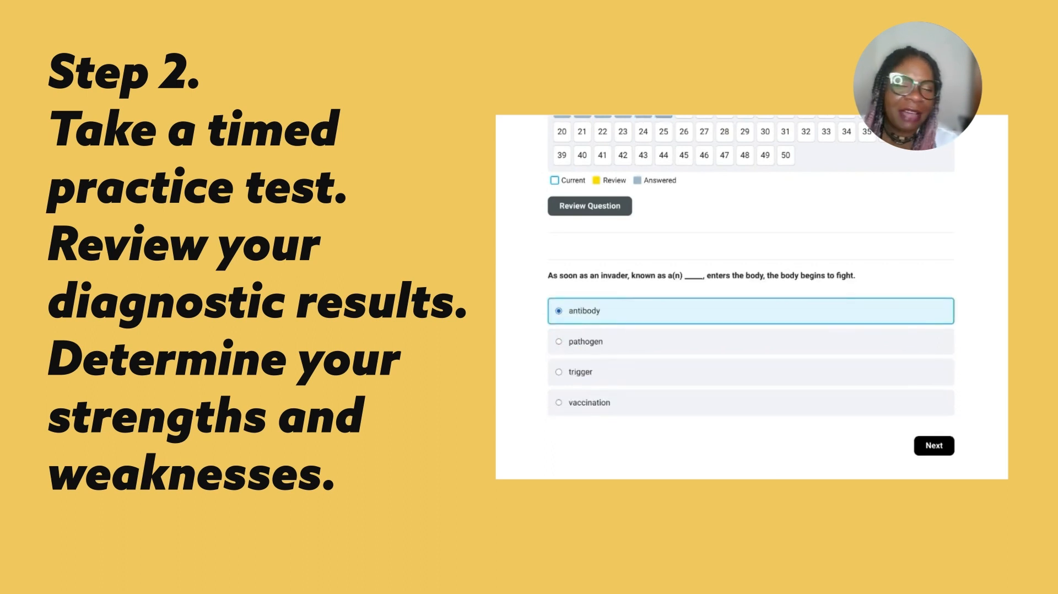
pyautogui.click(933, 445)
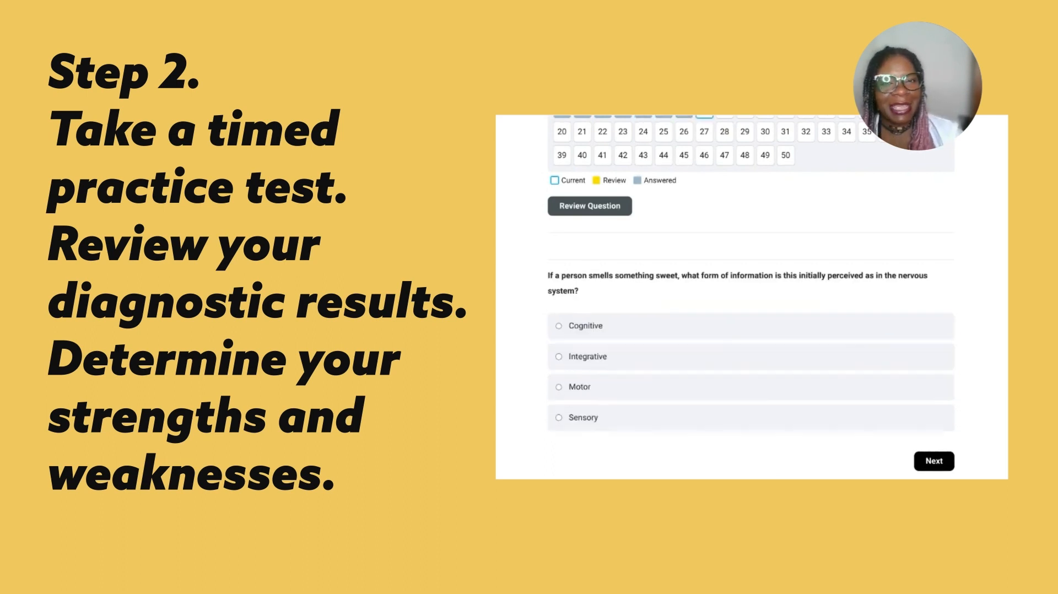
pyautogui.click(932, 462)
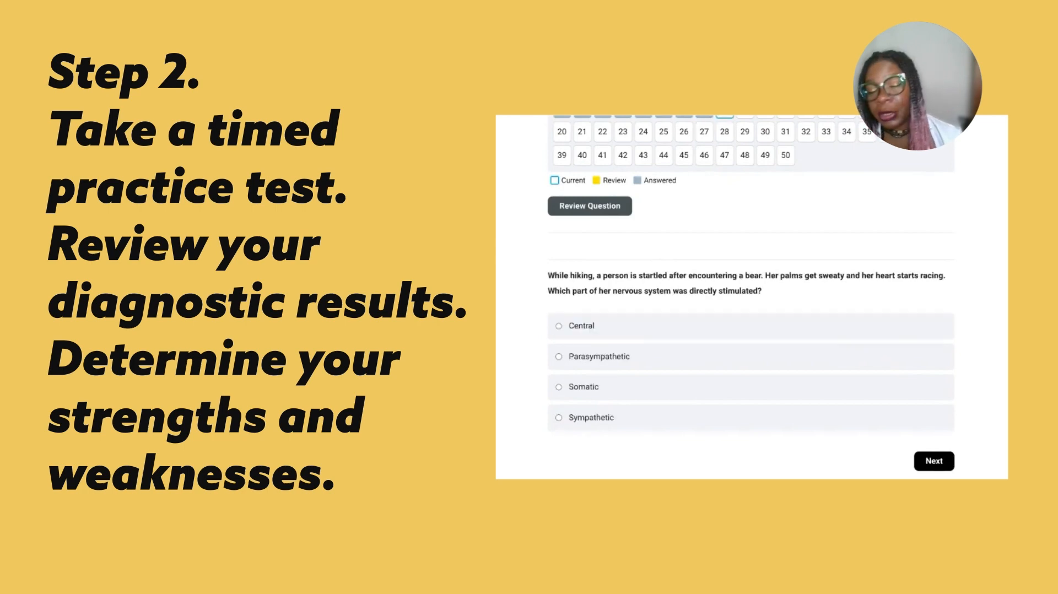
pyautogui.click(933, 461)
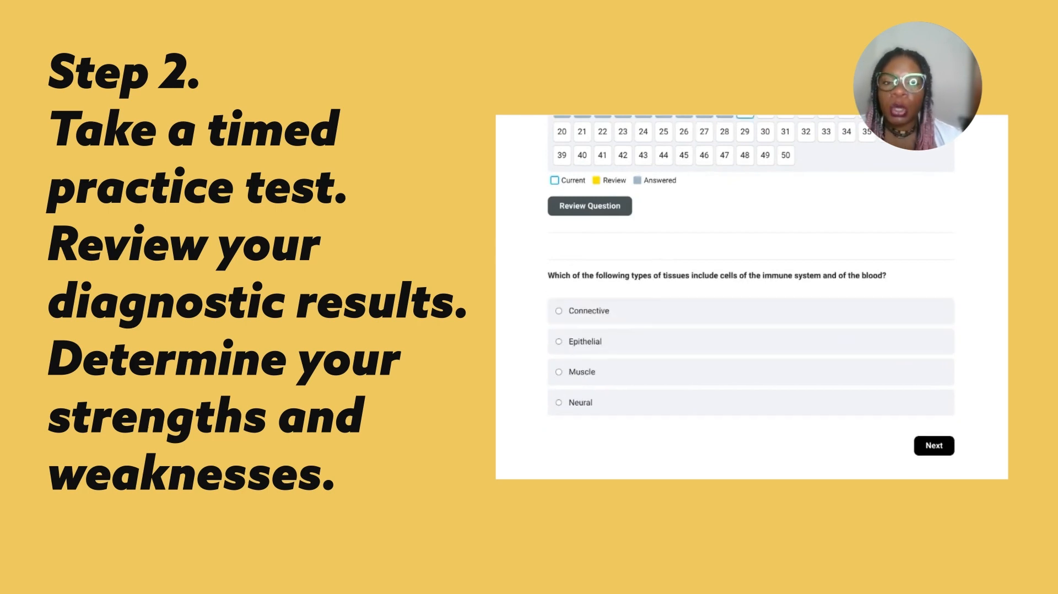
pyautogui.click(582, 311)
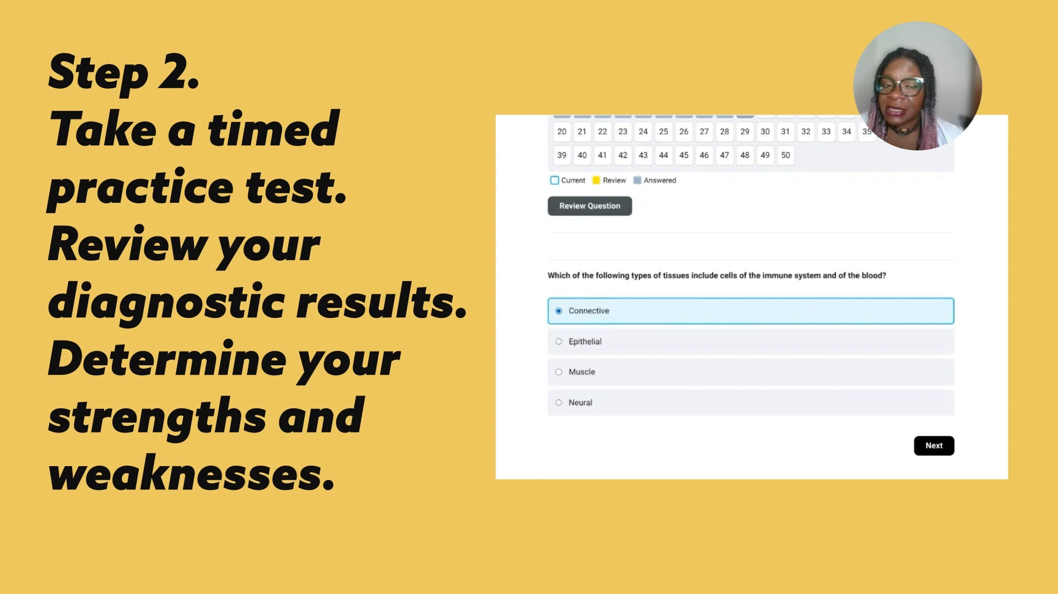
pyautogui.click(933, 445)
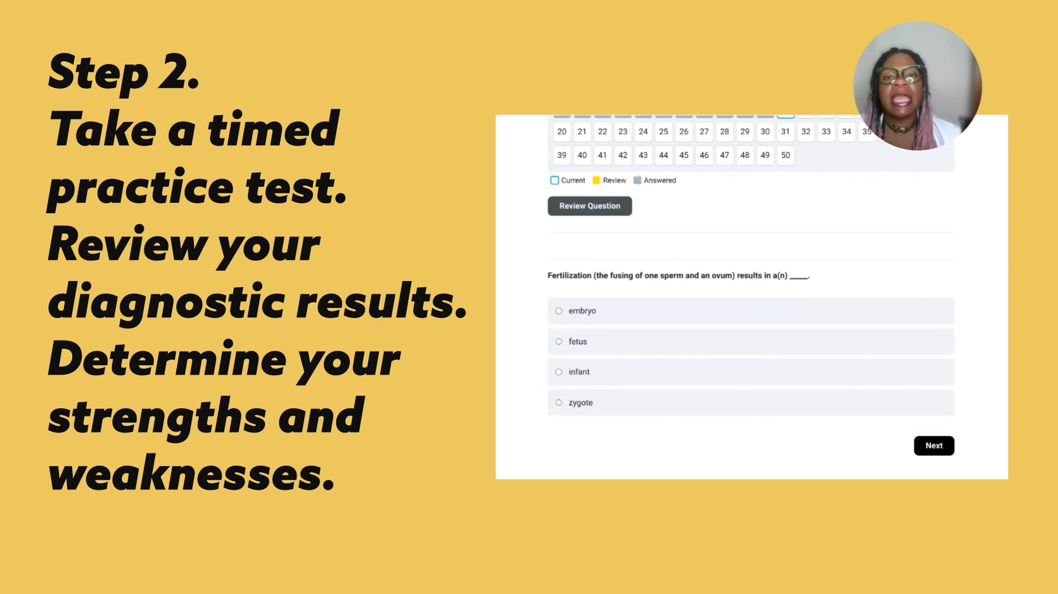
pyautogui.click(932, 445)
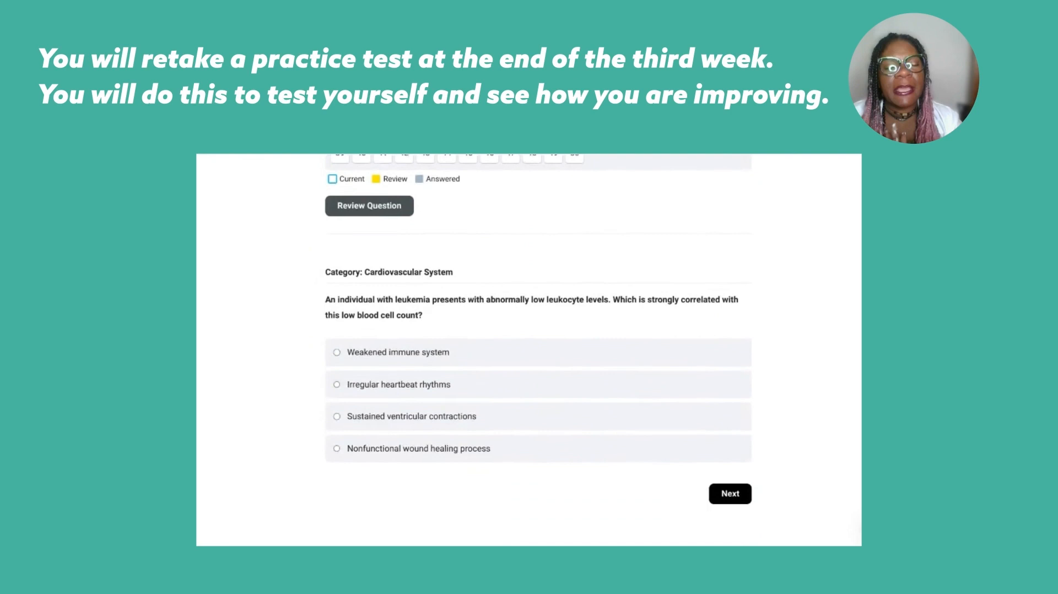
# - Answer the endocrine and skin questions with Insulin and excretion of toxic substances
pyautogui.click(729, 493)
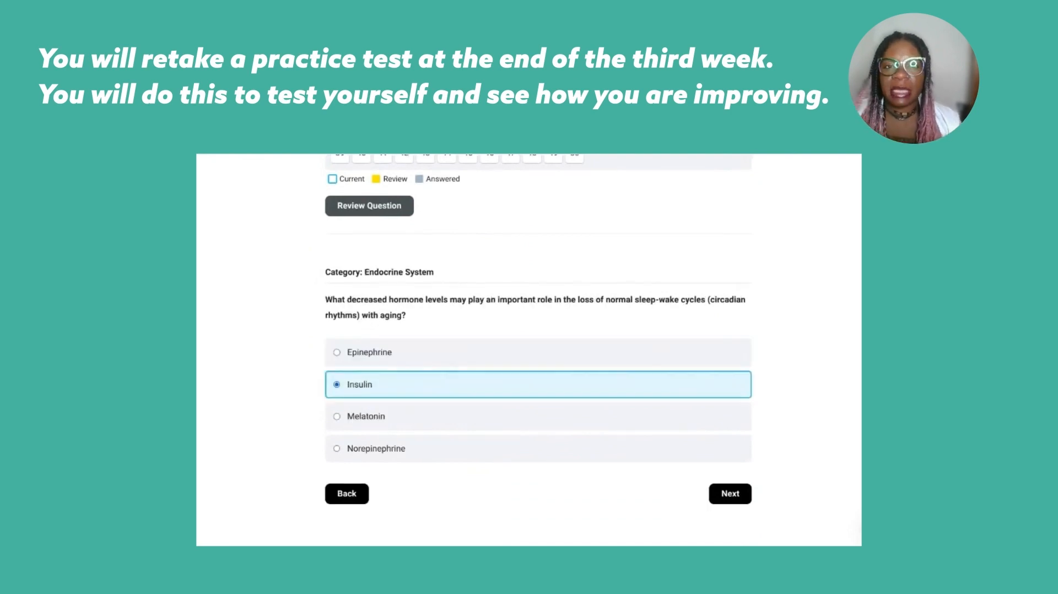
pyautogui.click(729, 493)
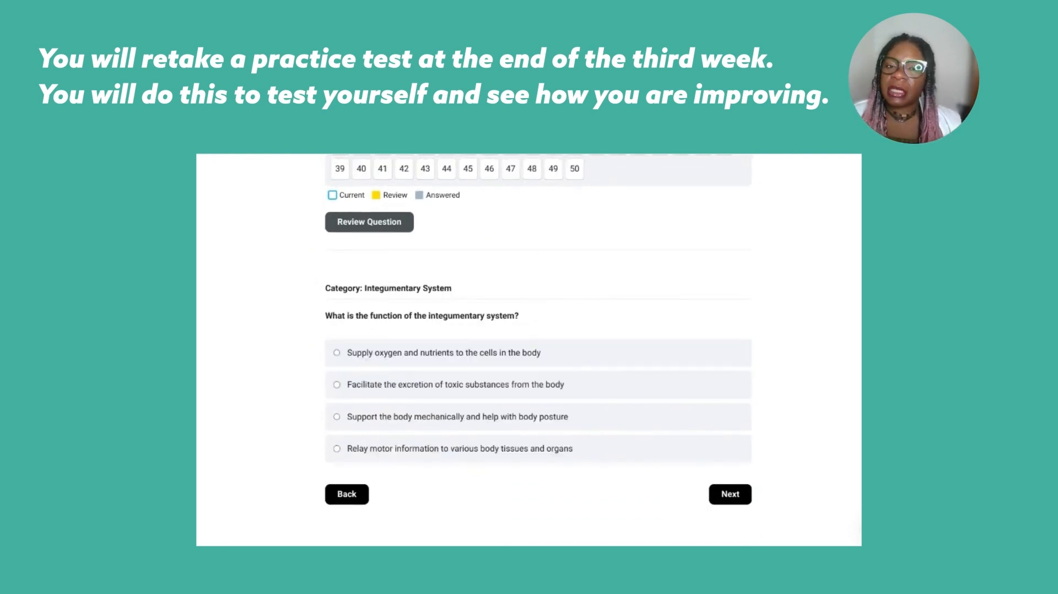
pyautogui.click(337, 384)
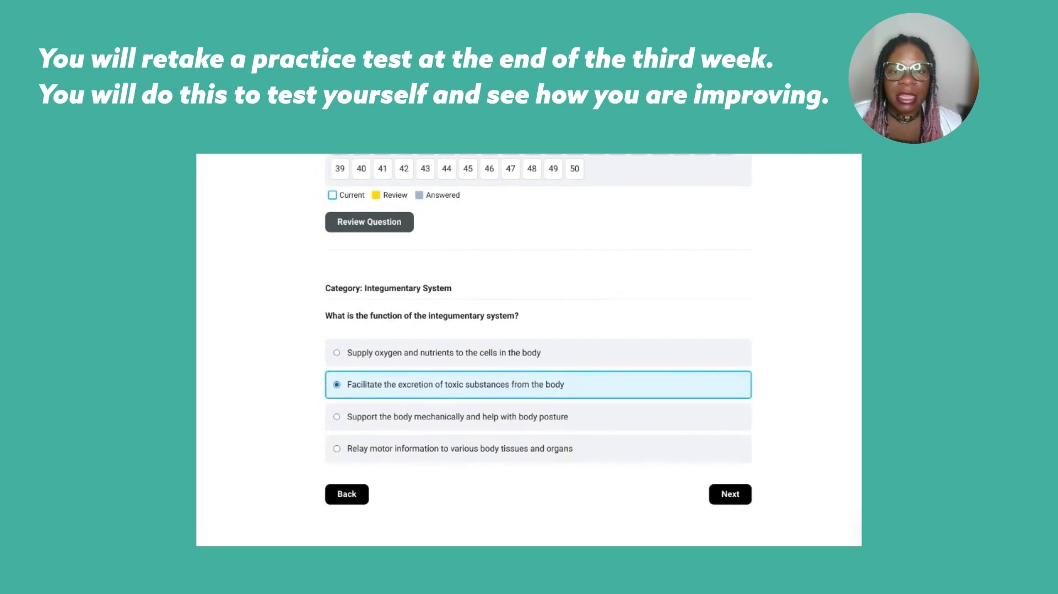
pyautogui.click(729, 493)
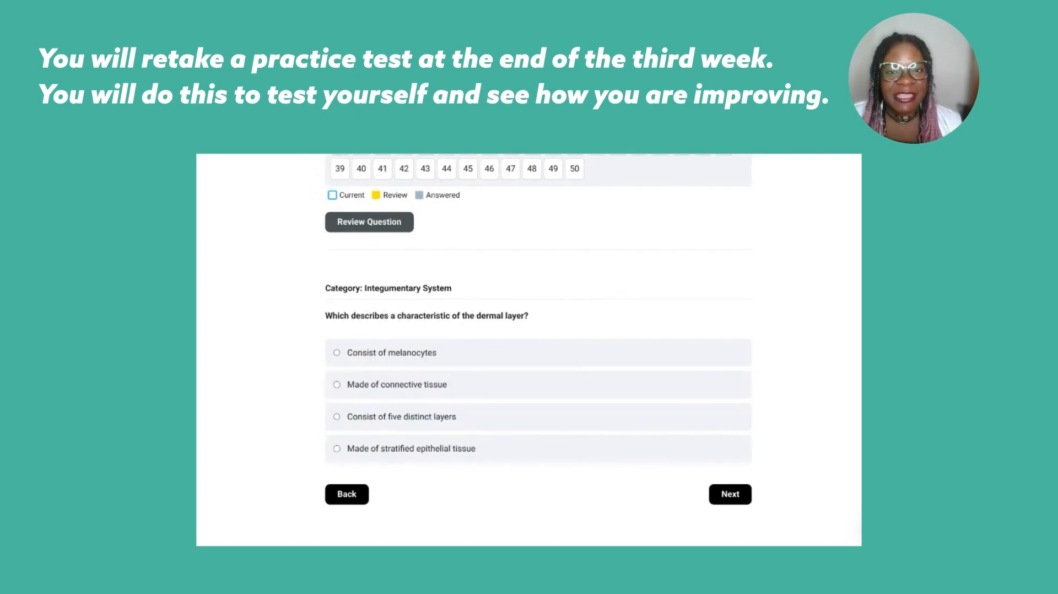
pyautogui.click(729, 493)
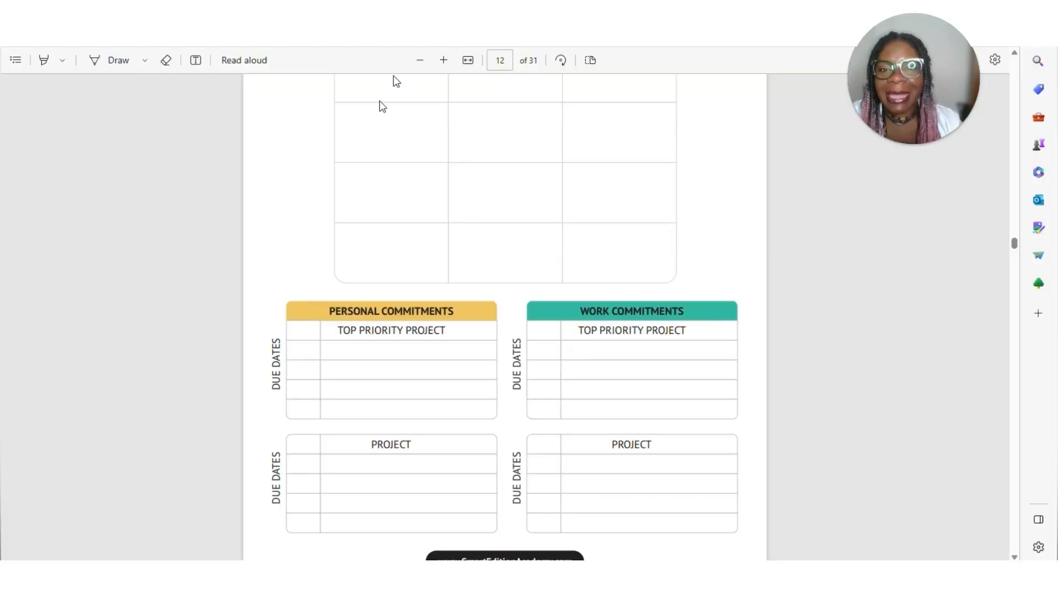
# - Navigate the planner PDF to the Practice Test Retake score table page
pyautogui.tripleClick(499, 60)
pyautogui.write('9')
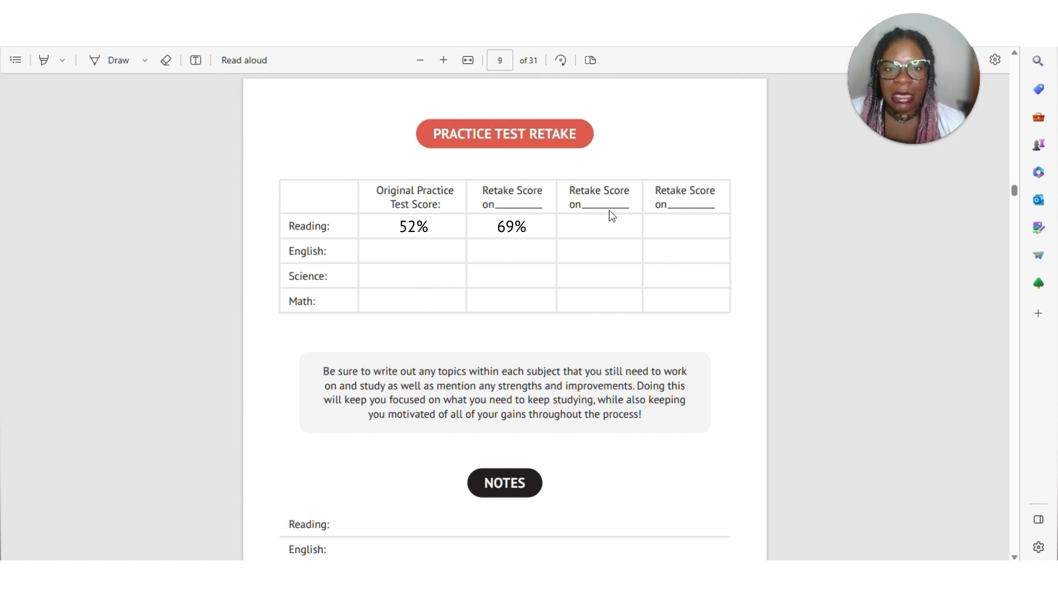
pyautogui.moveTo(488, 221)
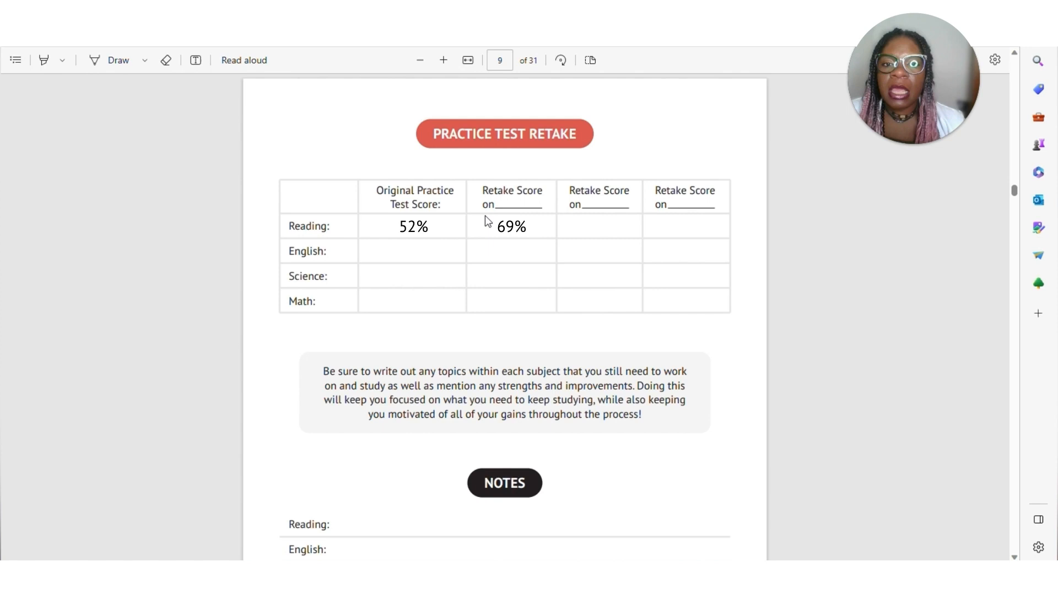
pyautogui.moveTo(472, 309)
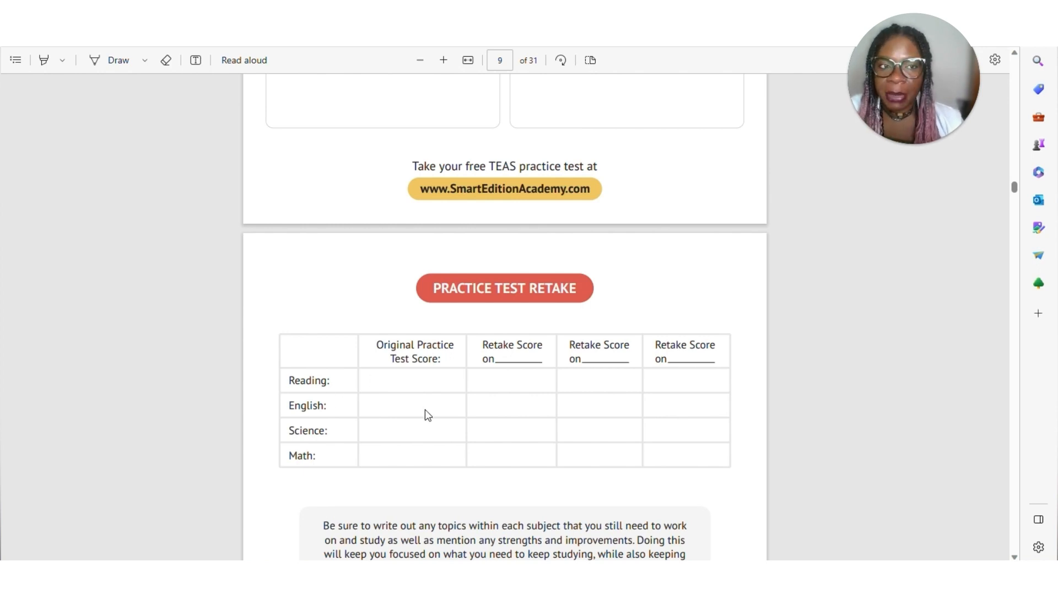
pyautogui.moveTo(416, 400)
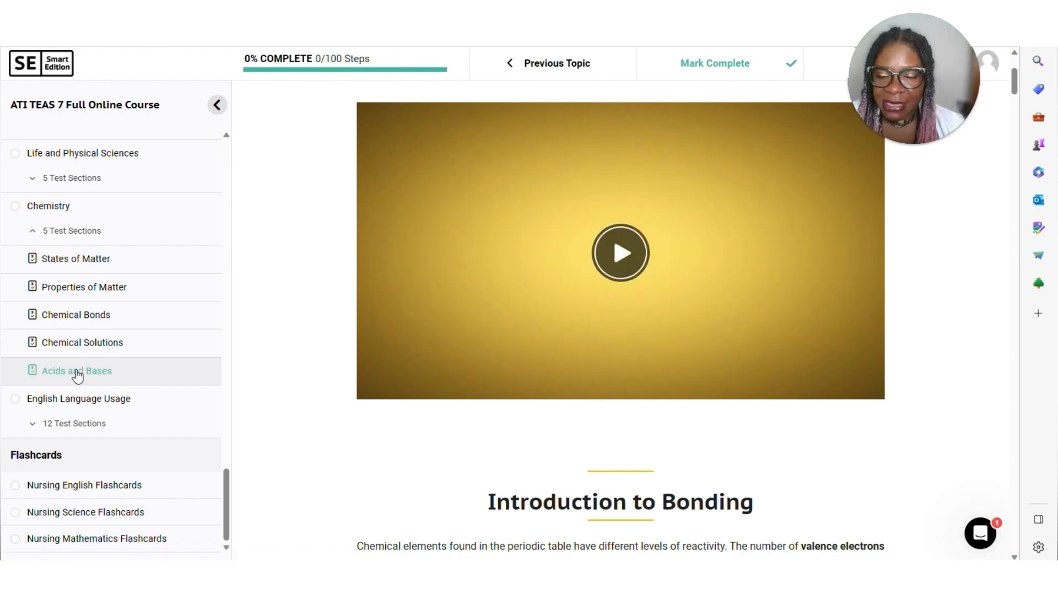
# - Select Acids and Bases under Chemistry in the course sidebar
pyautogui.click(76, 371)
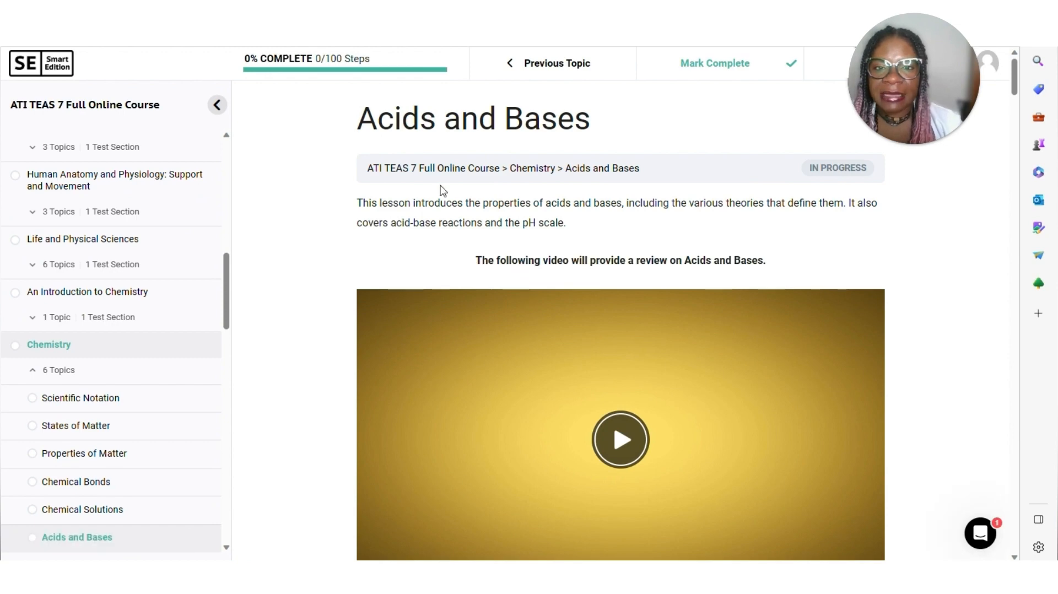
pyautogui.moveTo(502, 276)
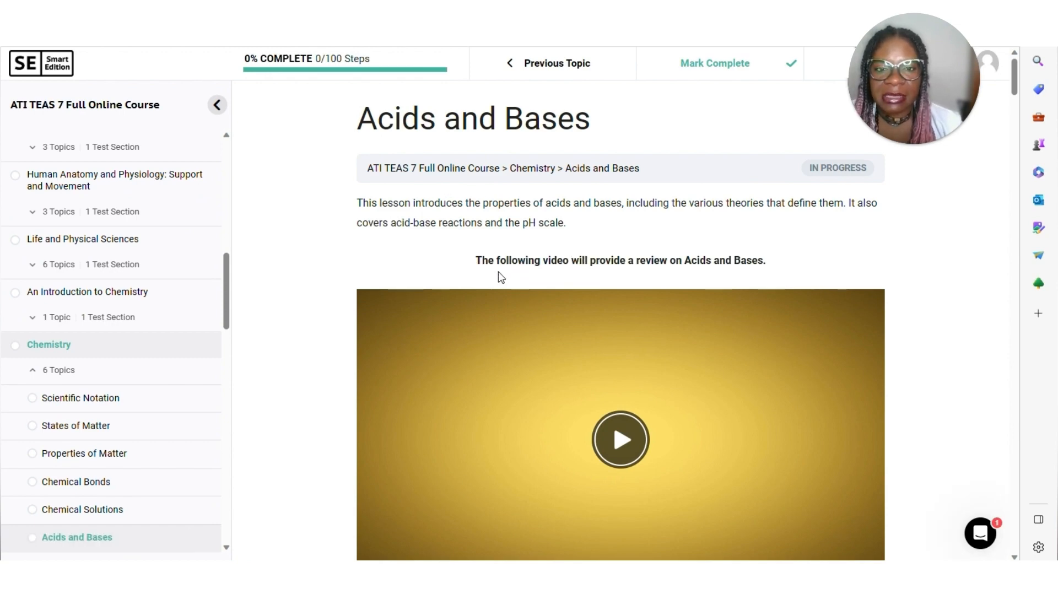
pyautogui.moveTo(550, 293)
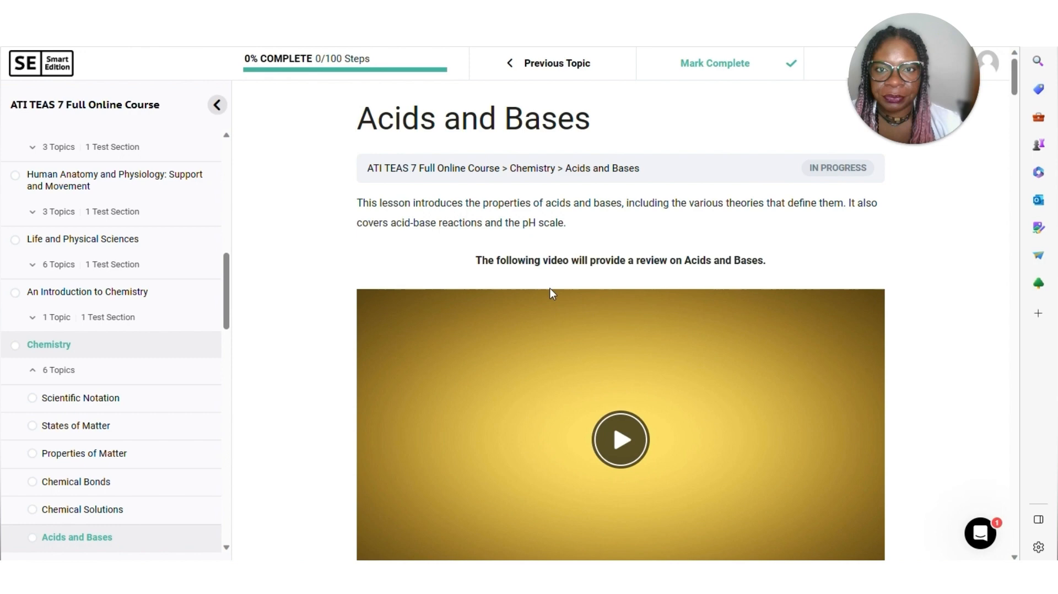
pyautogui.scroll(-3)
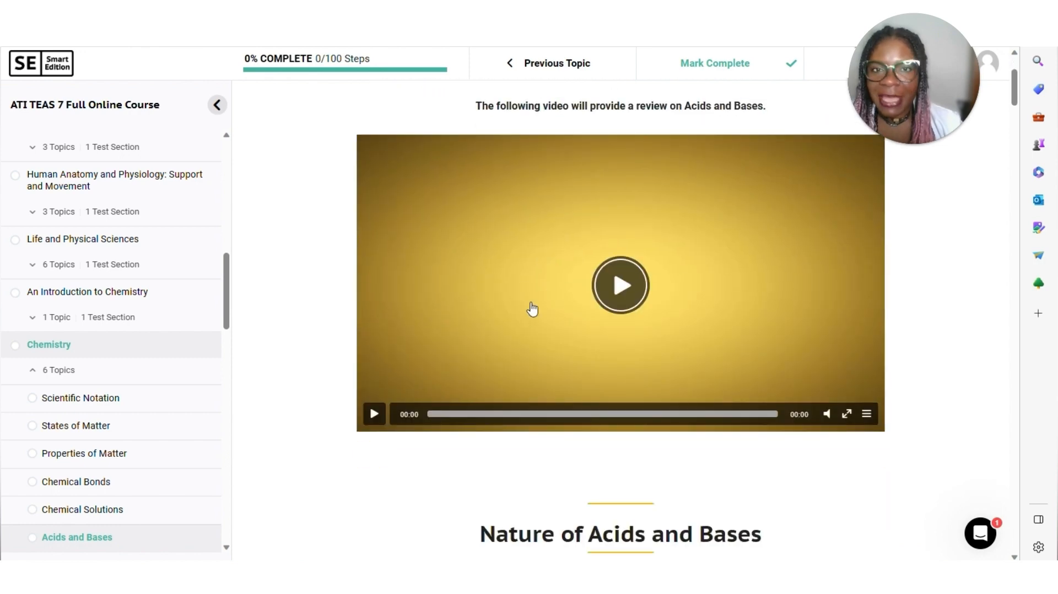
pyautogui.moveTo(533, 415)
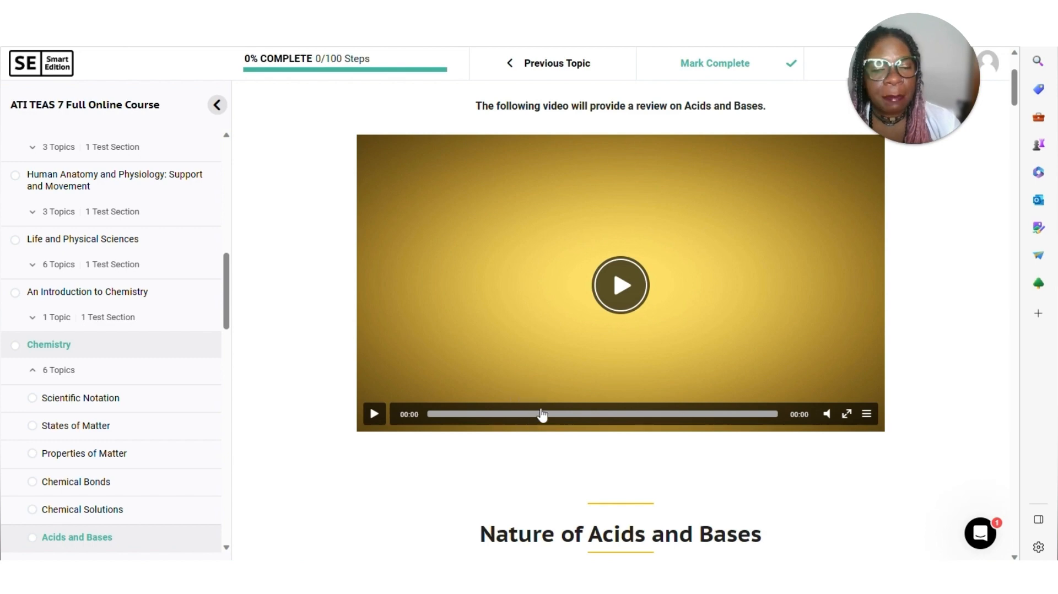
pyautogui.scroll(-3)
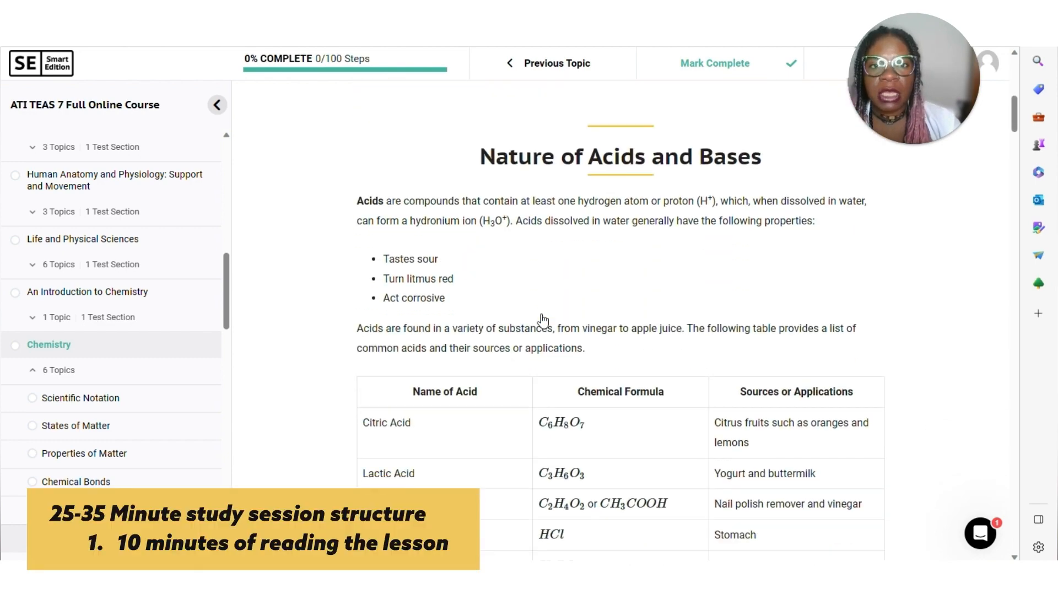
pyautogui.scroll(-3)
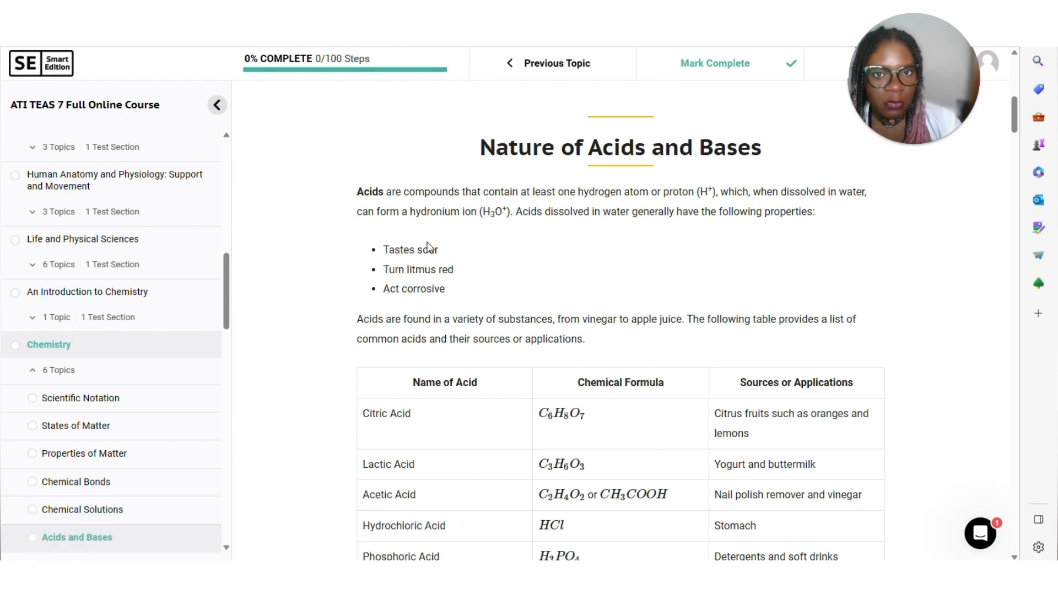
pyautogui.scroll(-3)
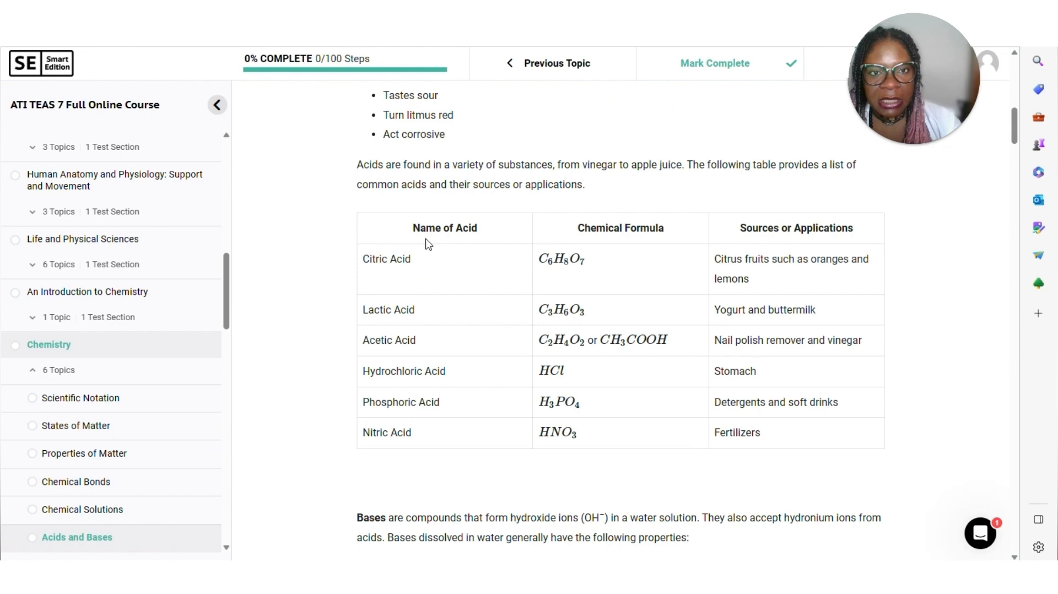
pyautogui.scroll(3)
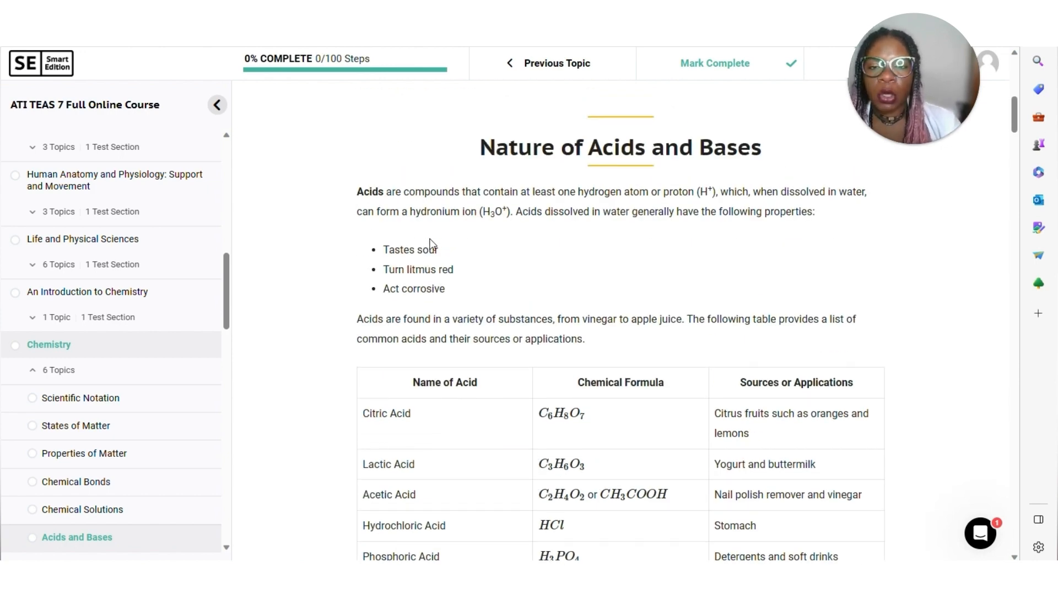
pyautogui.scroll(-3)
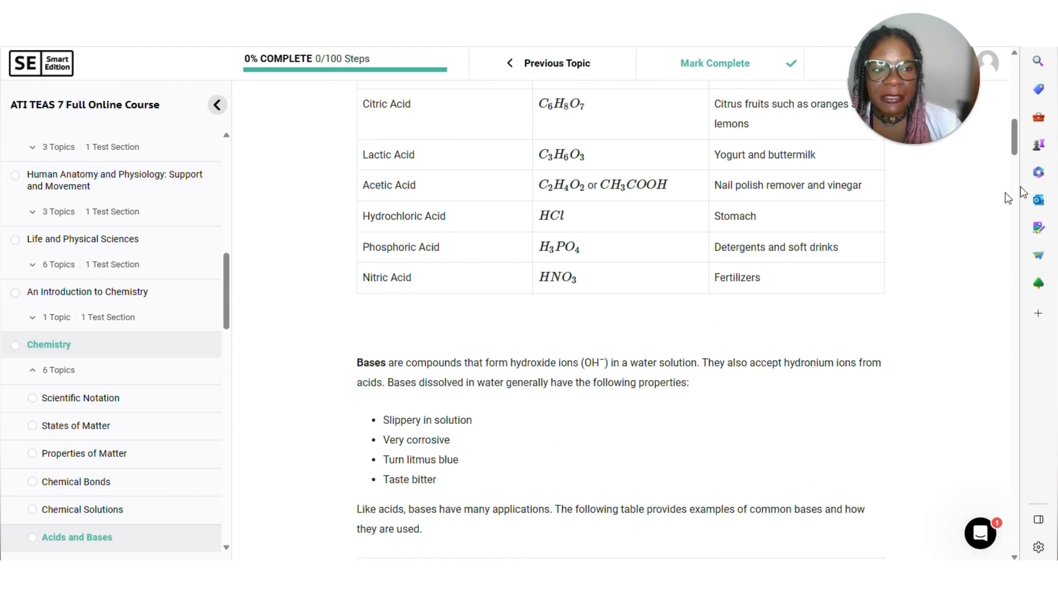
pyautogui.scroll(-3)
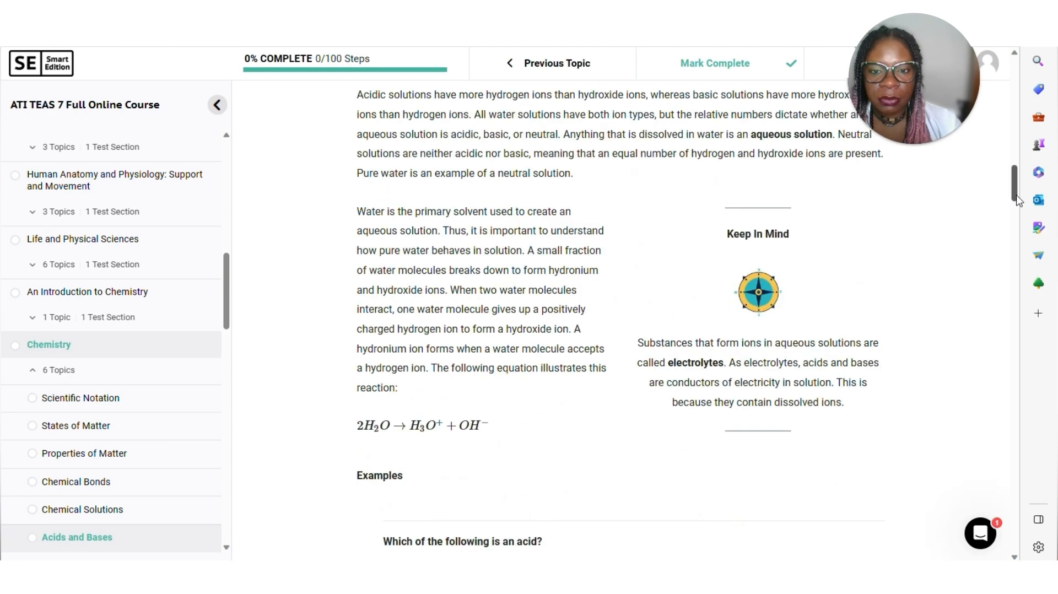
pyautogui.scroll(-3)
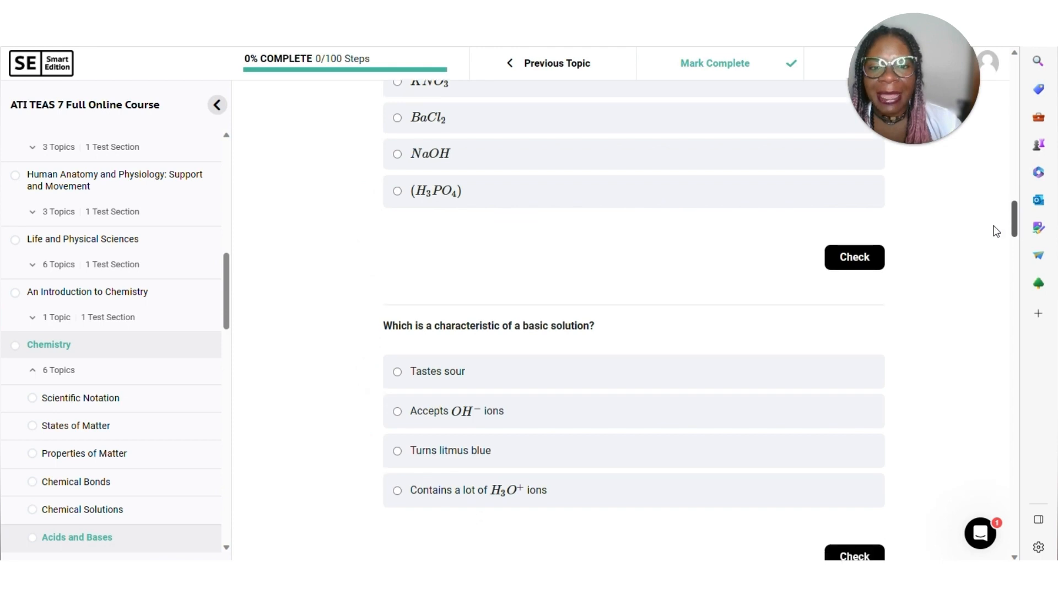
pyautogui.moveTo(461, 356)
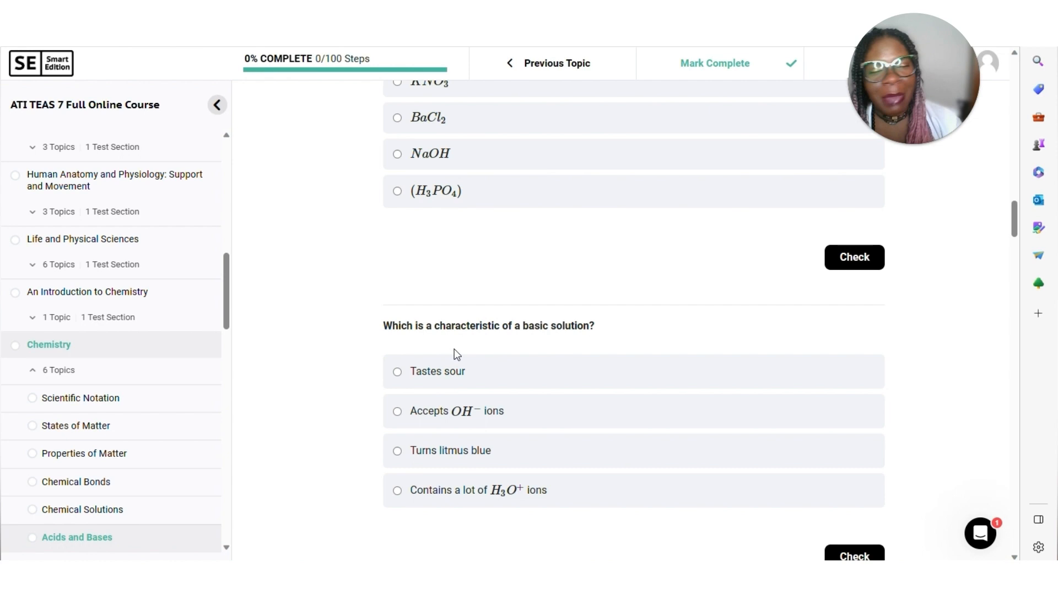
pyautogui.moveTo(550, 337)
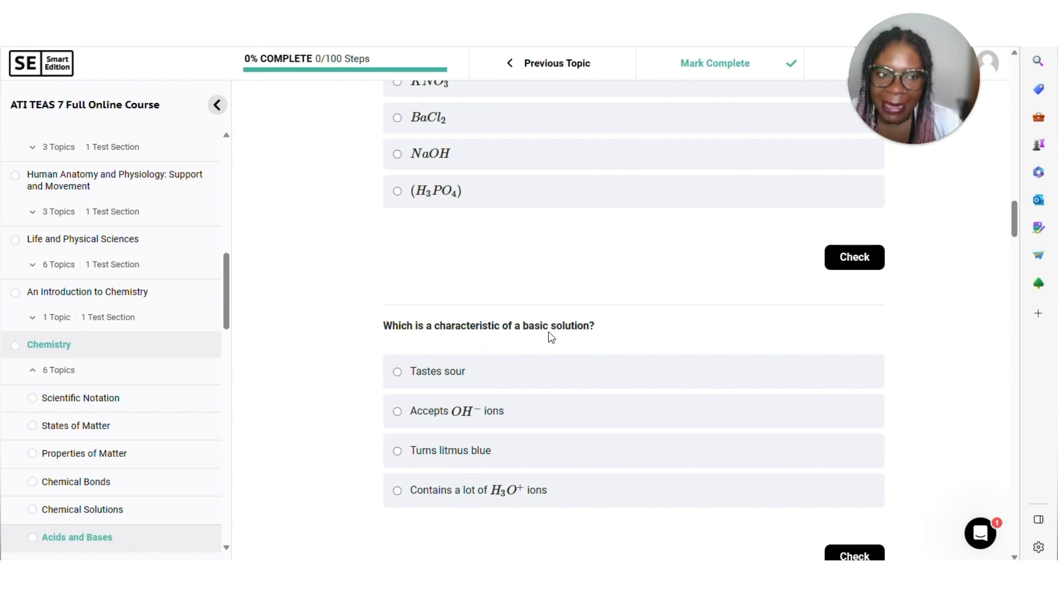
pyautogui.moveTo(1025, 222)
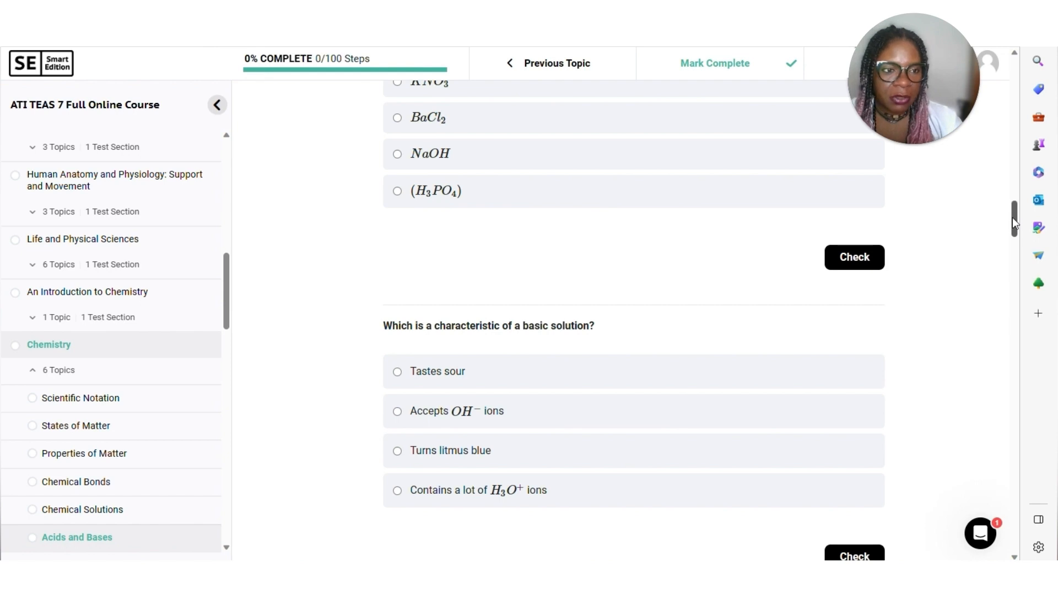
pyautogui.scroll(-3)
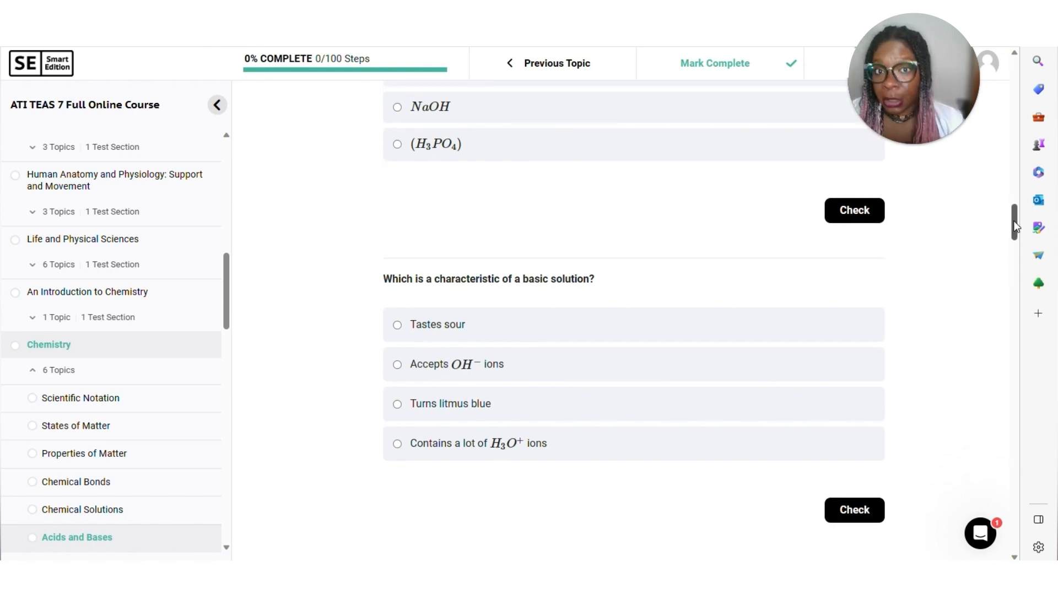
pyautogui.scroll(3)
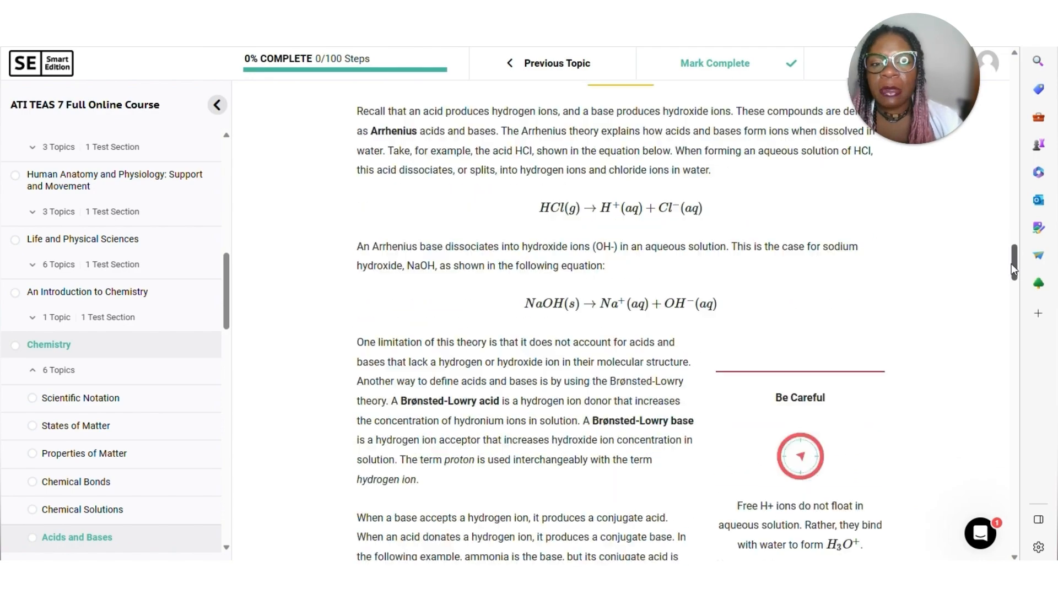
pyautogui.scroll(-3)
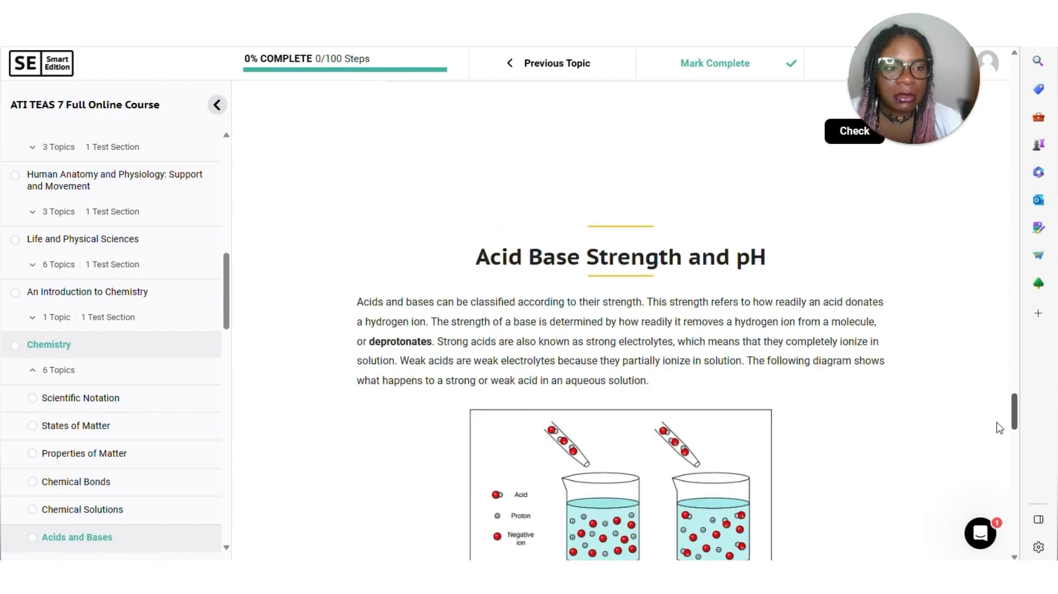
pyautogui.scroll(-3)
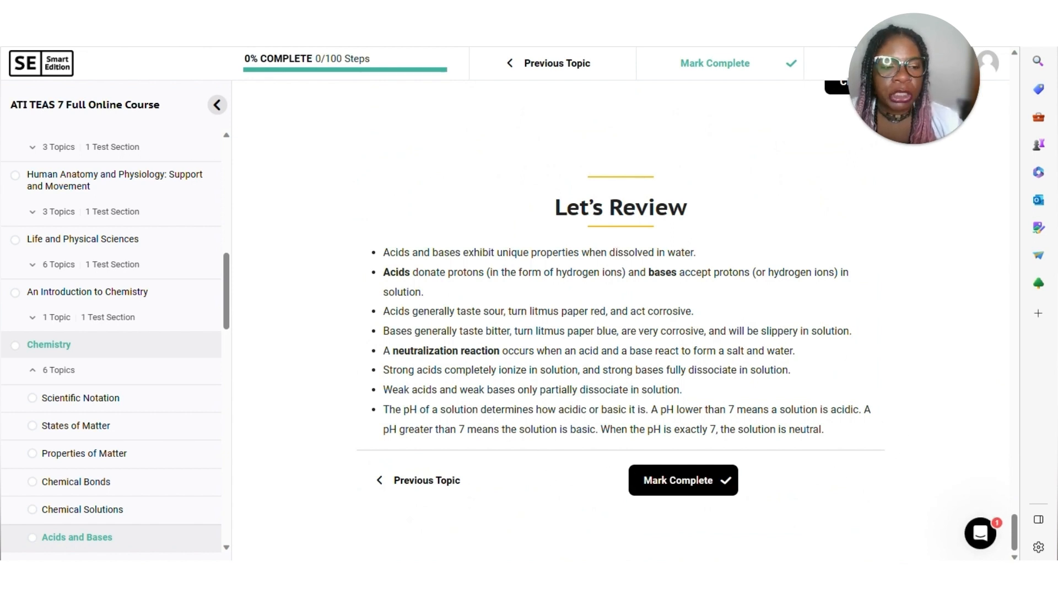
pyautogui.scroll(3)
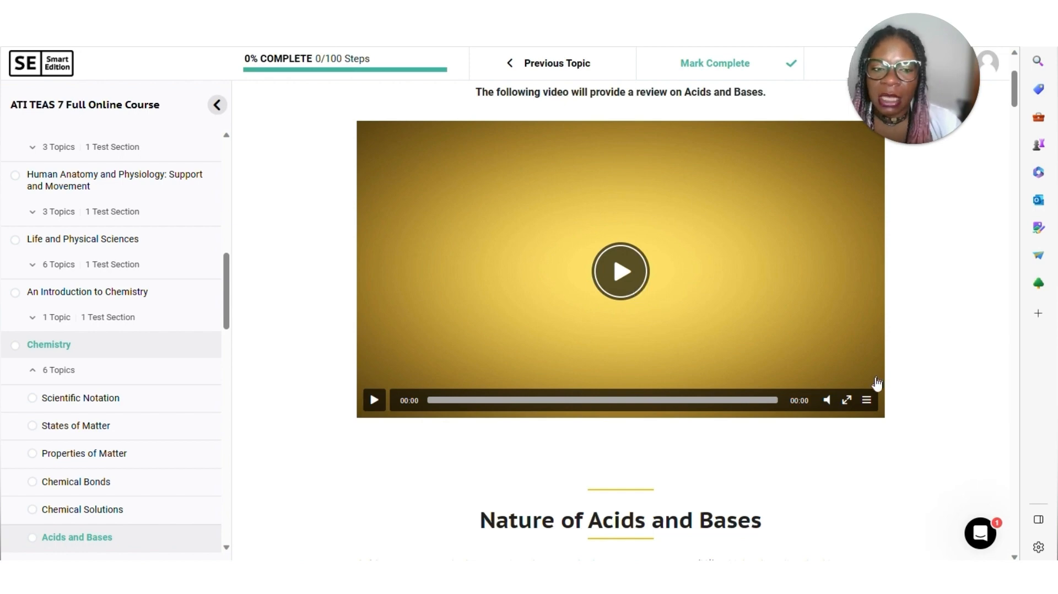
# - Play the review video, skipping through the Arrhenius, Brønsted-Lowry and Lewis sections
pyautogui.click(619, 270)
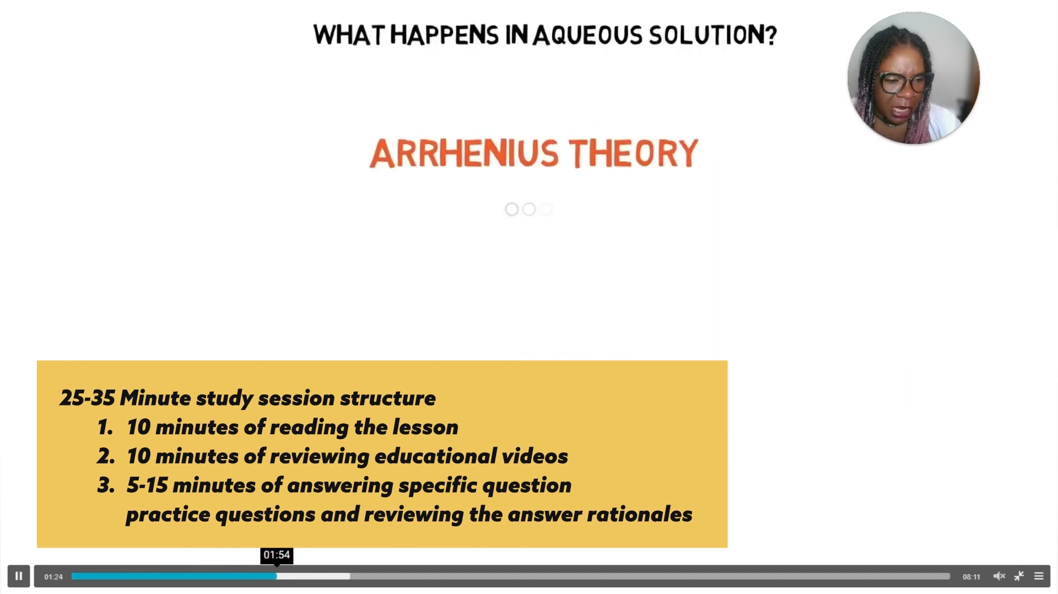
pyautogui.click(331, 575)
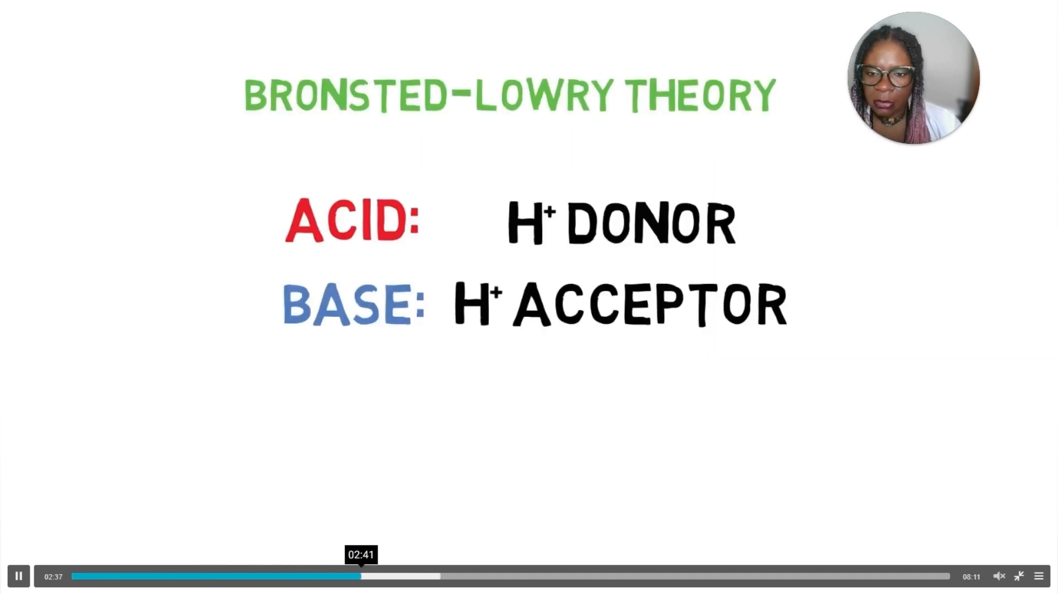
pyautogui.click(431, 575)
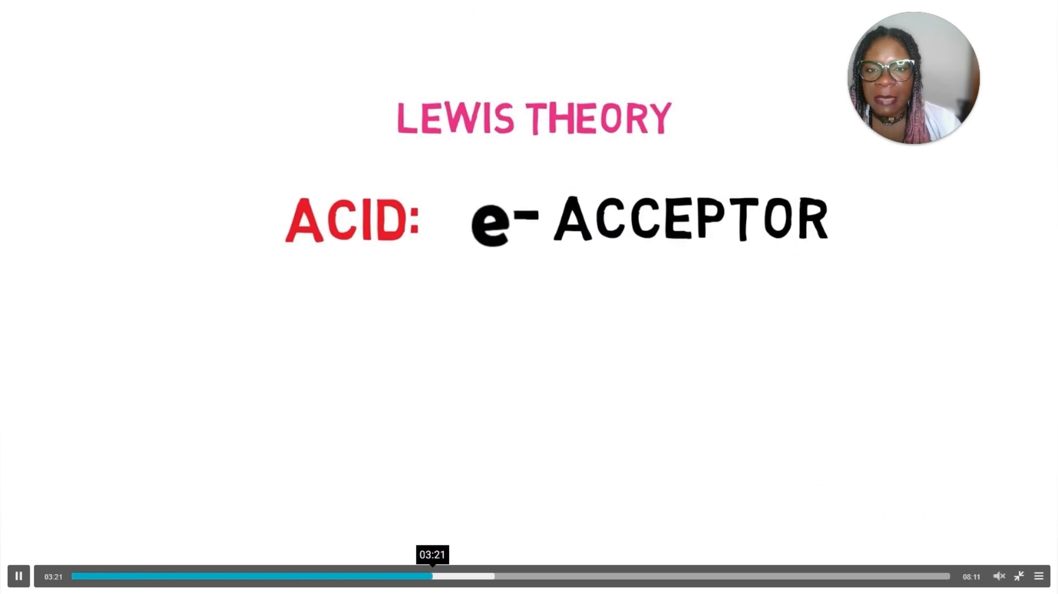
pyautogui.click(806, 575)
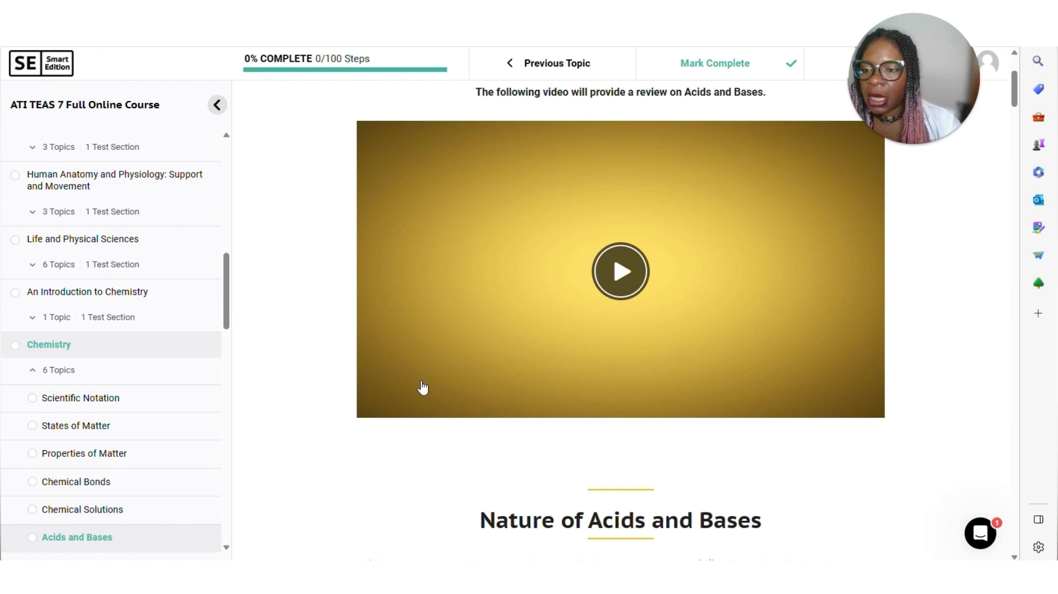
# - Open the Chemistry practice question bank and its Acids and Bases test (35 questions)
pyautogui.scroll(-3)
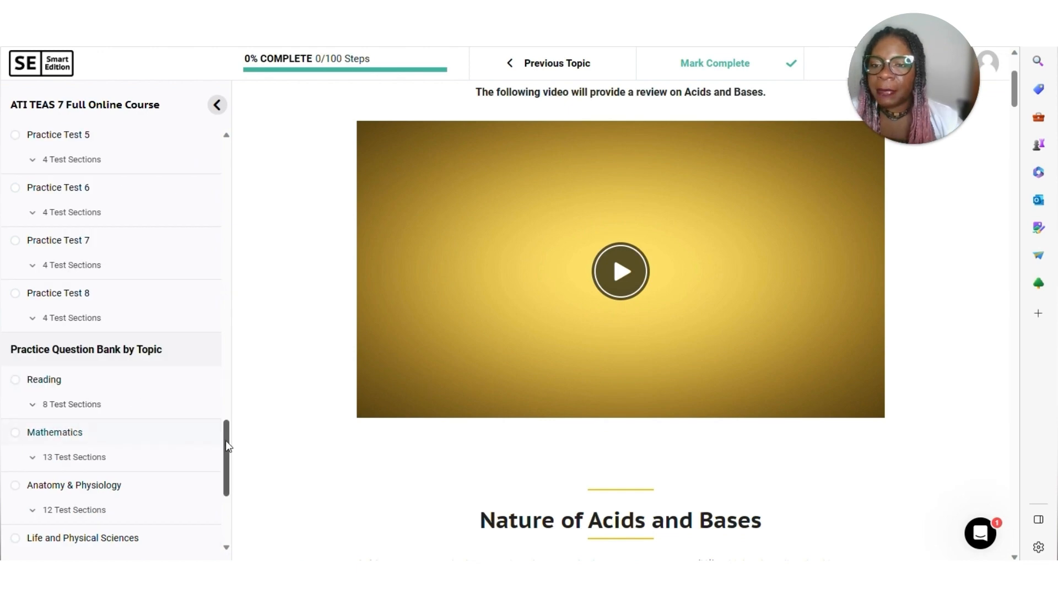
pyautogui.scroll(-3)
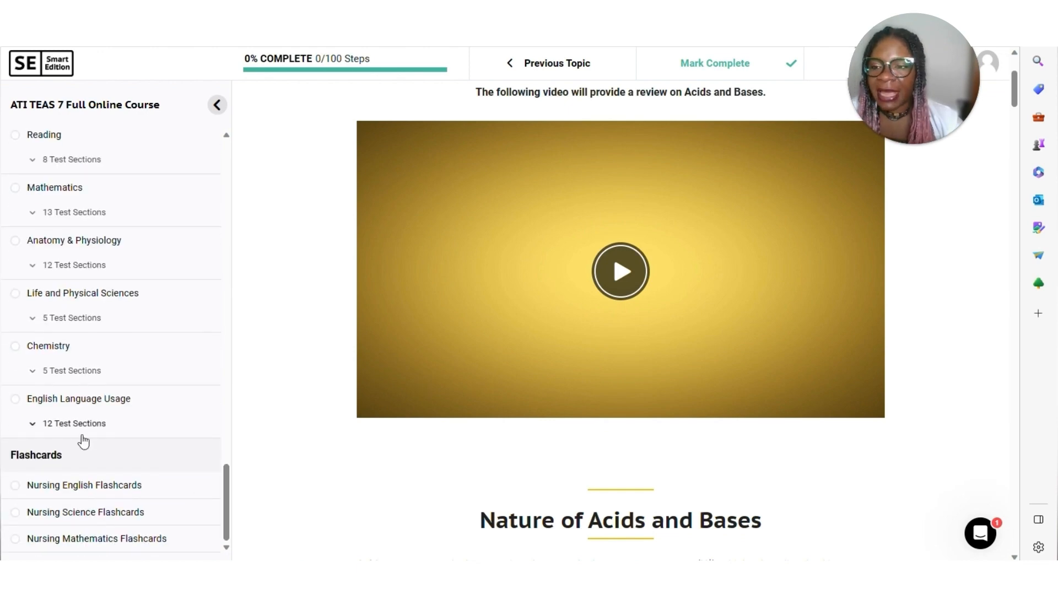
pyautogui.moveTo(48, 345)
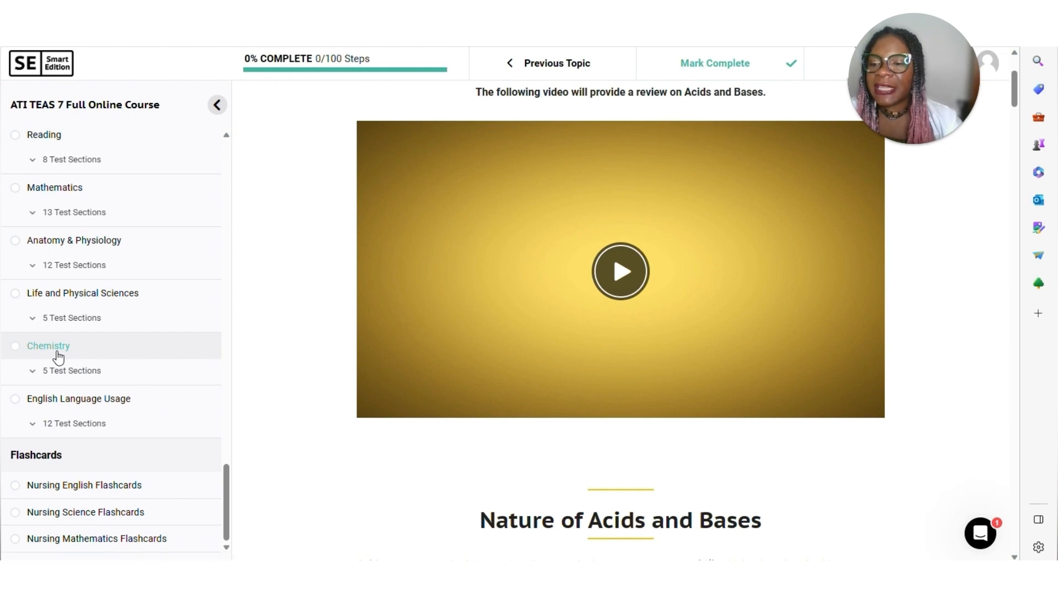
pyautogui.click(47, 345)
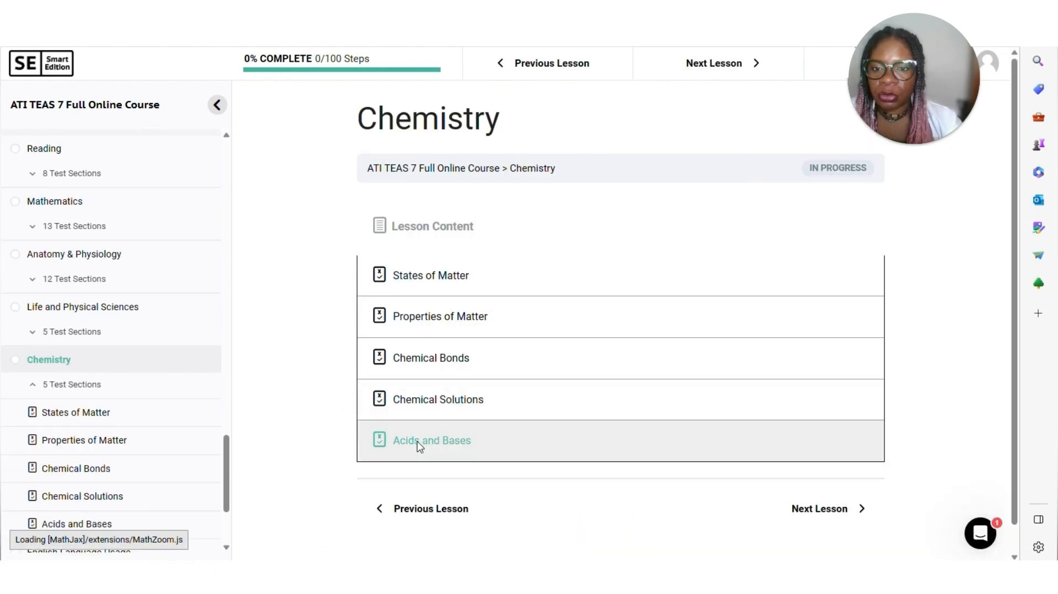
pyautogui.click(432, 440)
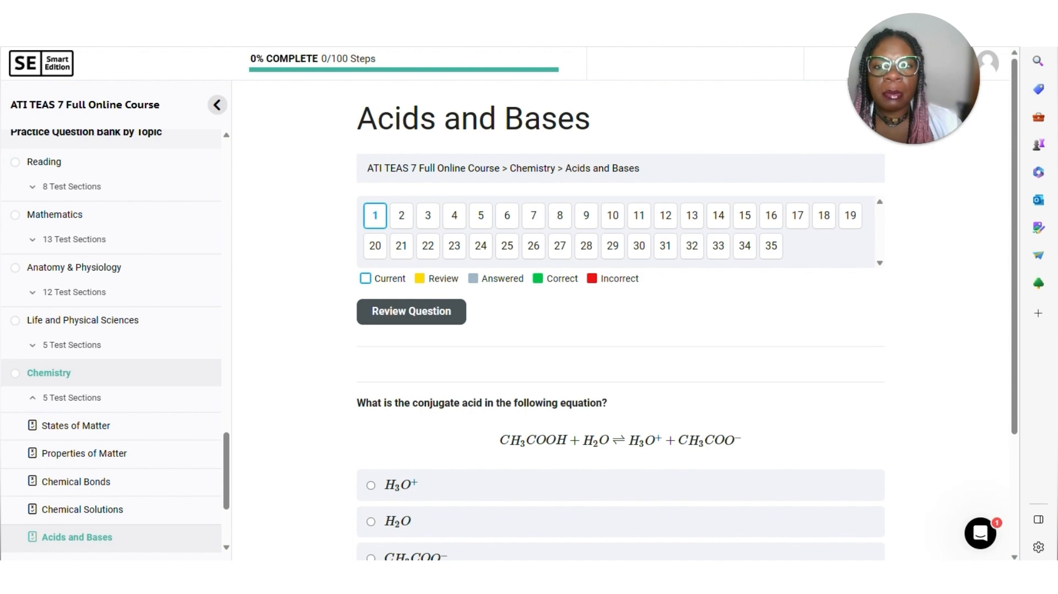
# - Answer H2O for the conjugate acid question, check it, and advance past the incorrect rationale
pyautogui.scroll(-3)
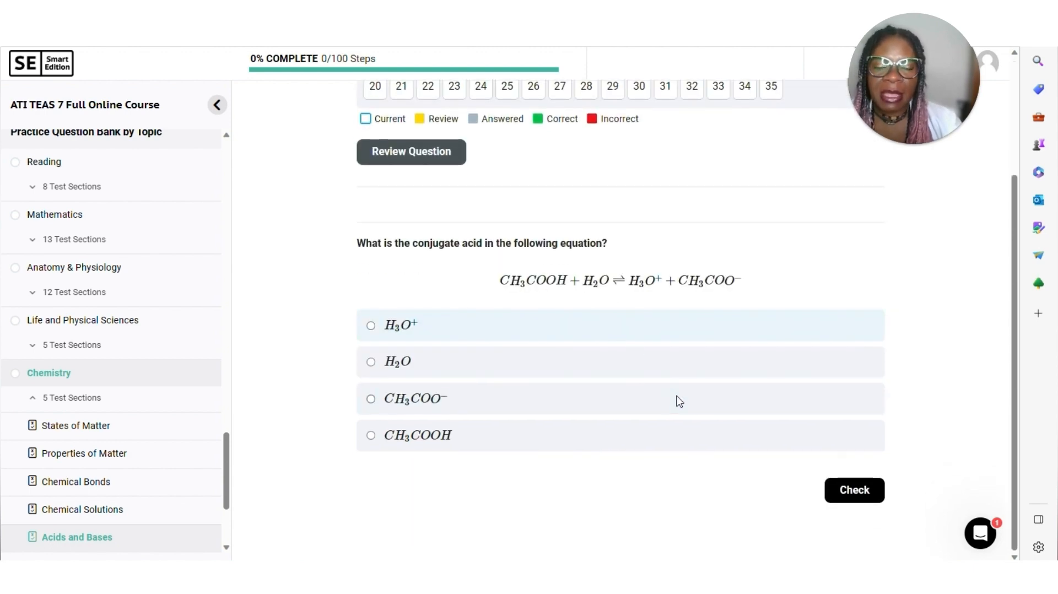
pyautogui.scroll(3)
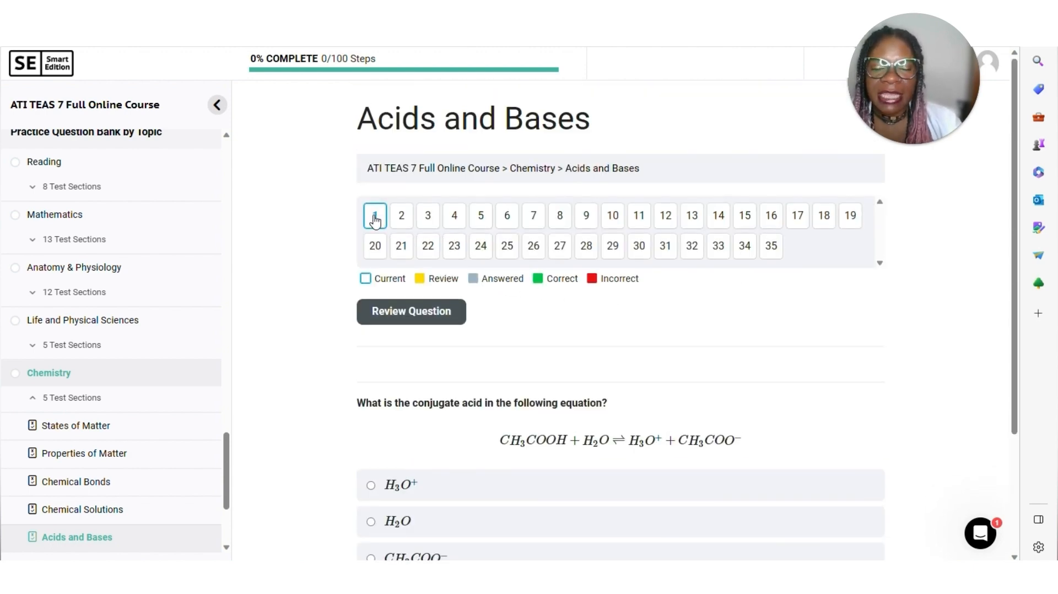
pyautogui.moveTo(414, 257)
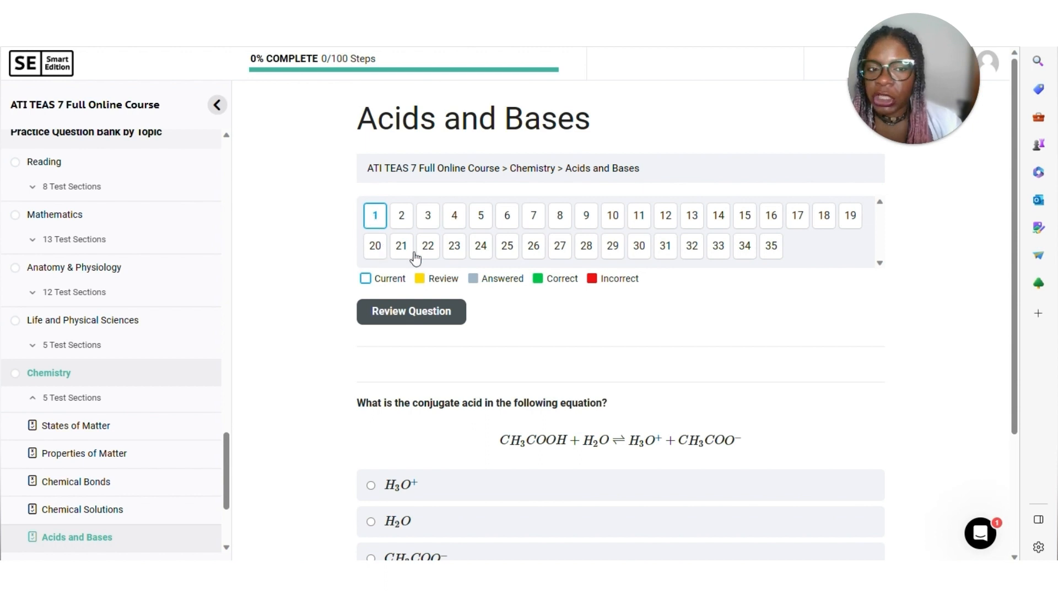
pyautogui.moveTo(425, 237)
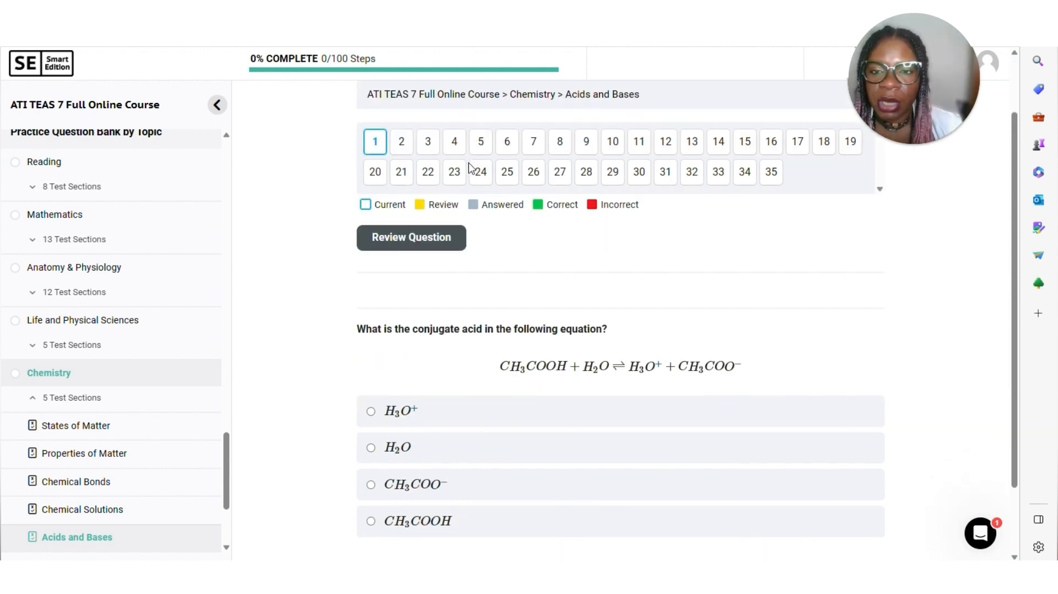
pyautogui.scroll(-3)
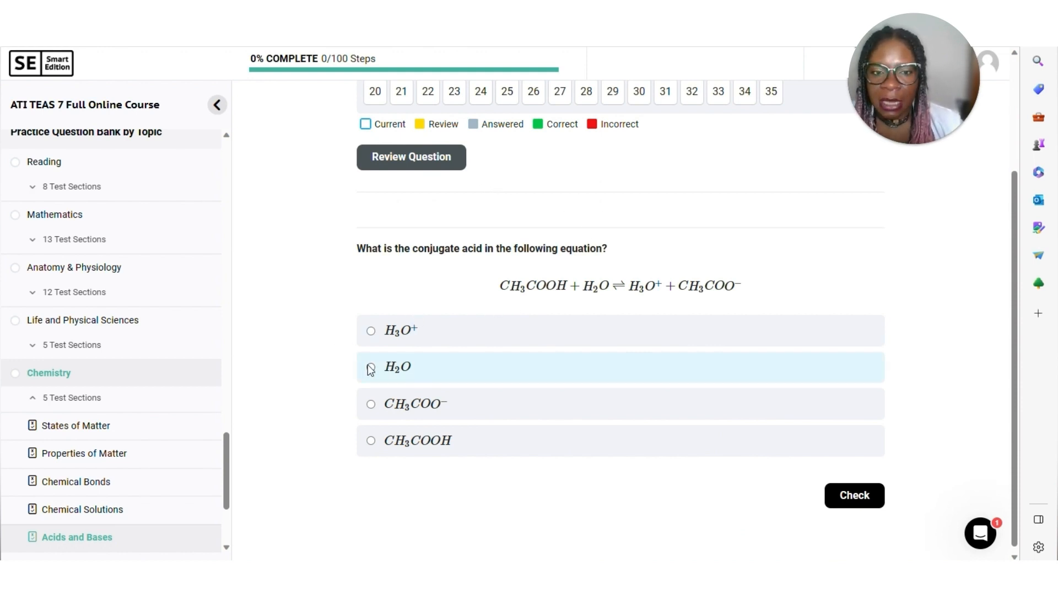
pyautogui.click(371, 366)
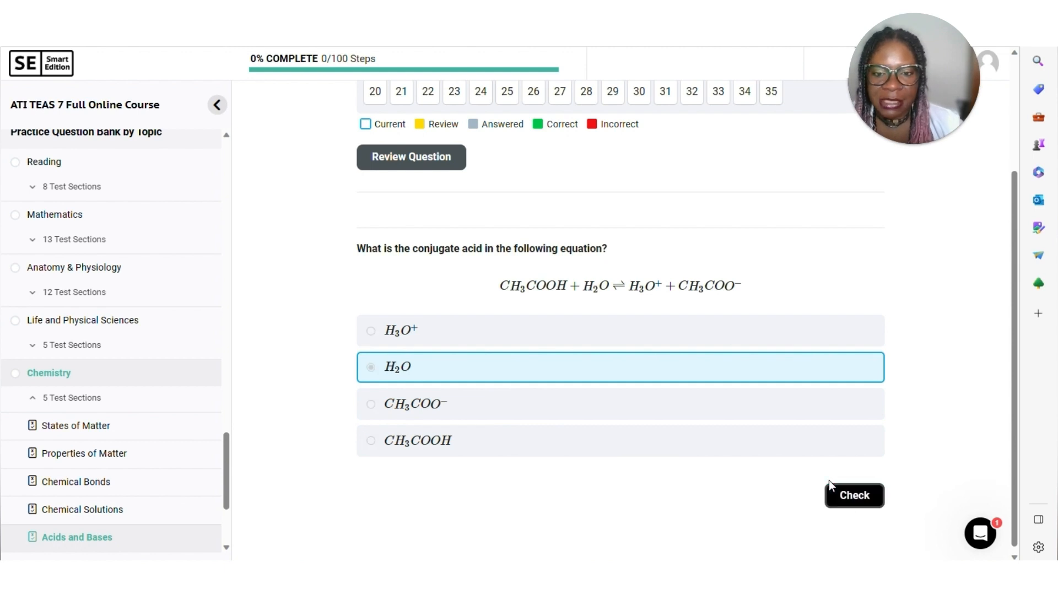
pyautogui.click(853, 495)
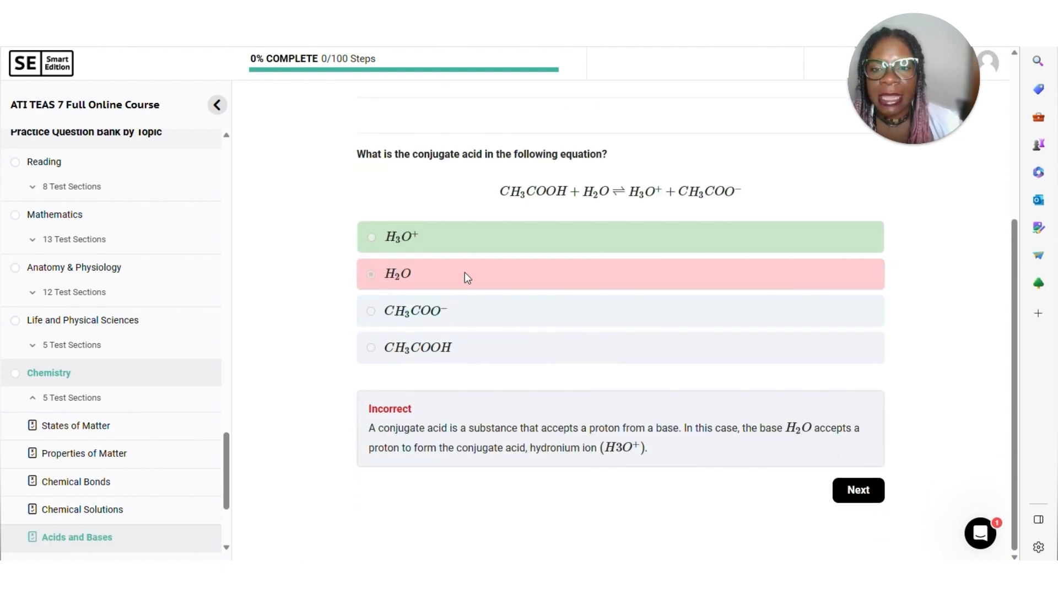
pyautogui.moveTo(491, 263)
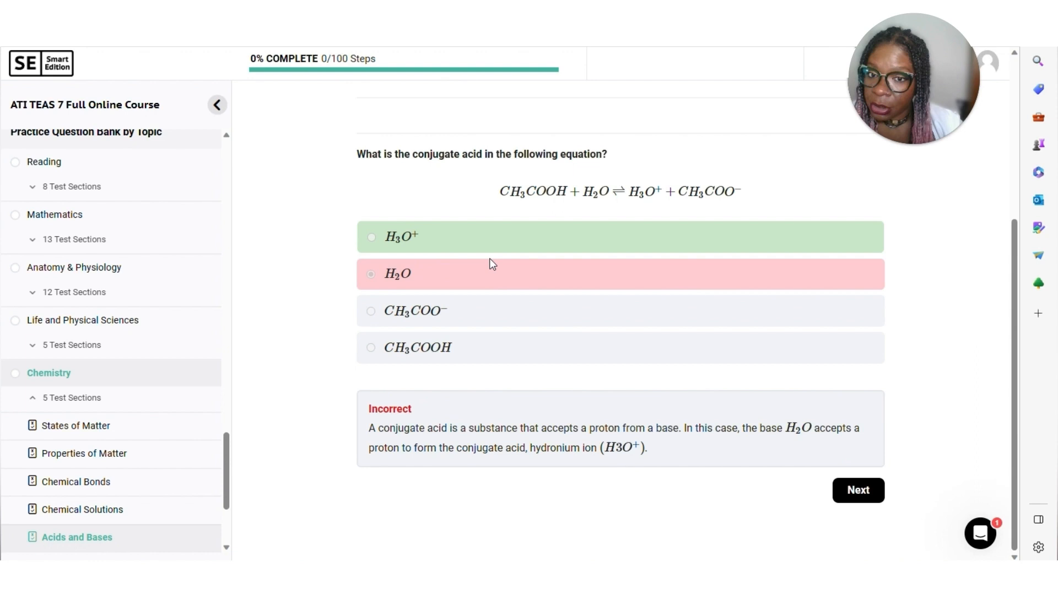
pyautogui.moveTo(399, 439)
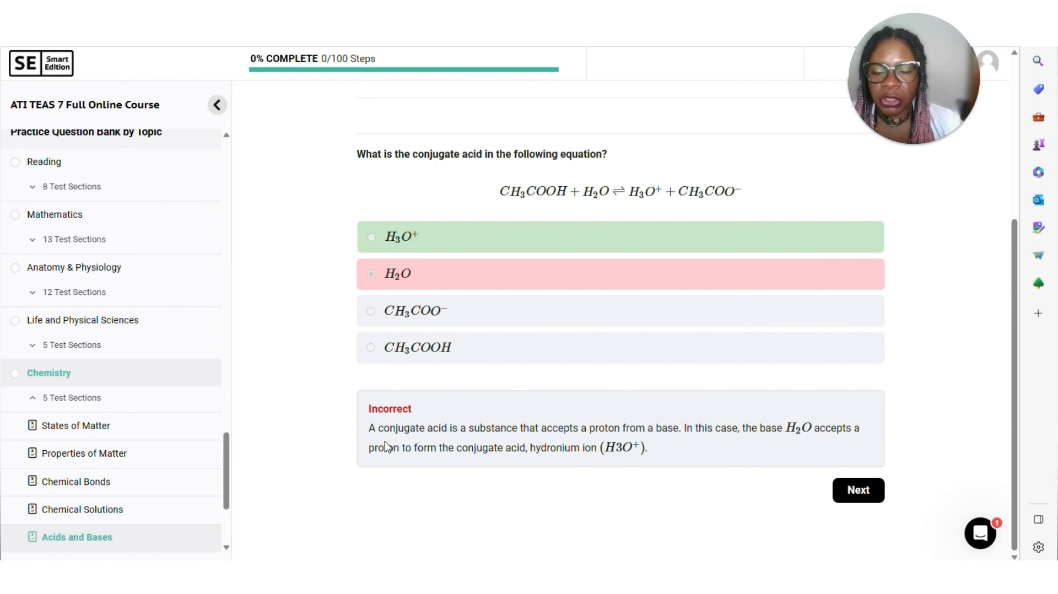
pyautogui.click(857, 489)
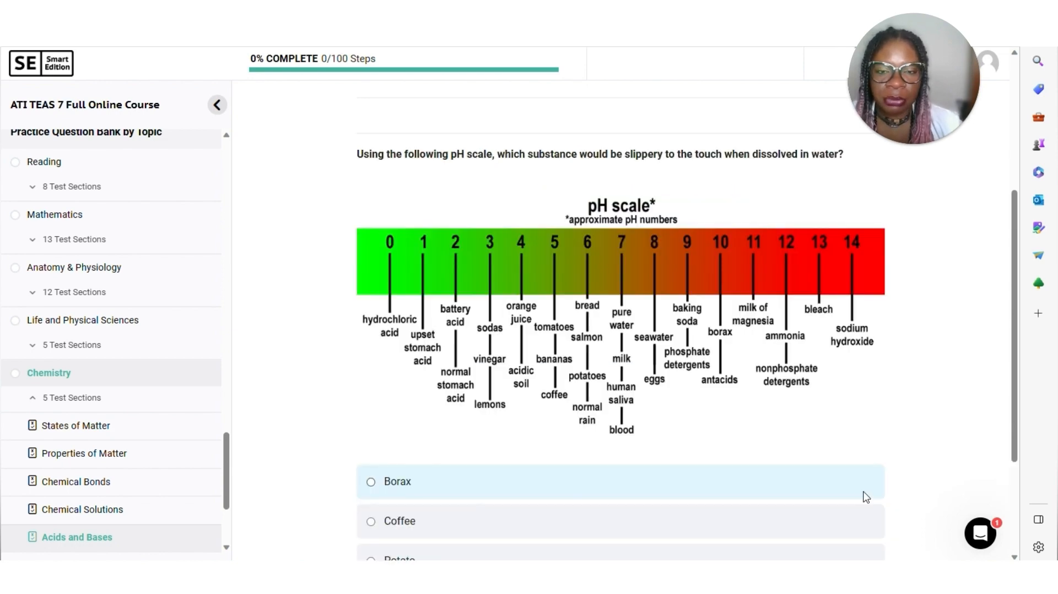
# - Answer Borax as the slippery substance, check it as correct, and advance to question 3
pyautogui.scroll(3)
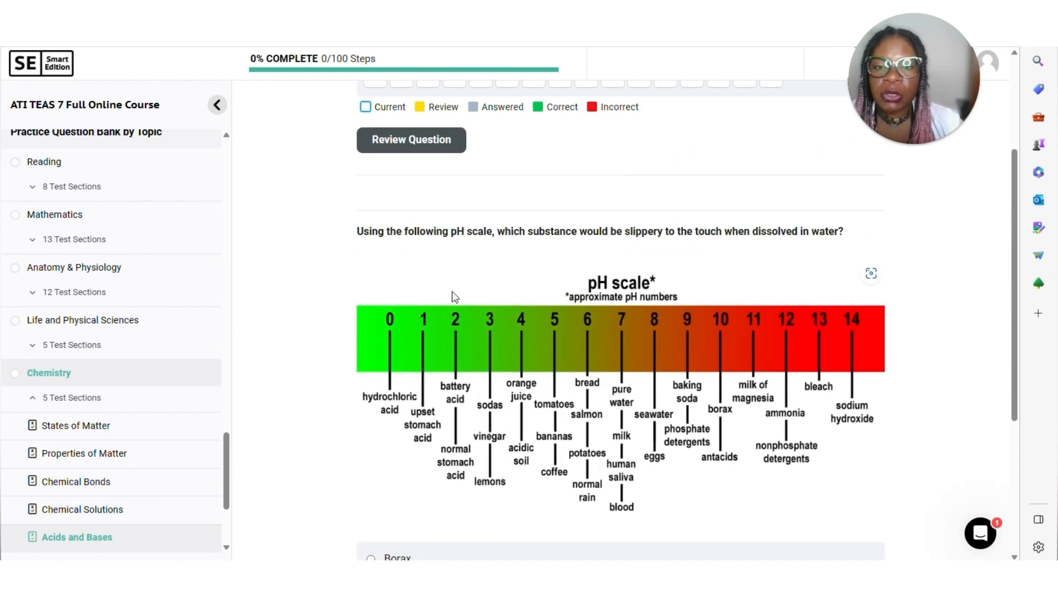
pyautogui.moveTo(516, 253)
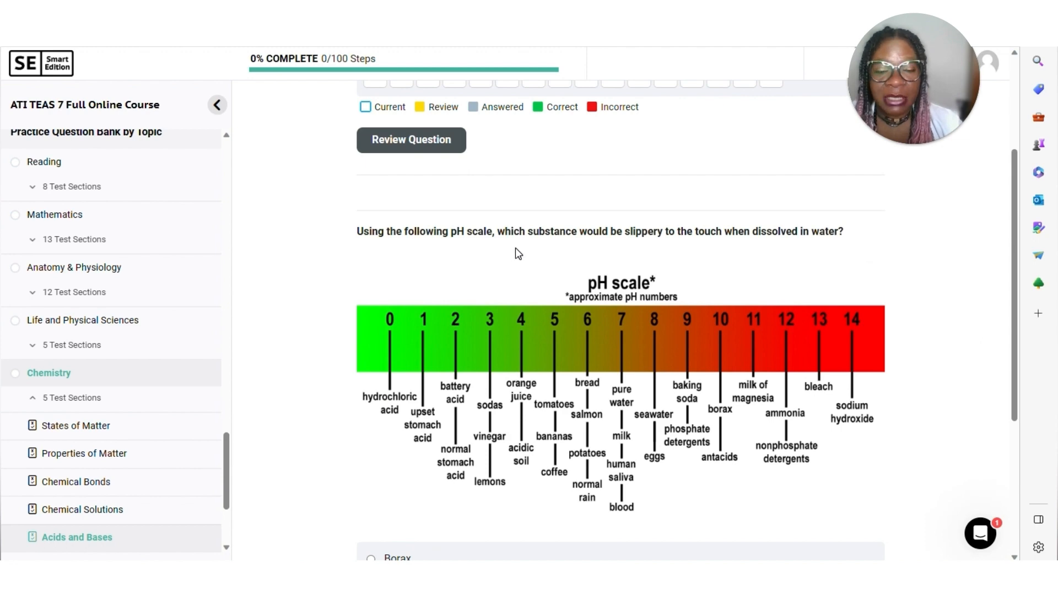
pyautogui.moveTo(730, 255)
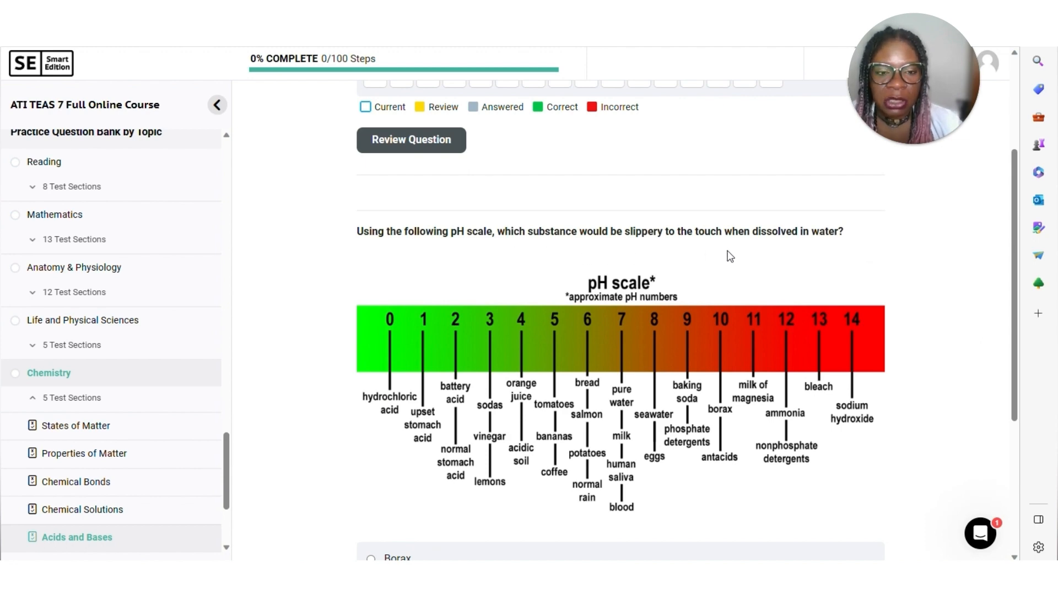
pyautogui.scroll(-3)
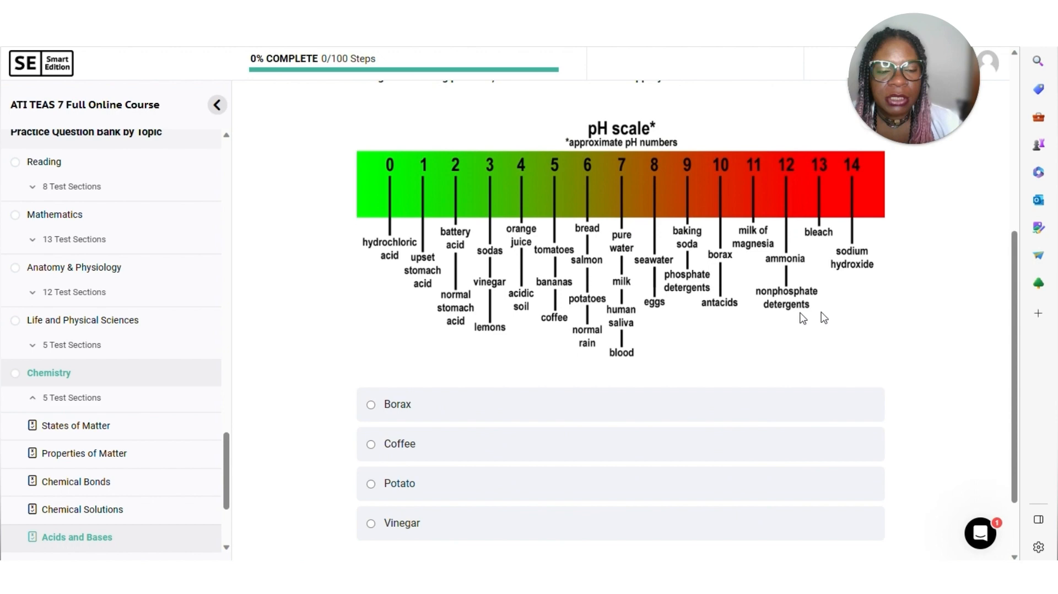
pyautogui.moveTo(397, 404)
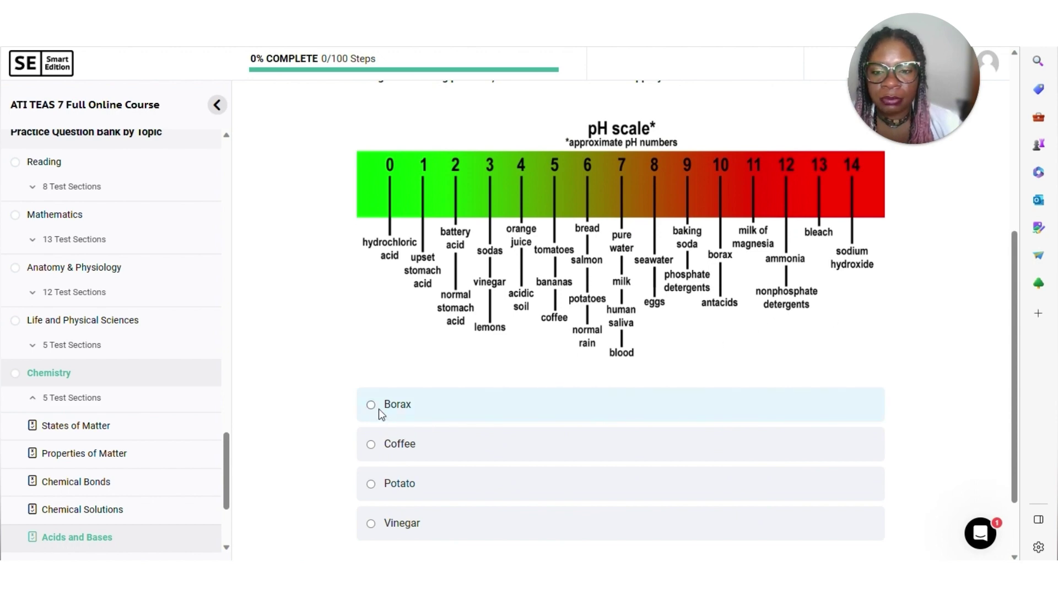
pyautogui.click(371, 405)
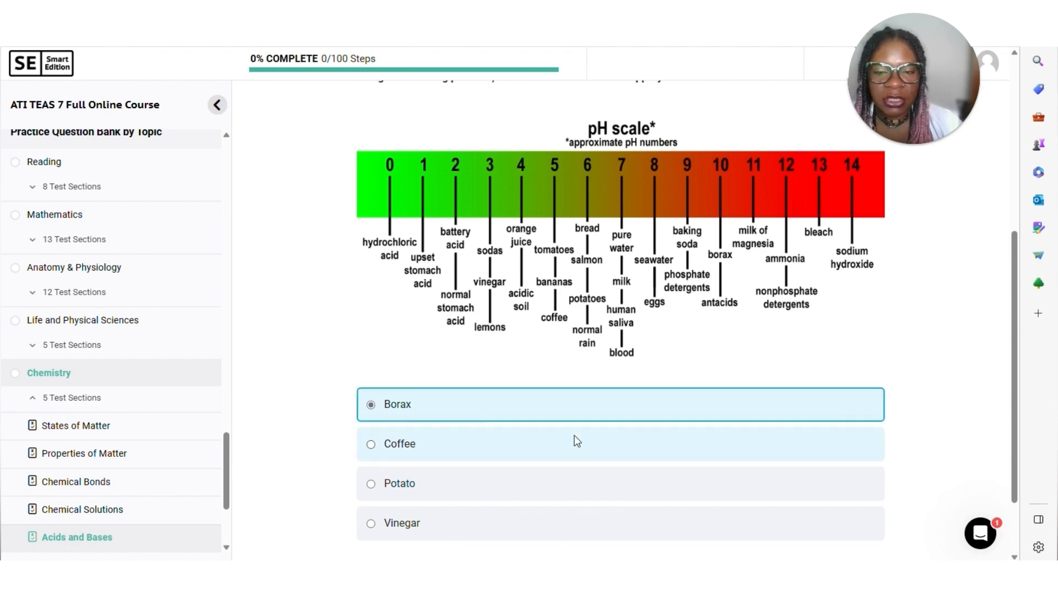
pyautogui.scroll(-3)
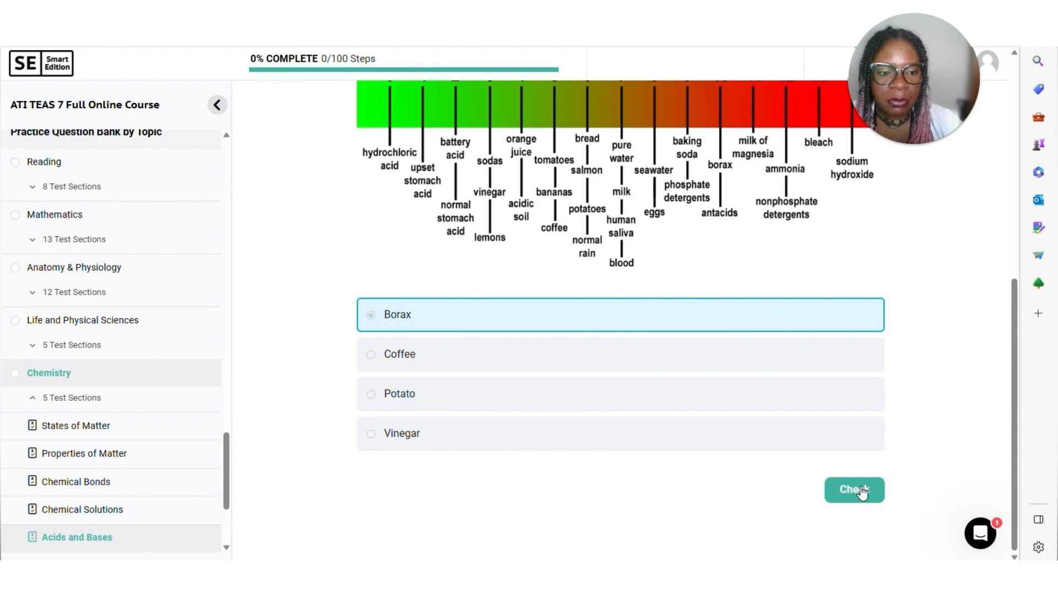
pyautogui.click(853, 490)
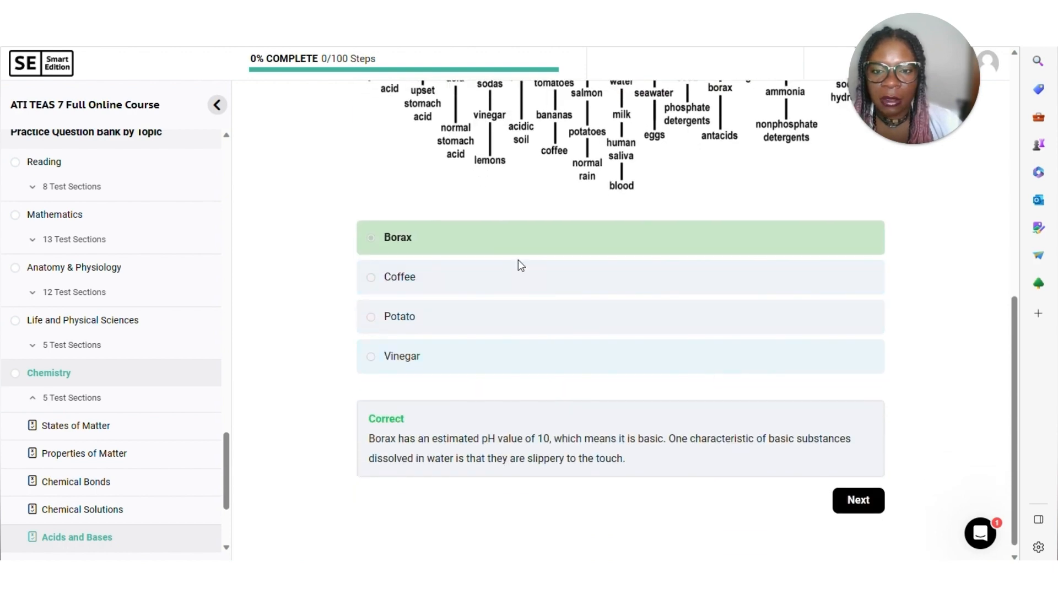
pyautogui.click(857, 499)
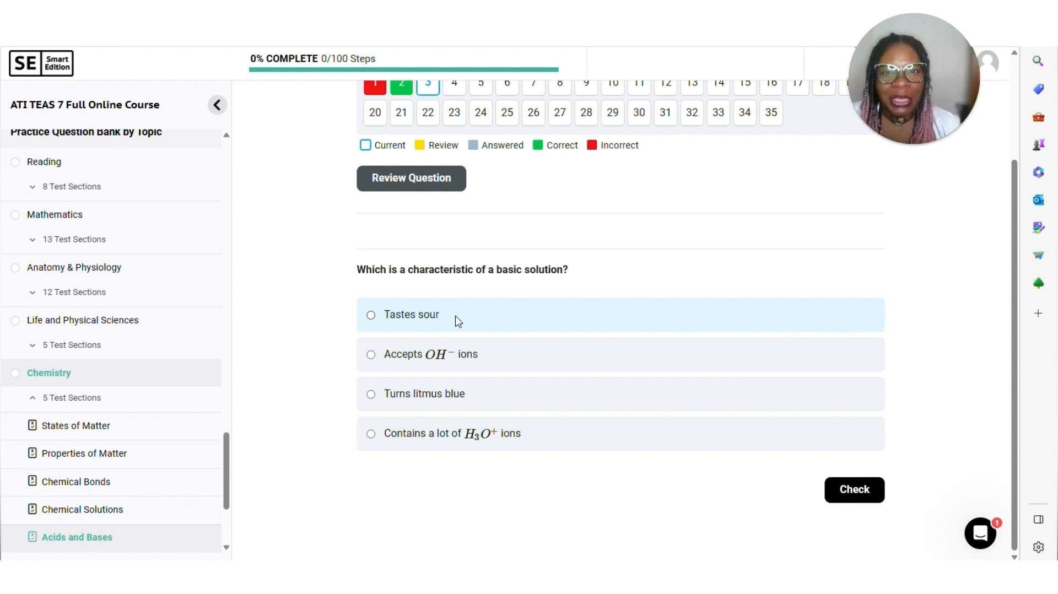
pyautogui.moveTo(3, 297)
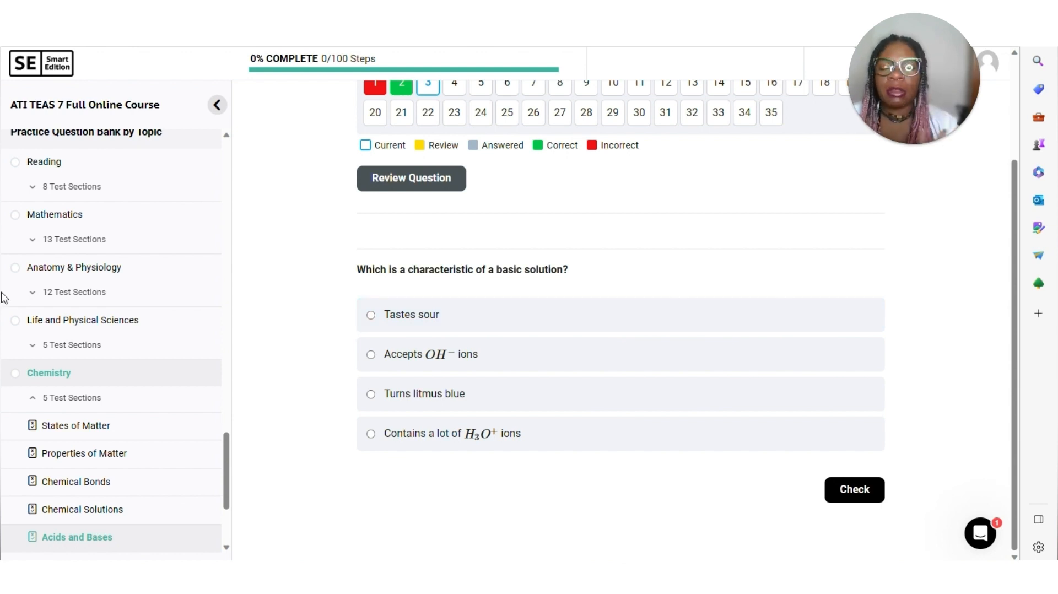